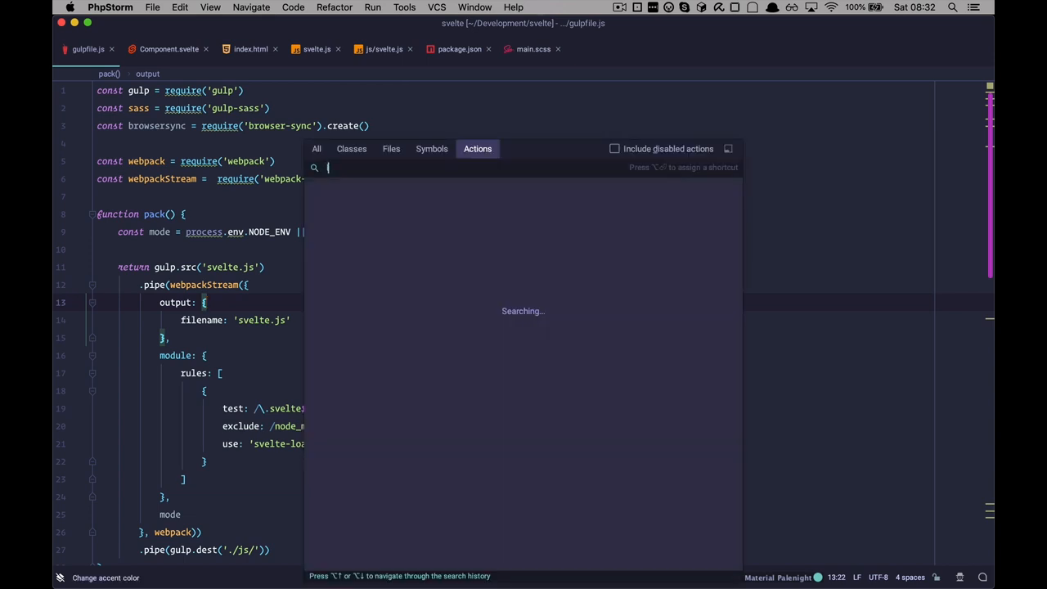
# Step: Find the Plugins action and review the AceJump, JS GraphQL and Material Theme UI plugin details
pyautogui.write('lug')
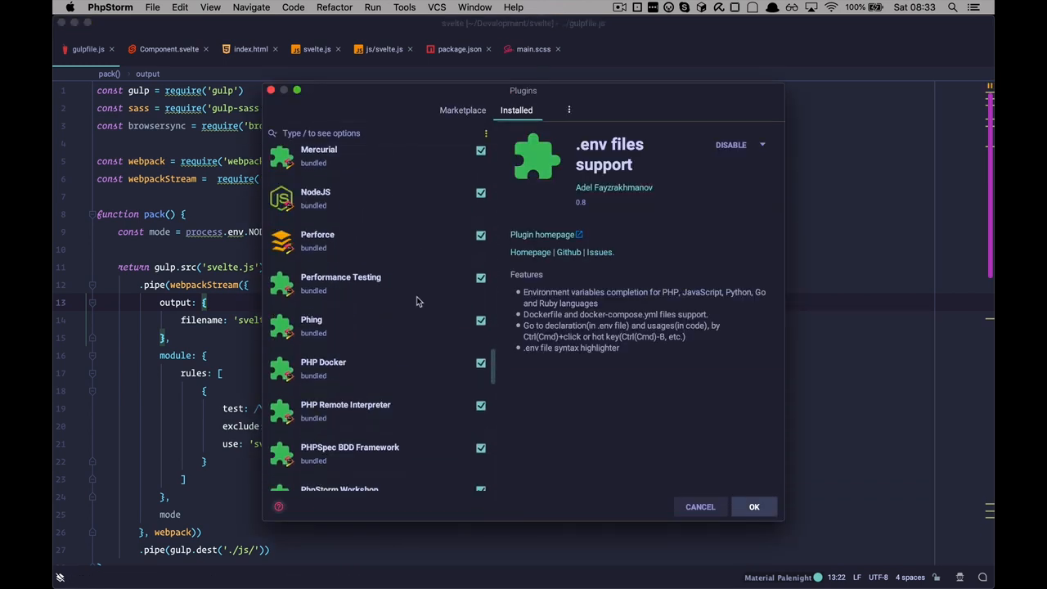
pyautogui.scroll(-3)
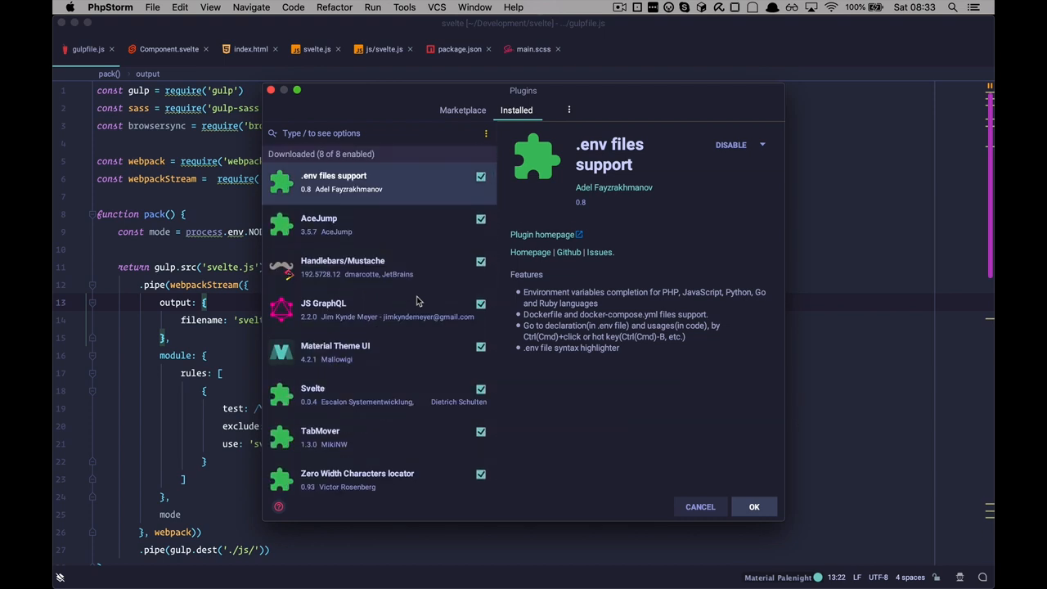
pyautogui.click(318, 225)
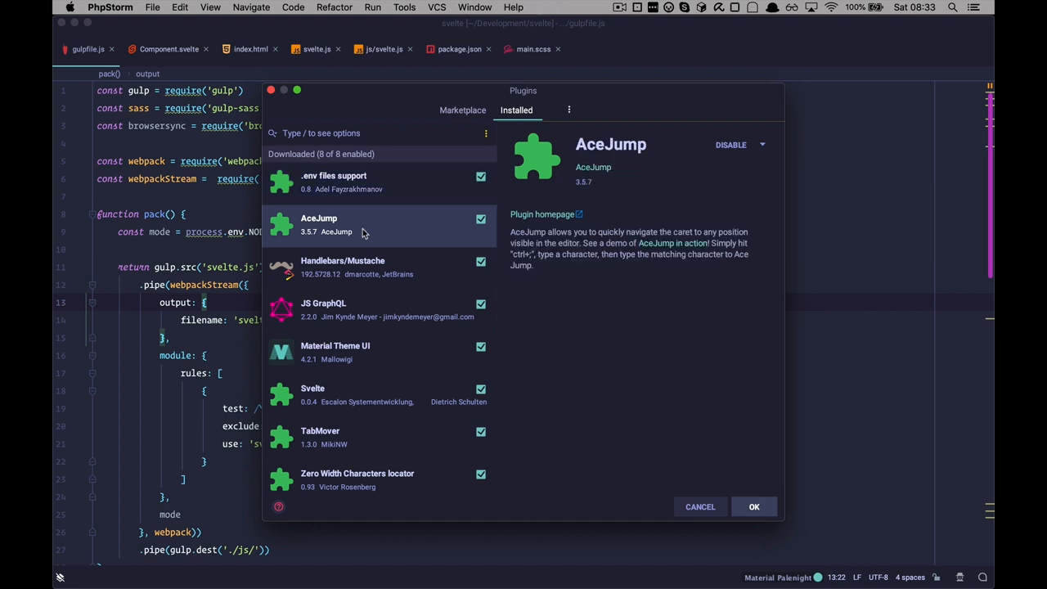
pyautogui.click(343, 310)
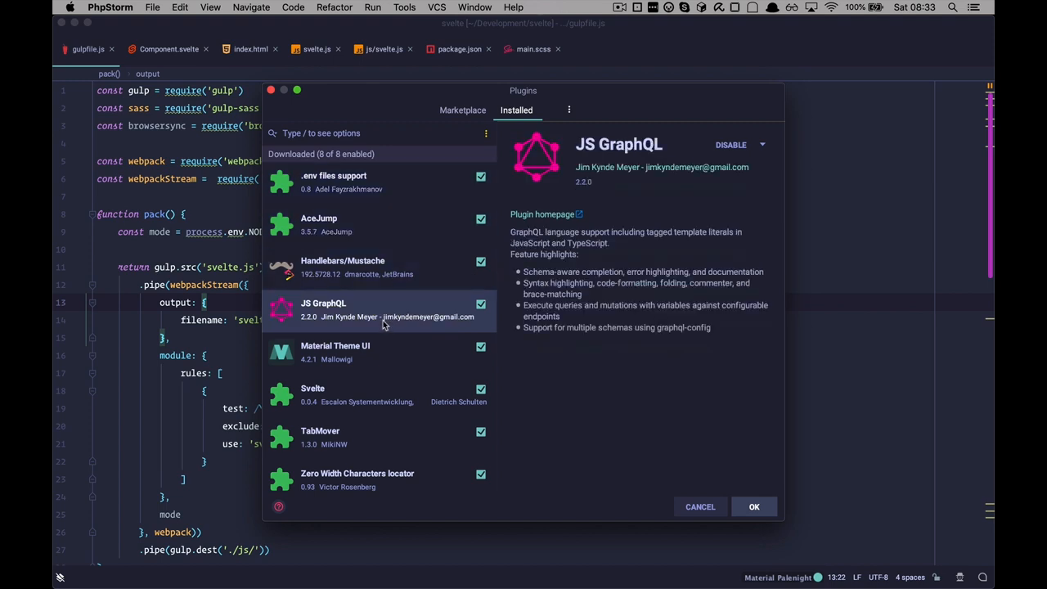
pyautogui.click(335, 275)
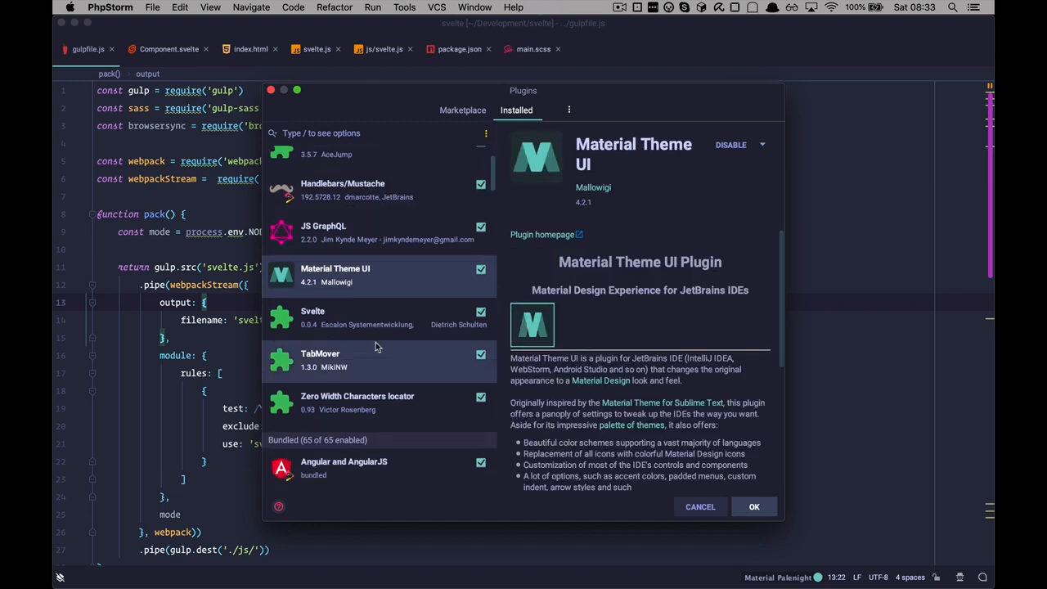
# Step: Review TabMover, Zero Width Characters locator and Handlebars/Mustache, ending on Material Theme UI details
pyautogui.click(321, 360)
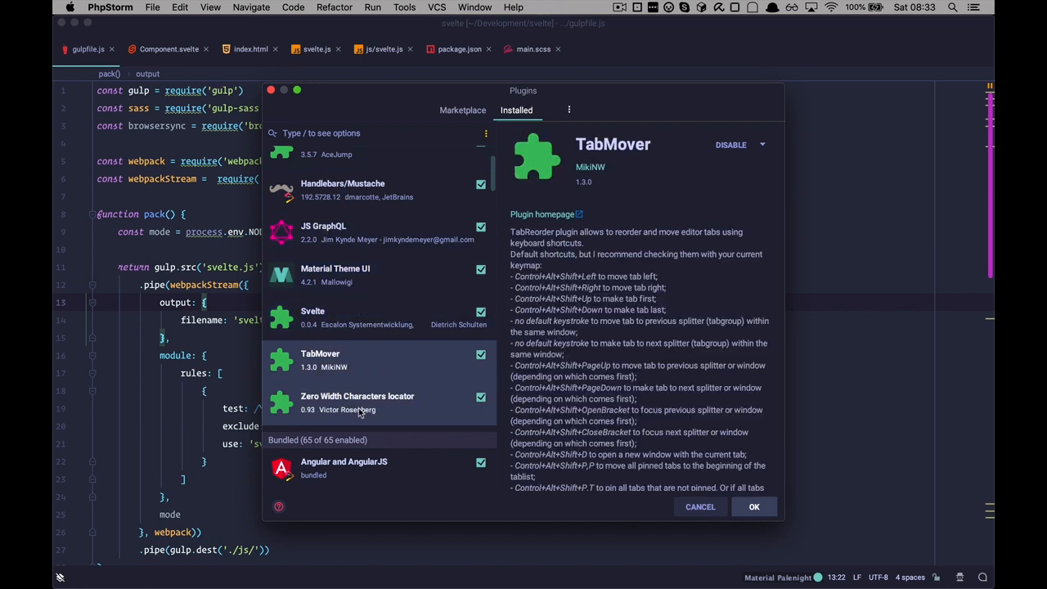
pyautogui.click(357, 402)
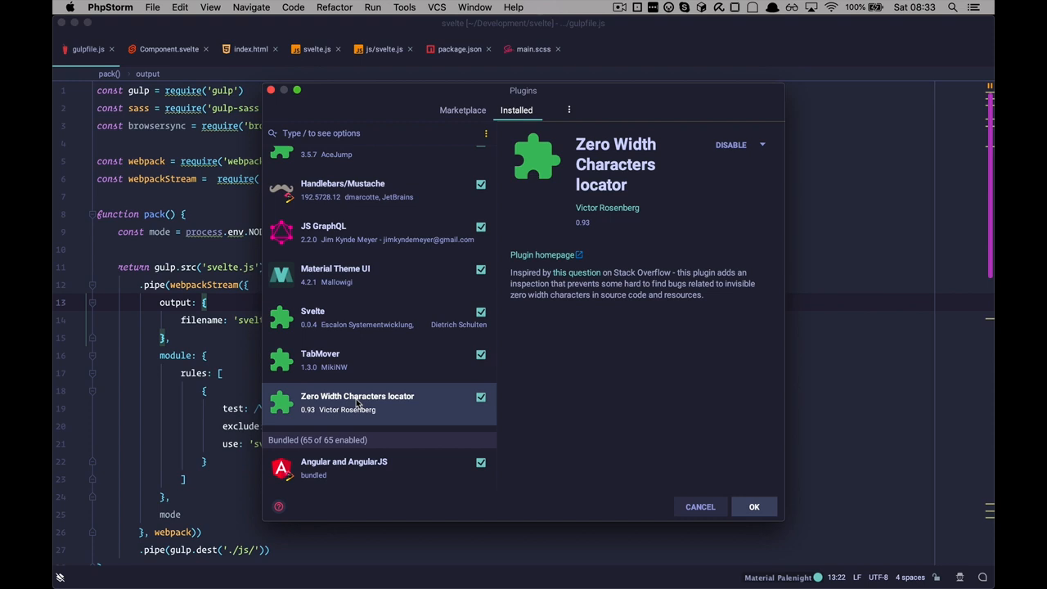
pyautogui.moveTo(384, 362)
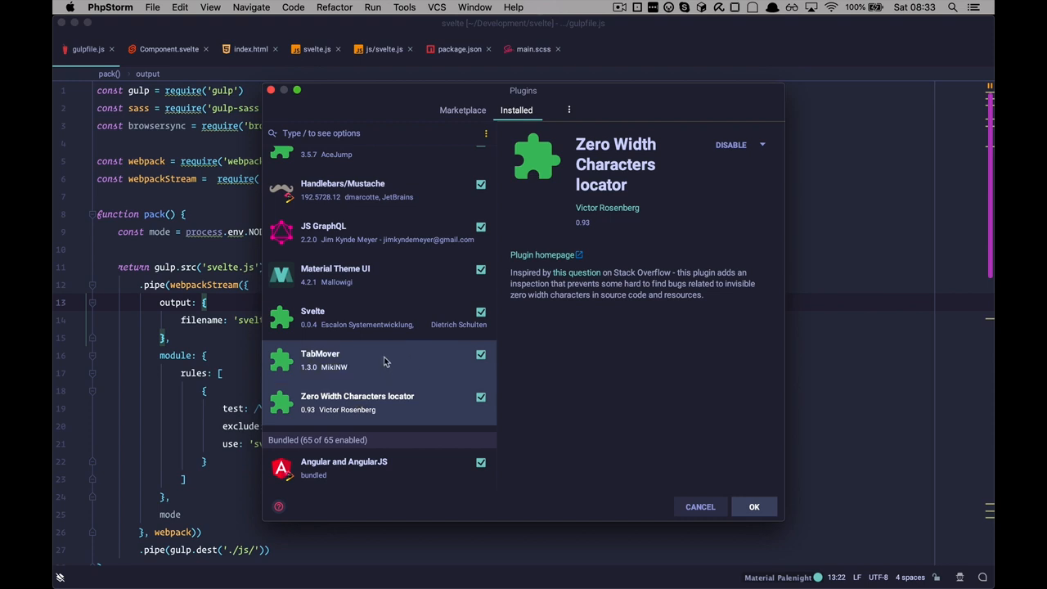
pyautogui.click(342, 270)
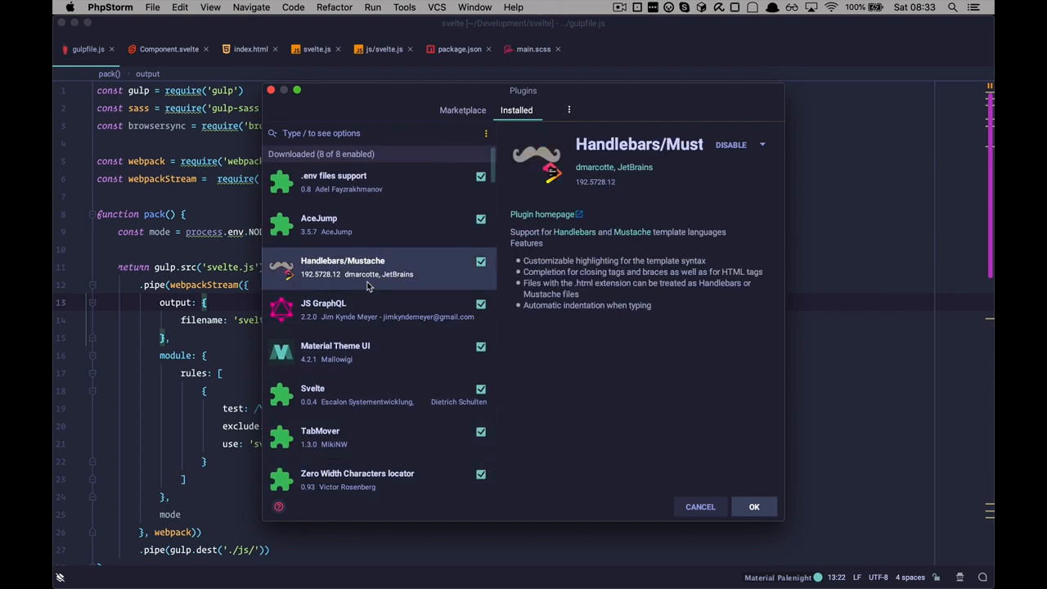
pyautogui.click(357, 181)
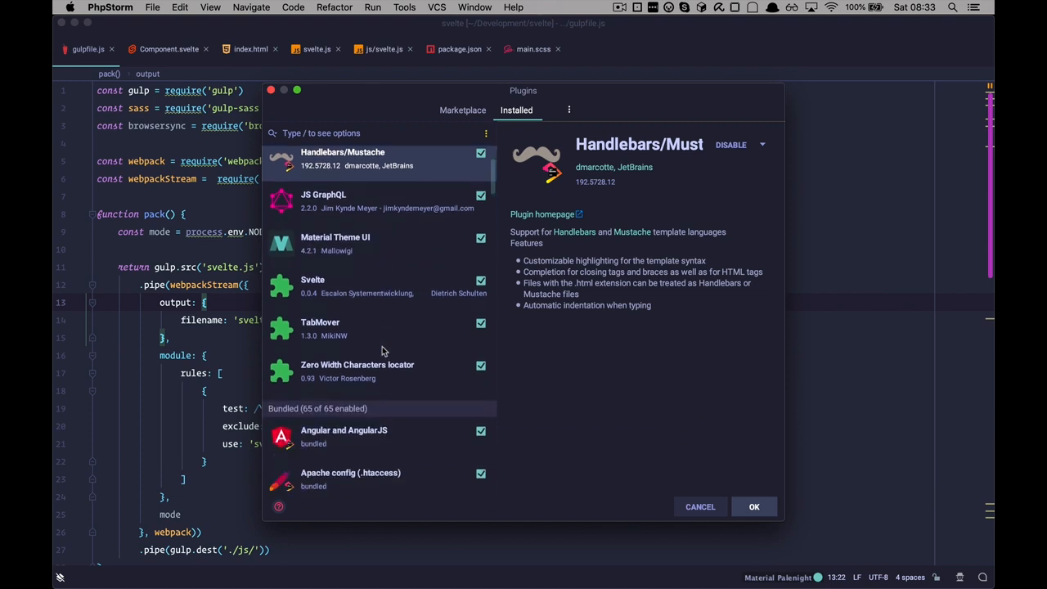
pyautogui.scroll(-3)
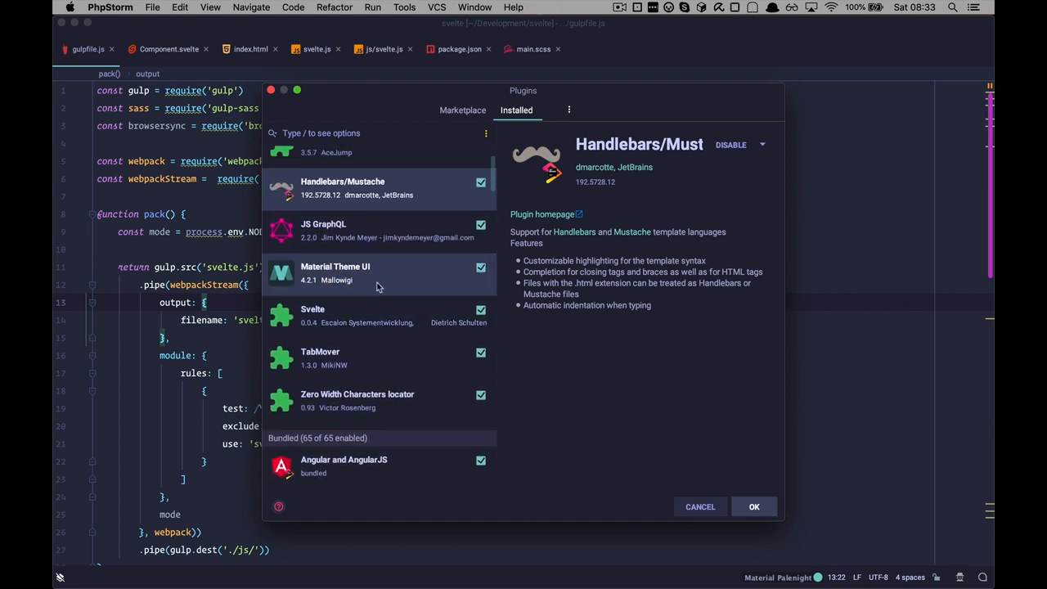
pyautogui.click(335, 272)
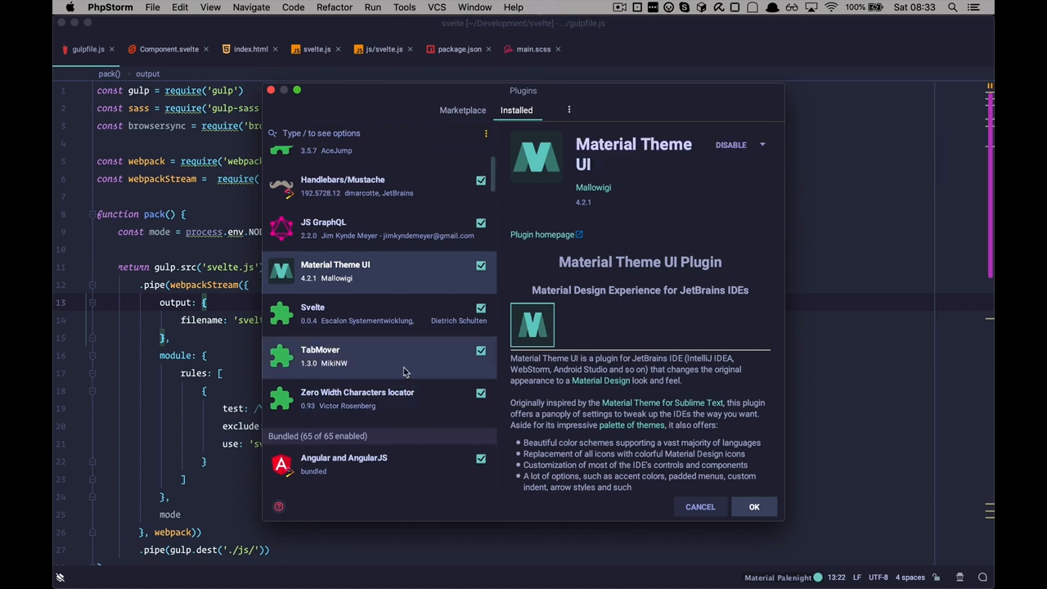
pyautogui.scroll(-3)
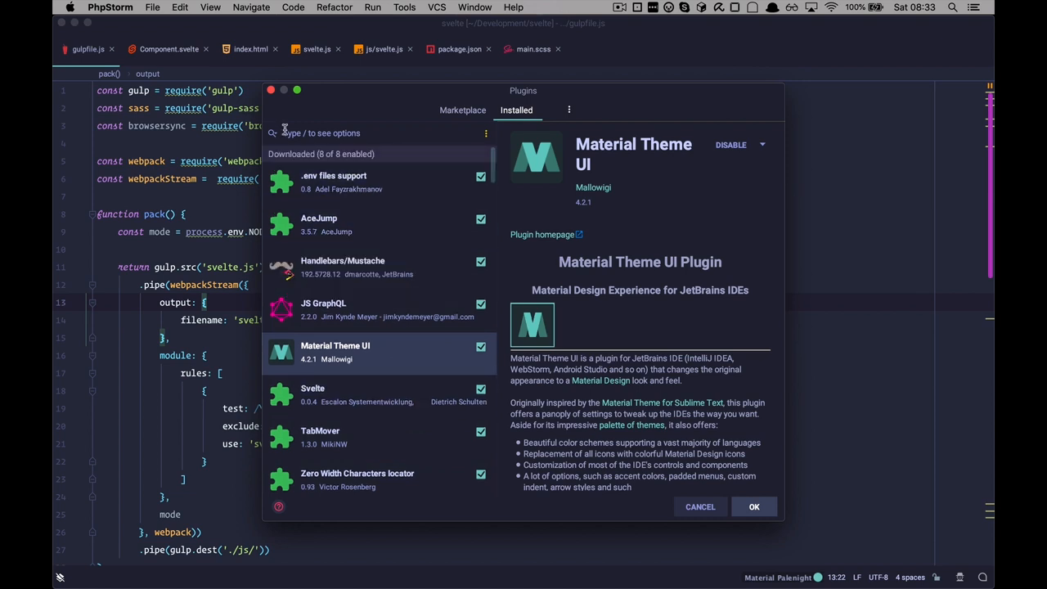
# Step: Close the Plugins dialog with OK, returning to gulpfile.js
pyautogui.click(753, 507)
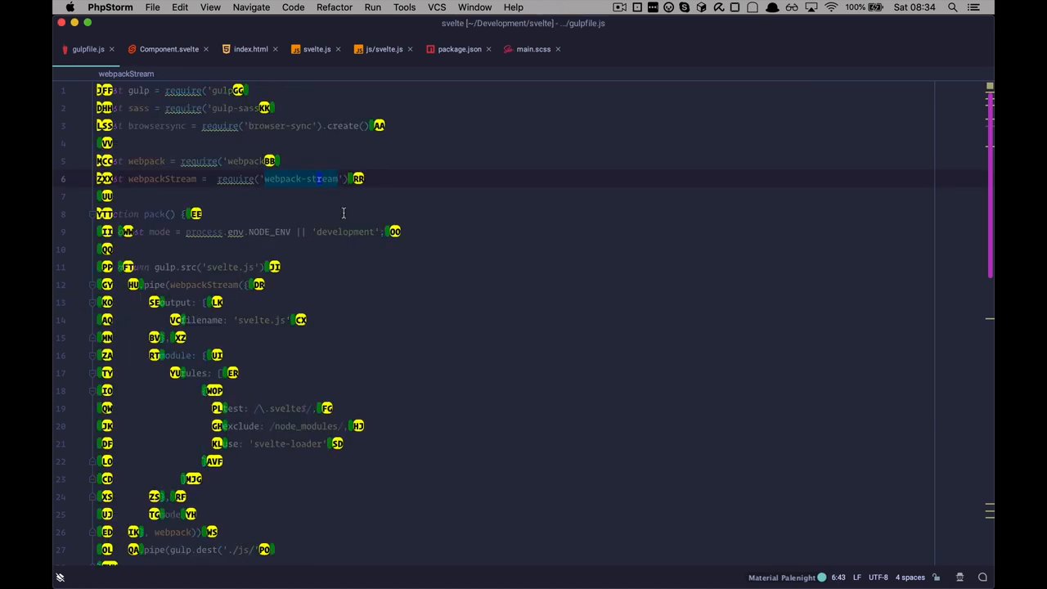
pyautogui.moveTo(370, 429)
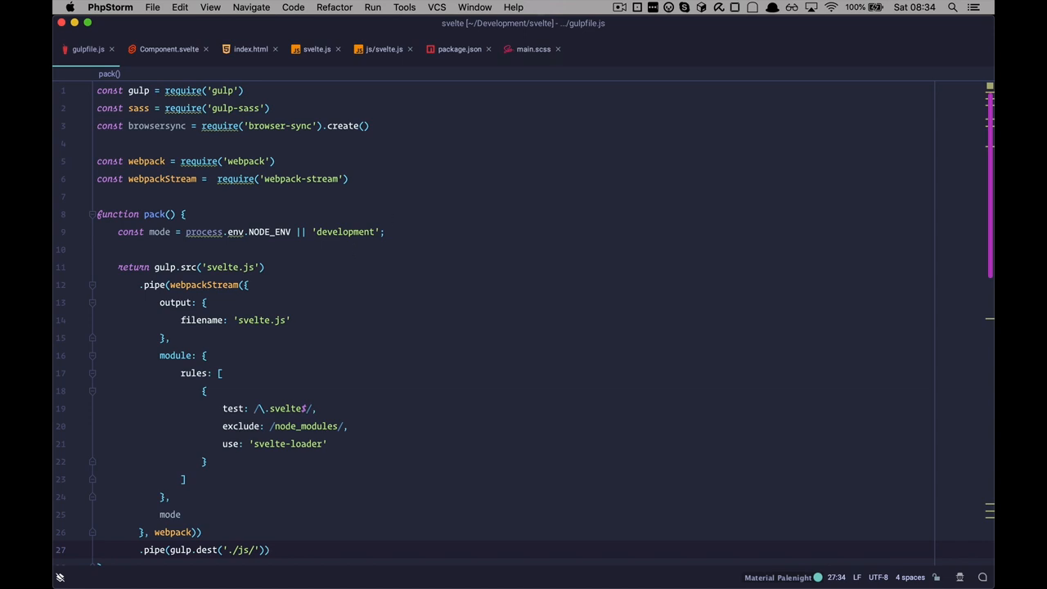
pyautogui.moveTo(383, 314)
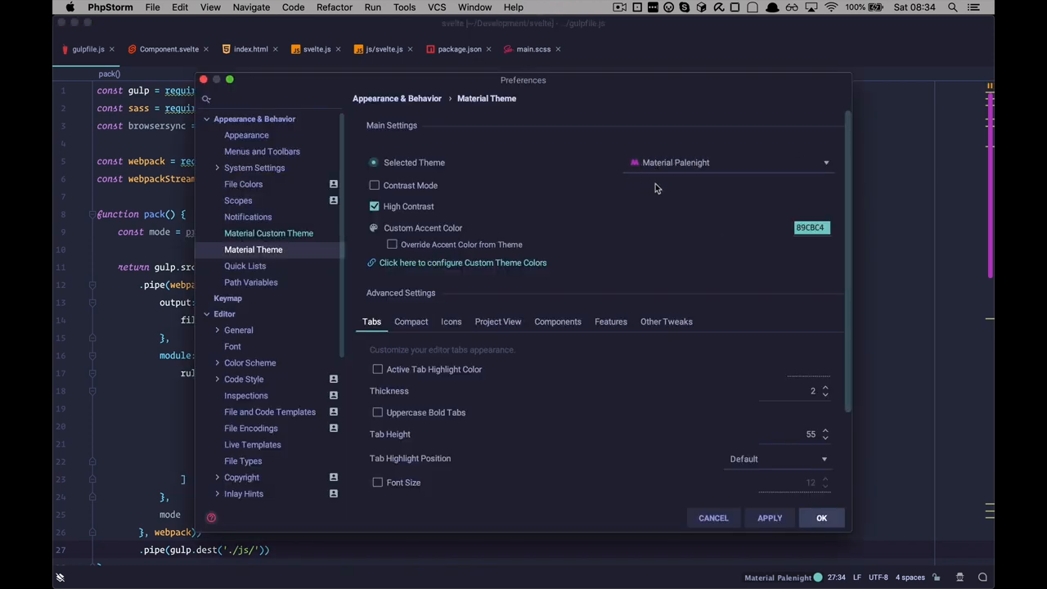
pyautogui.moveTo(716, 173)
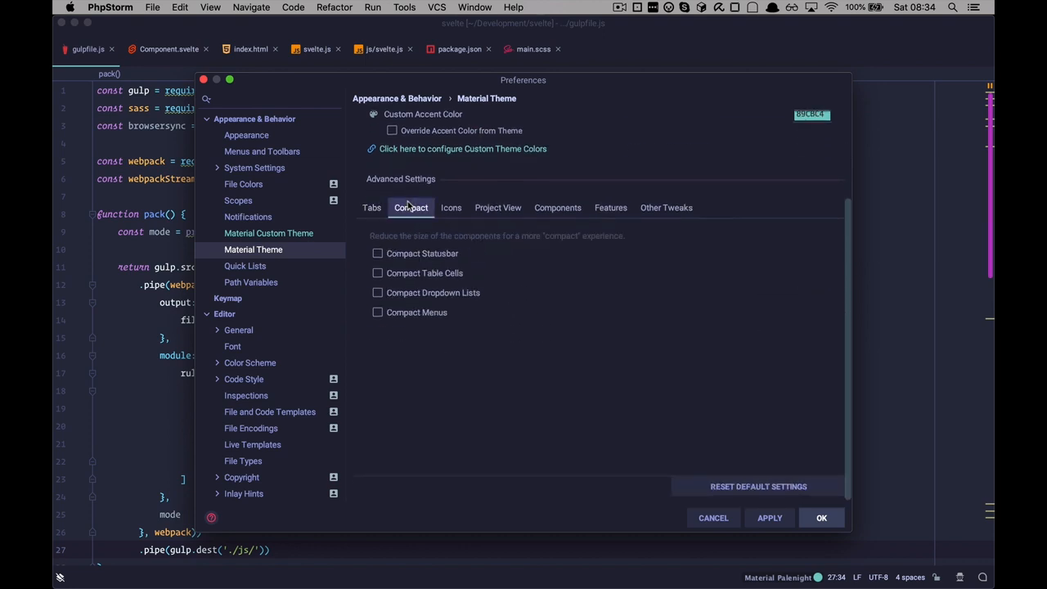
pyautogui.click(610, 206)
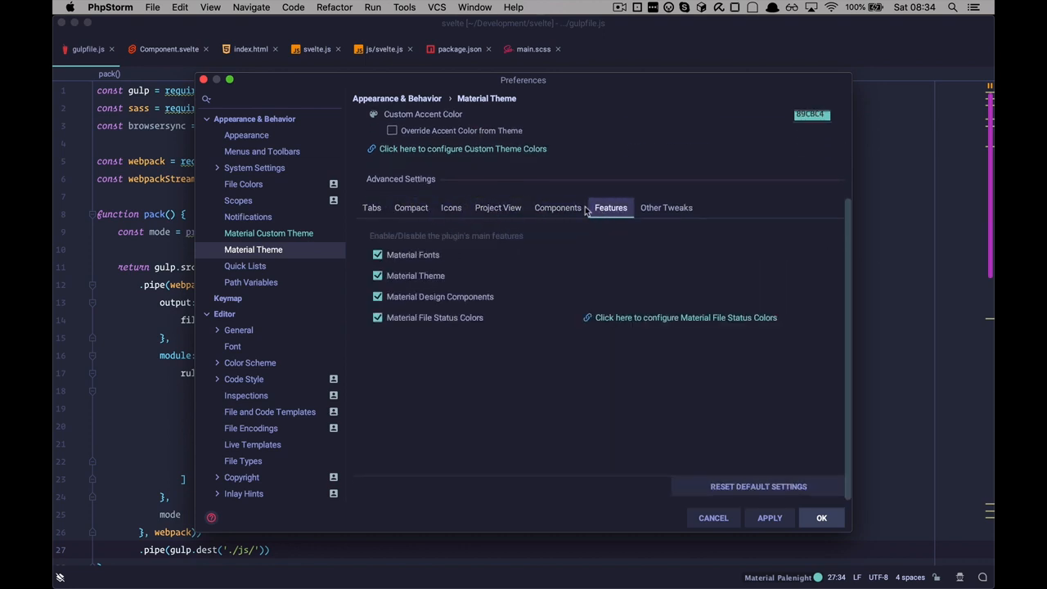
pyautogui.click(371, 206)
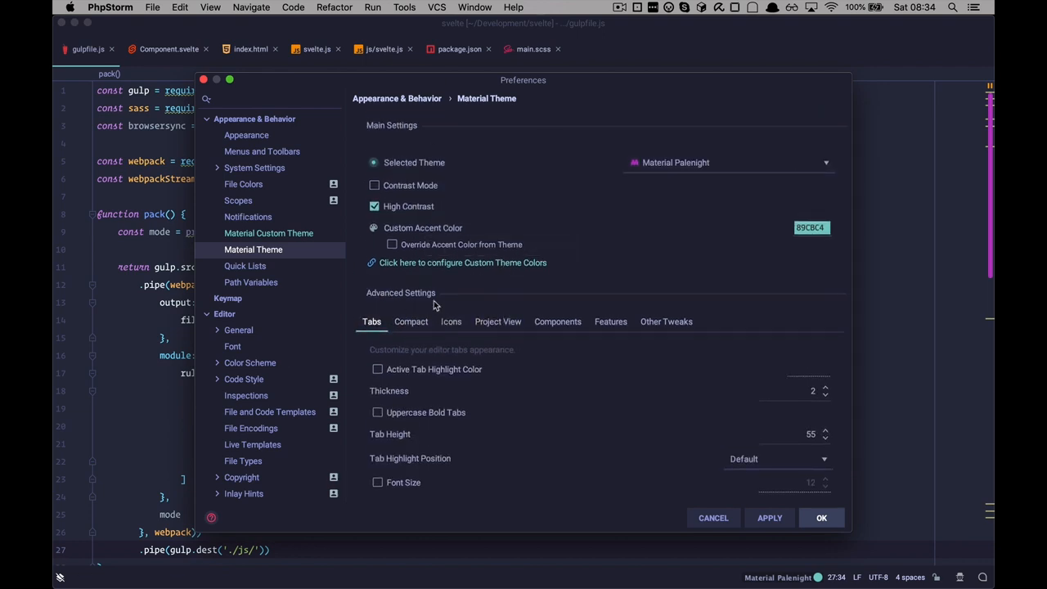
pyautogui.click(821, 517)
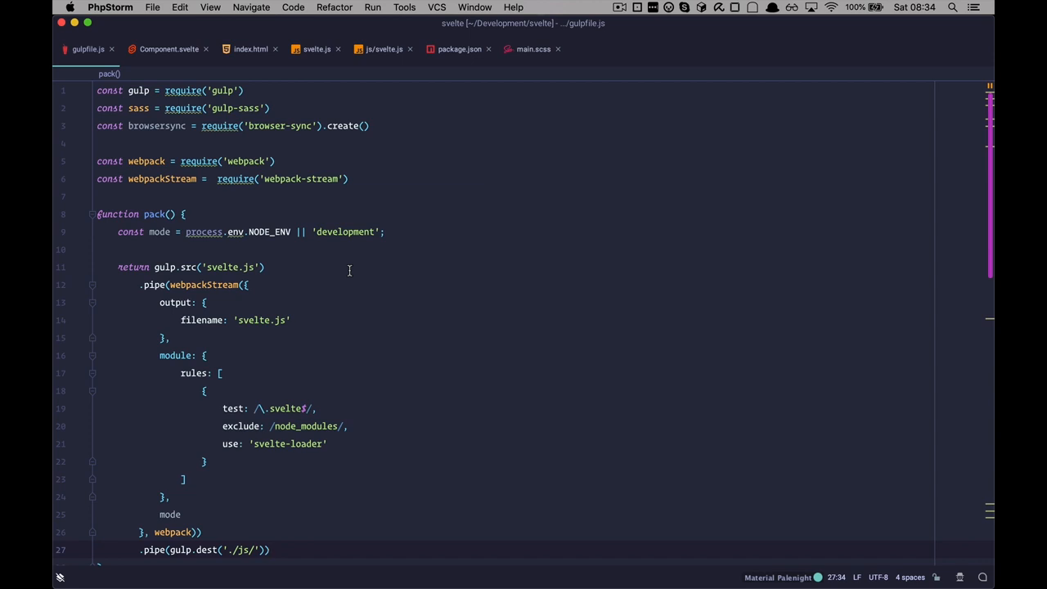
pyautogui.moveTo(589, 183)
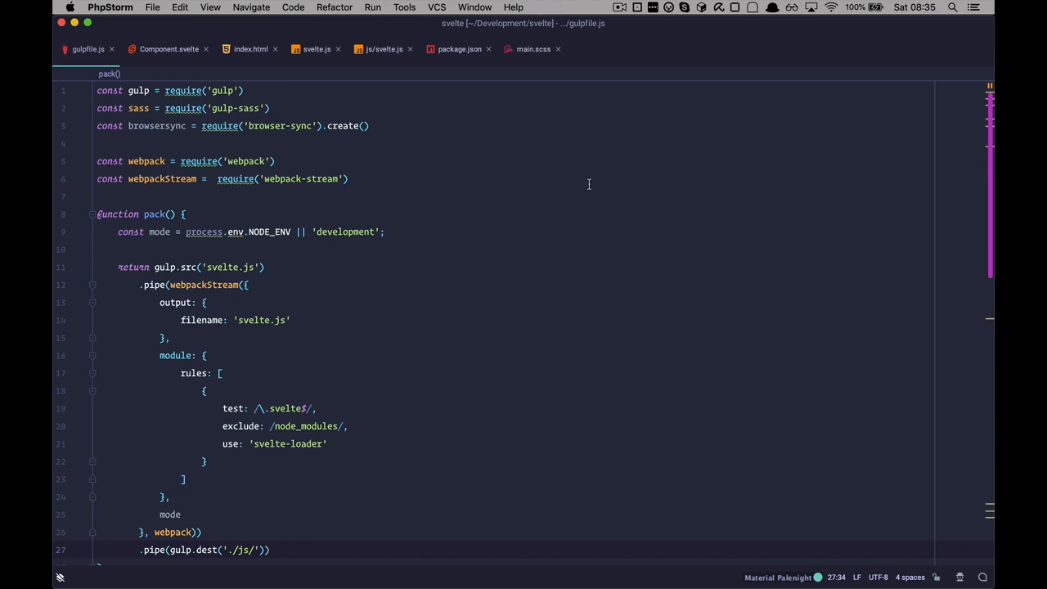
pyautogui.moveTo(280, 242)
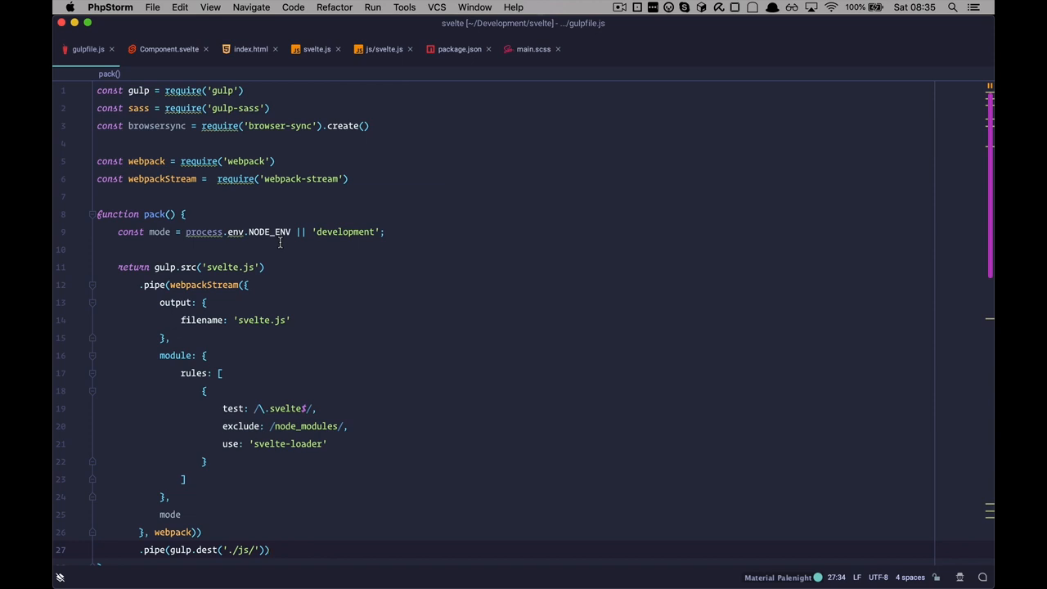
pyautogui.moveTo(319, 270)
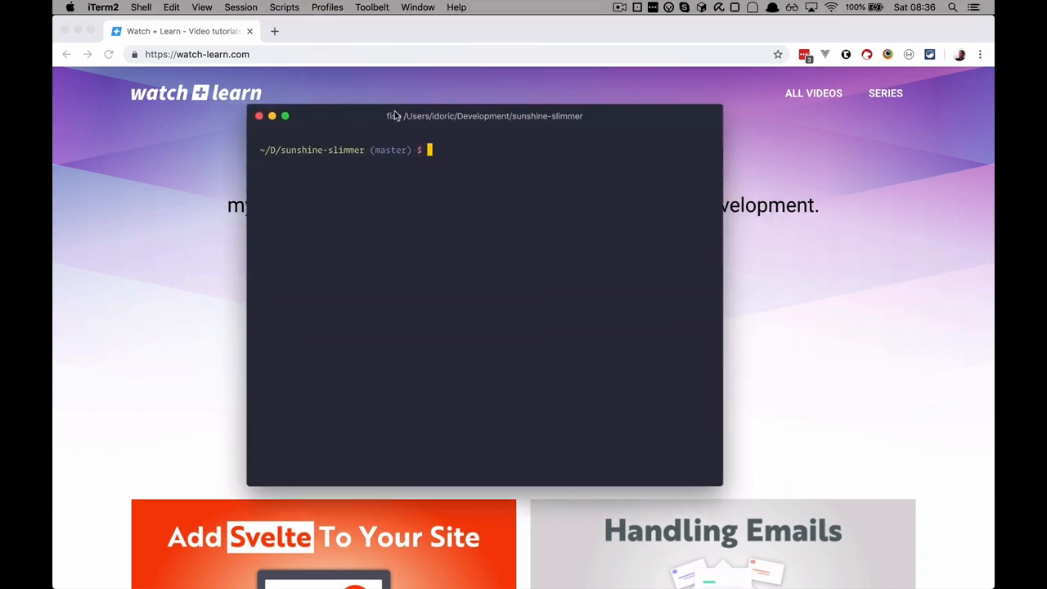
# Step: Open a second terminal tab and cd into the Development/svelte project folder
pyautogui.moveTo(484, 114); pyautogui.dragTo(524, 111)
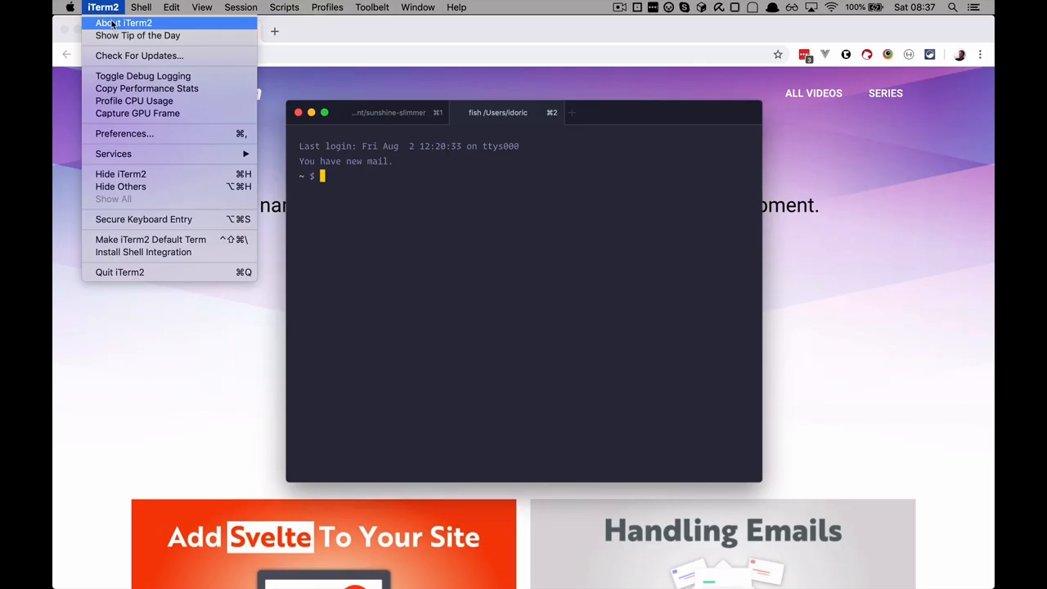
pyautogui.click(124, 23)
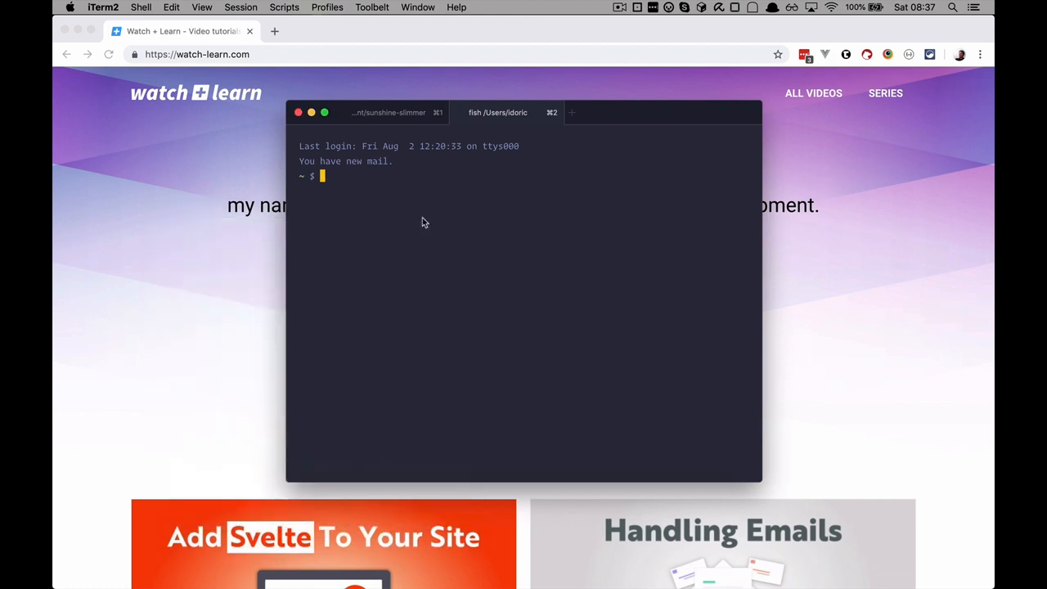
pyautogui.moveTo(344, 183)
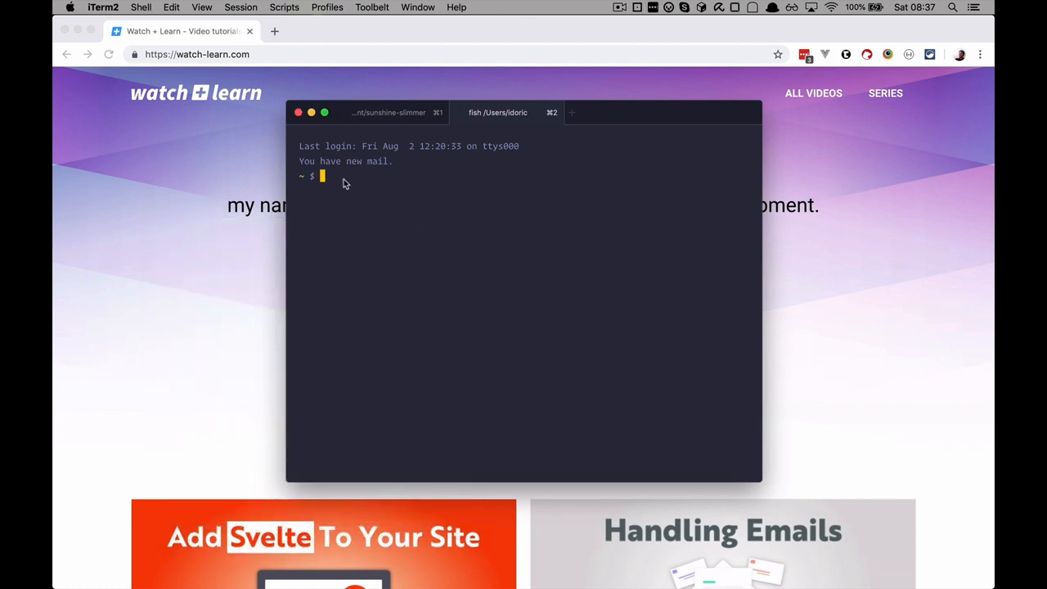
pyautogui.write('dev')
pyautogui.write('cd svelte')
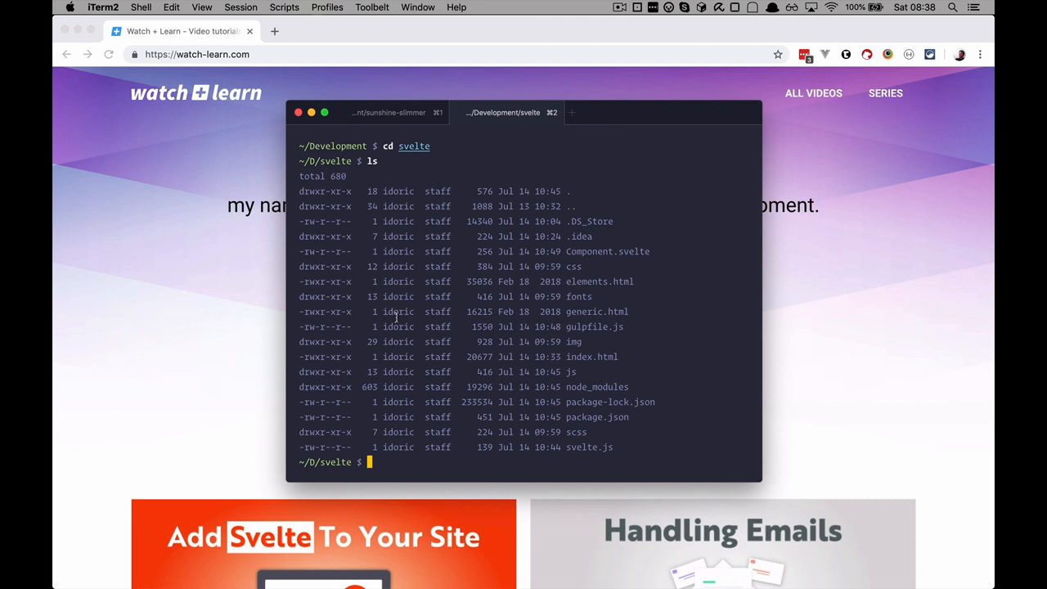
pyautogui.moveTo(417, 288)
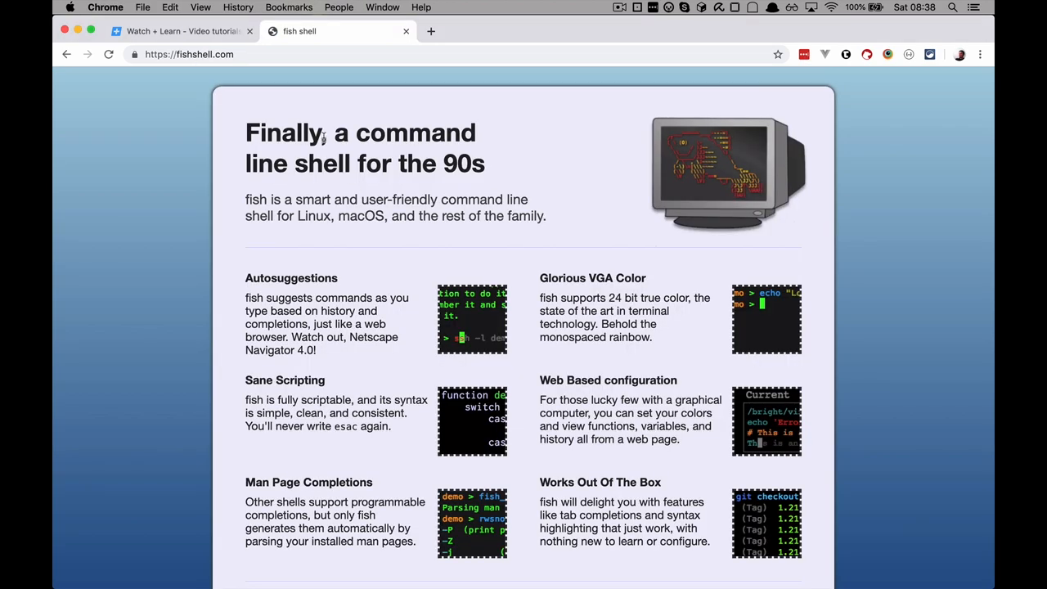
pyautogui.moveTo(376, 375)
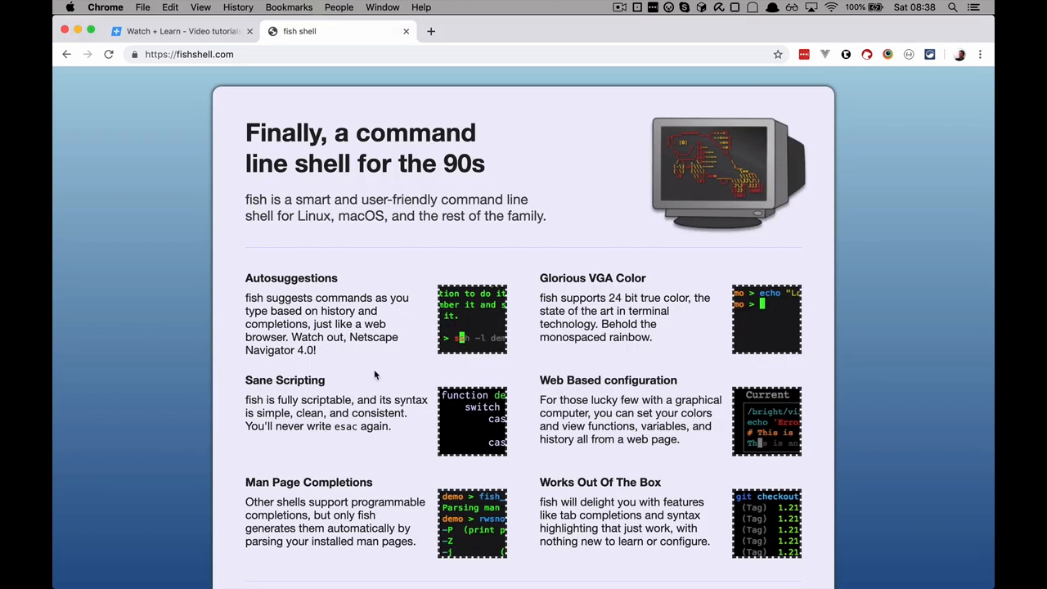
# Step: Scroll through the fish shell homepage's feature overview
pyautogui.scroll(-3)
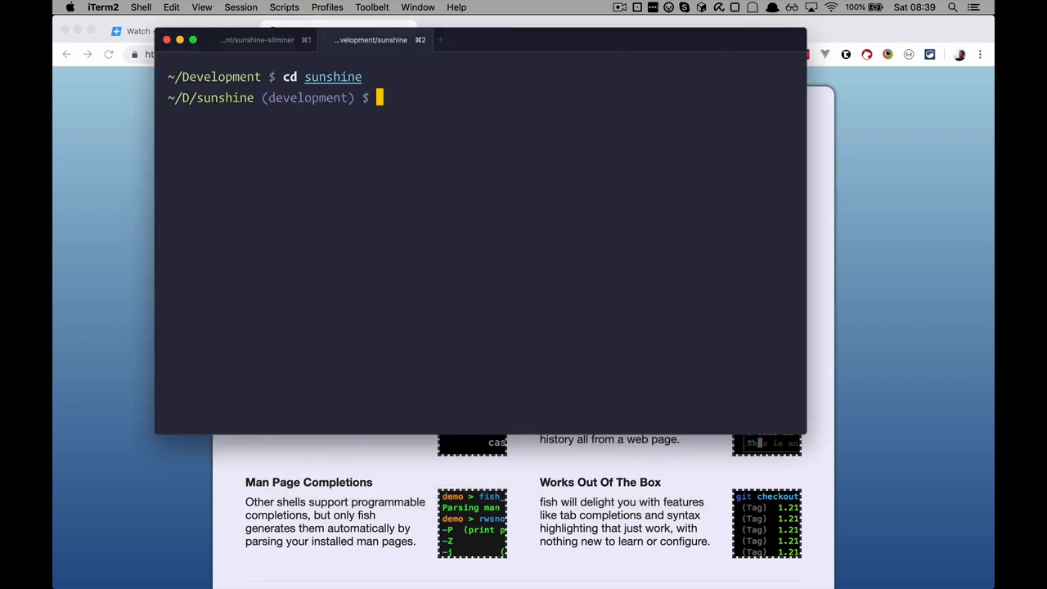
# Step: Run 'git push origin development' with fish autosuggestions and check the branch in the sunshine project
pyautogui.write('git push origin development')
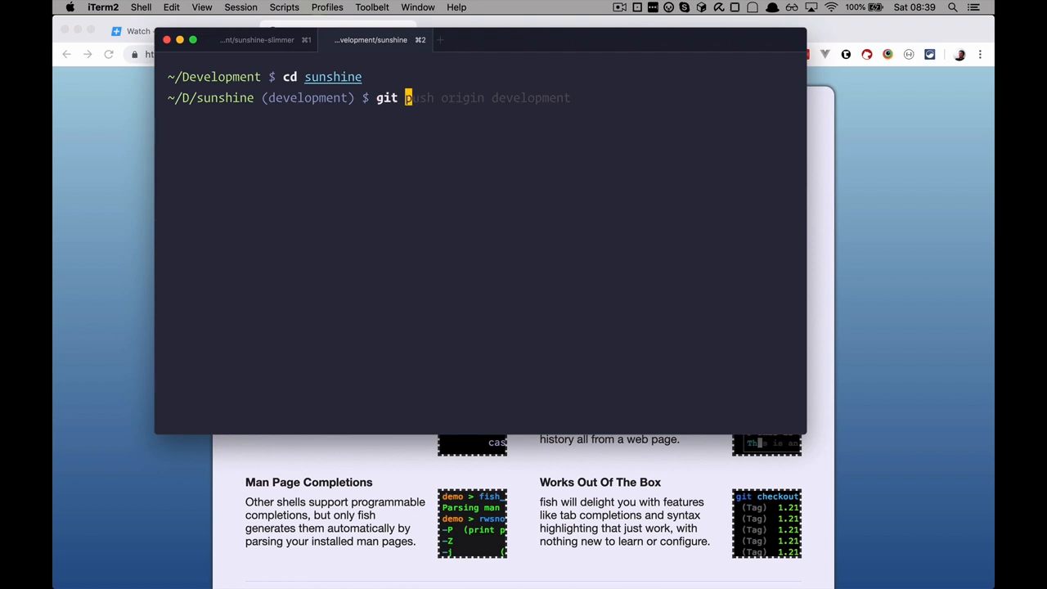
pyautogui.write('branch')
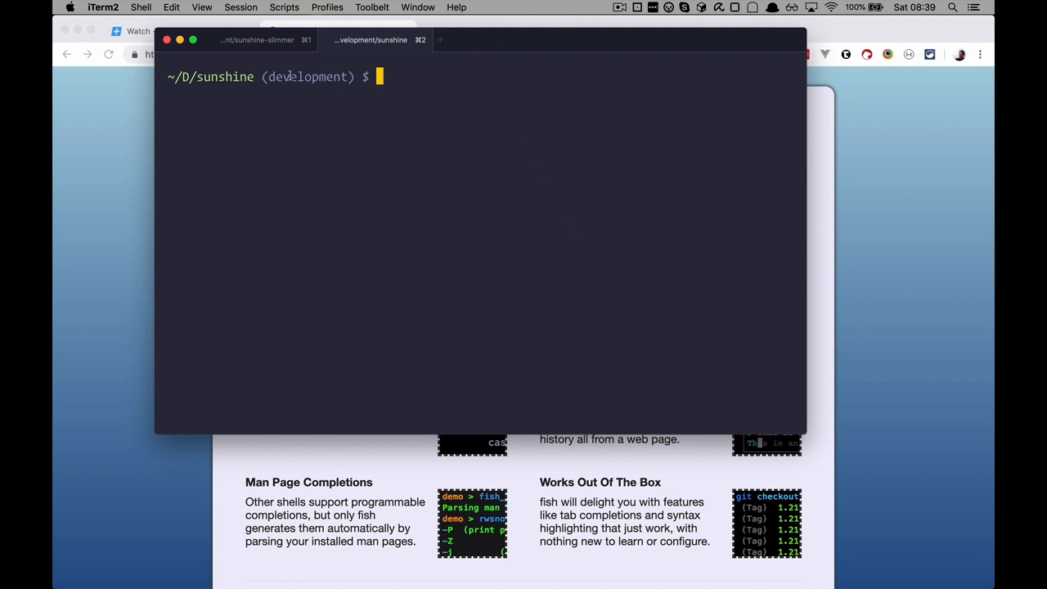
pyautogui.click(256, 40)
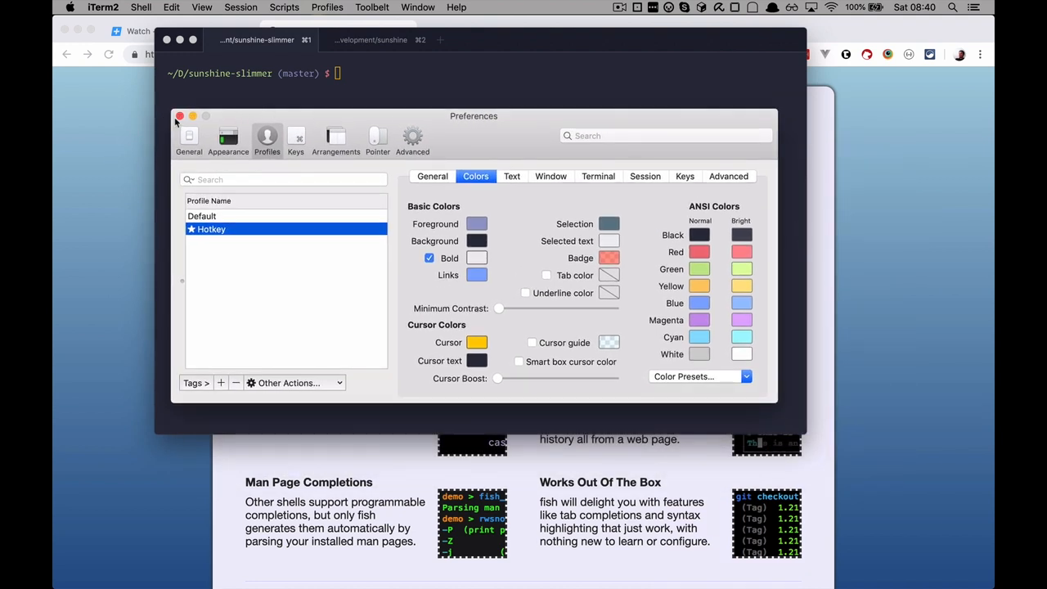
# Step: Close the iTerm2 colour preferences and return to the sunshine-slimmer session
pyautogui.click(180, 116)
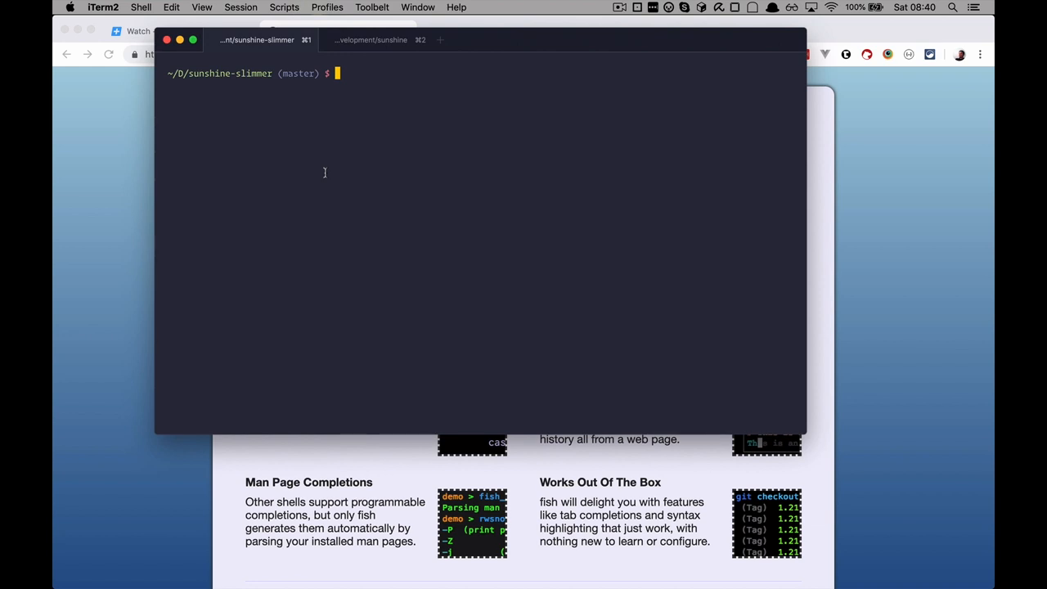
pyautogui.moveTo(808, 258)
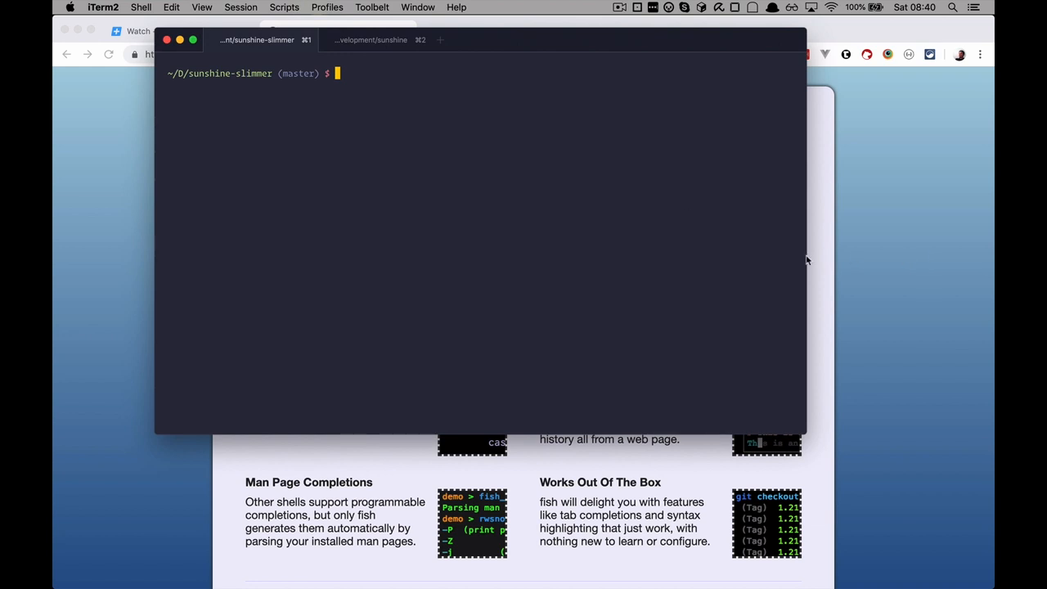
pyautogui.moveTo(645, 255)
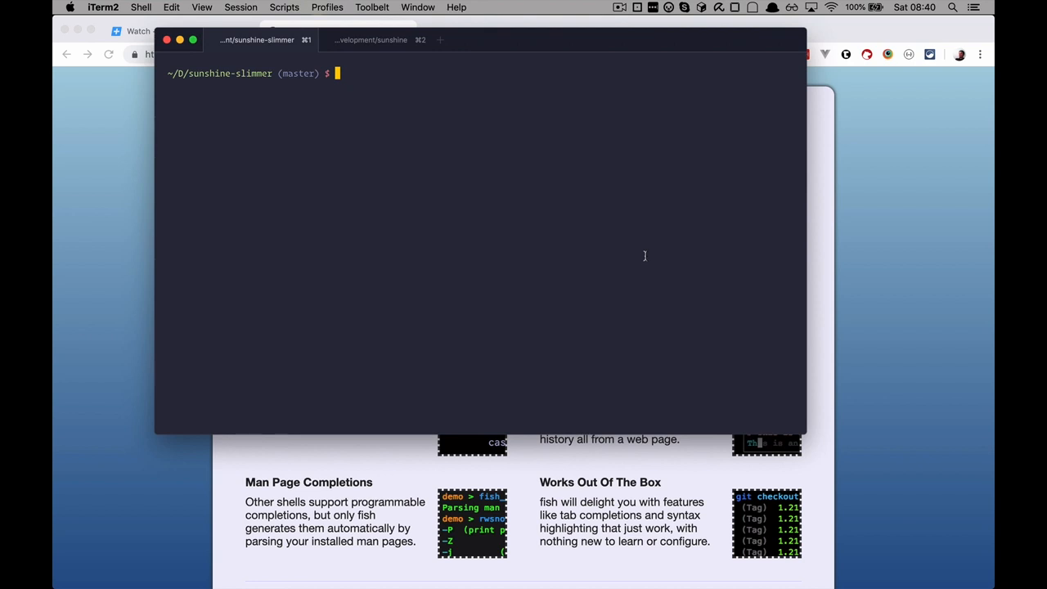
pyautogui.moveTo(409, 184)
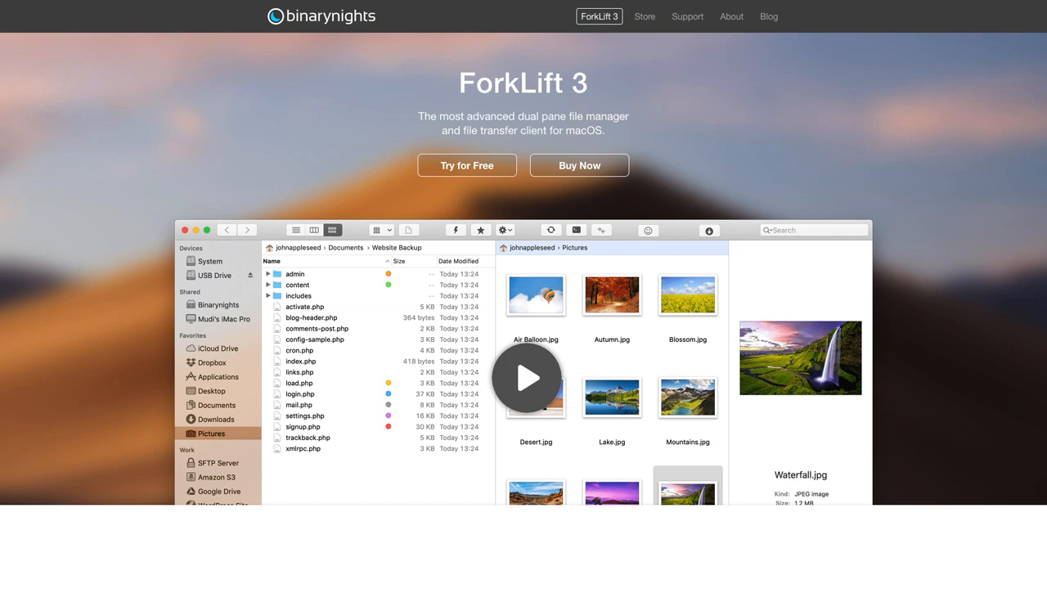
# Step: Navigate to the binarynights ForkLift 3 product page
pyautogui.click(527, 377)
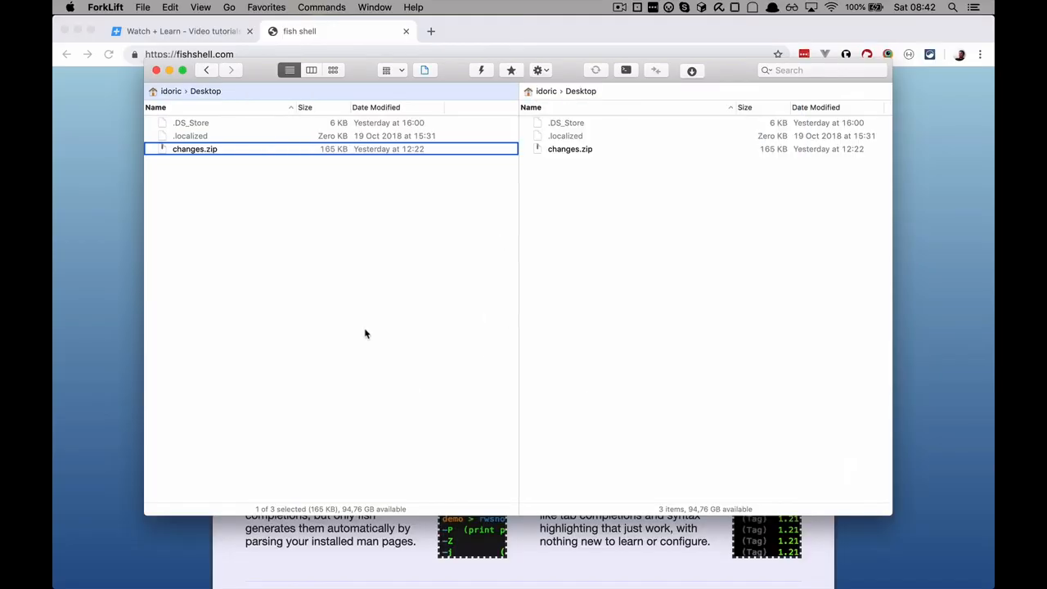
pyautogui.moveTo(365, 336)
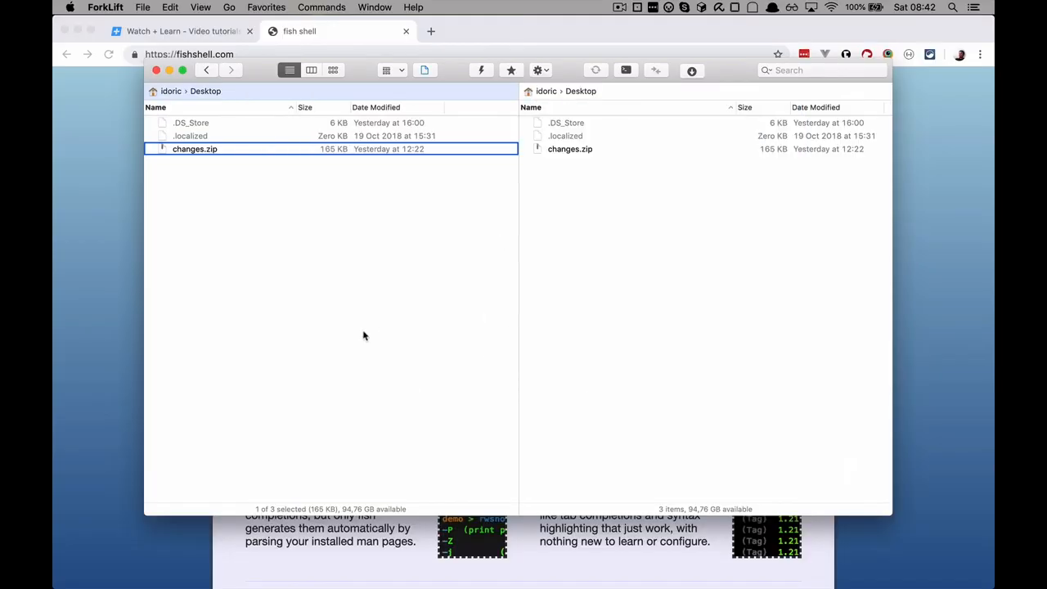
pyautogui.moveTo(690, 244)
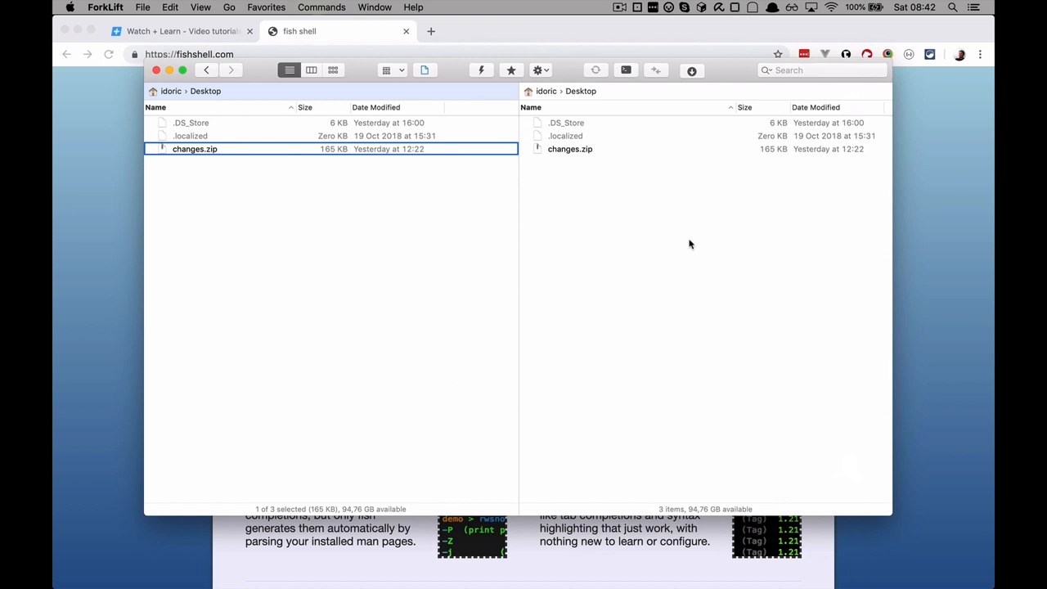
pyautogui.moveTo(403, 269)
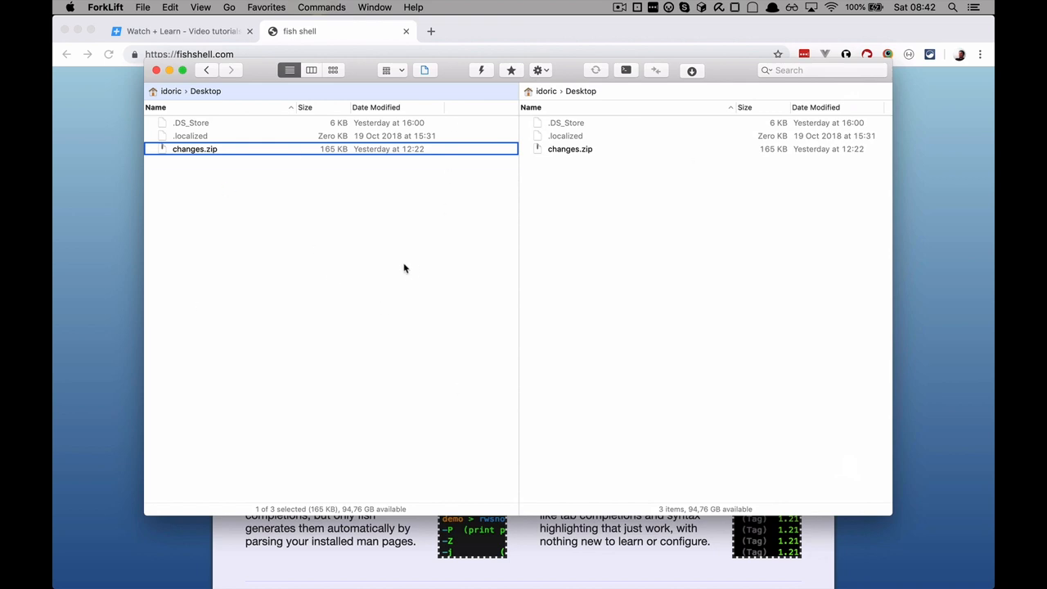
pyautogui.moveTo(373, 219)
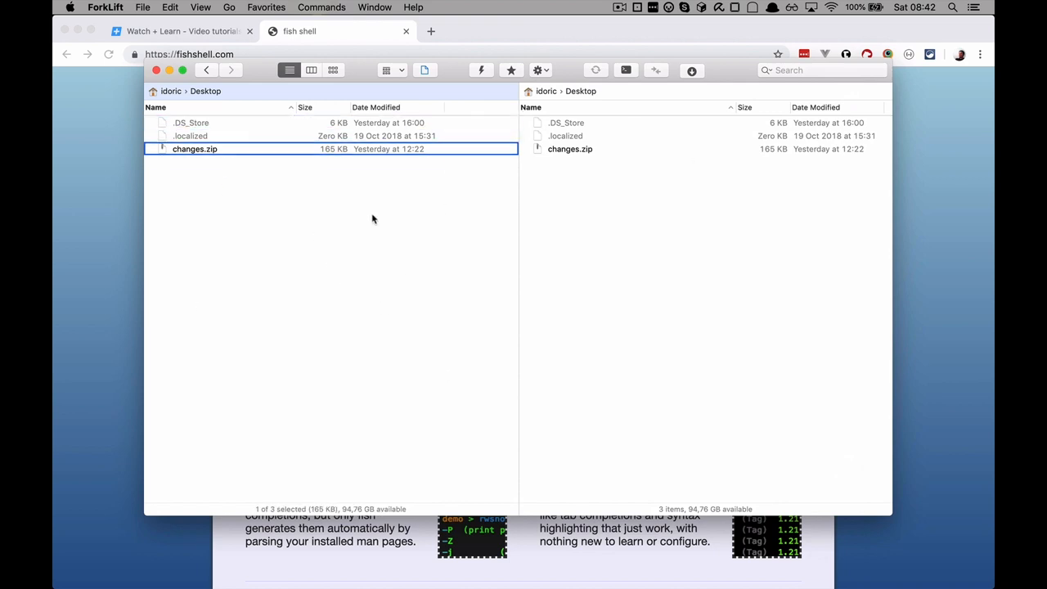
pyautogui.moveTo(209, 157)
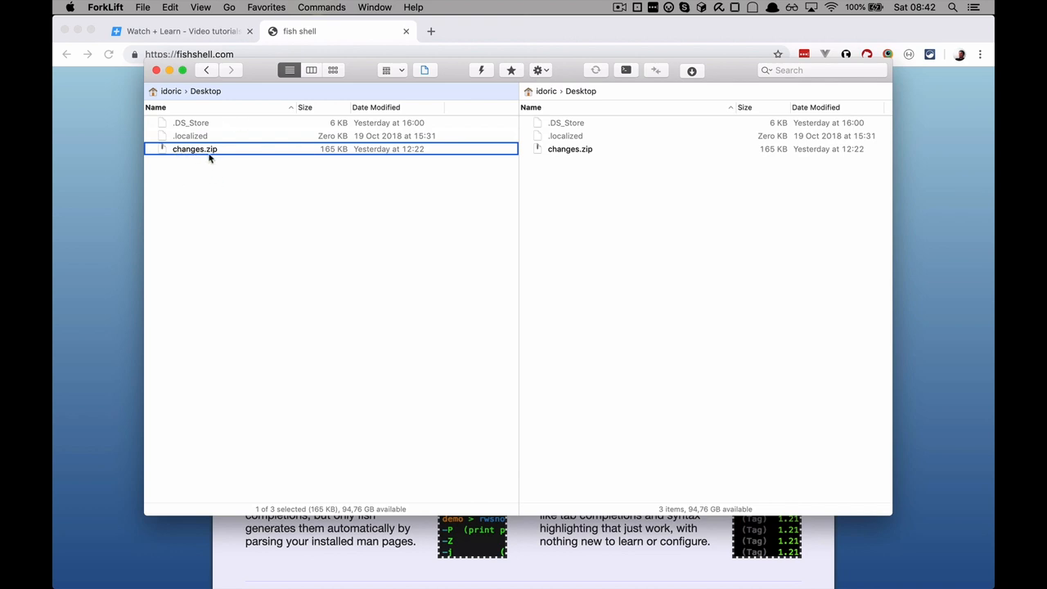
# Step: Browse inside changes.zip down to source/js/components
pyautogui.doubleClick(194, 149)
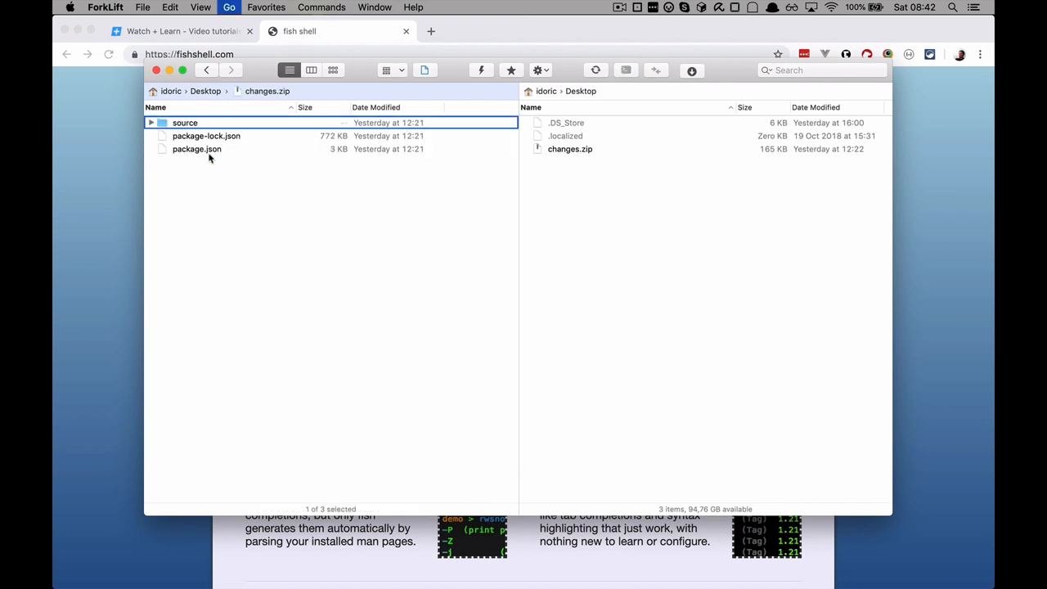
pyautogui.doubleClick(185, 121)
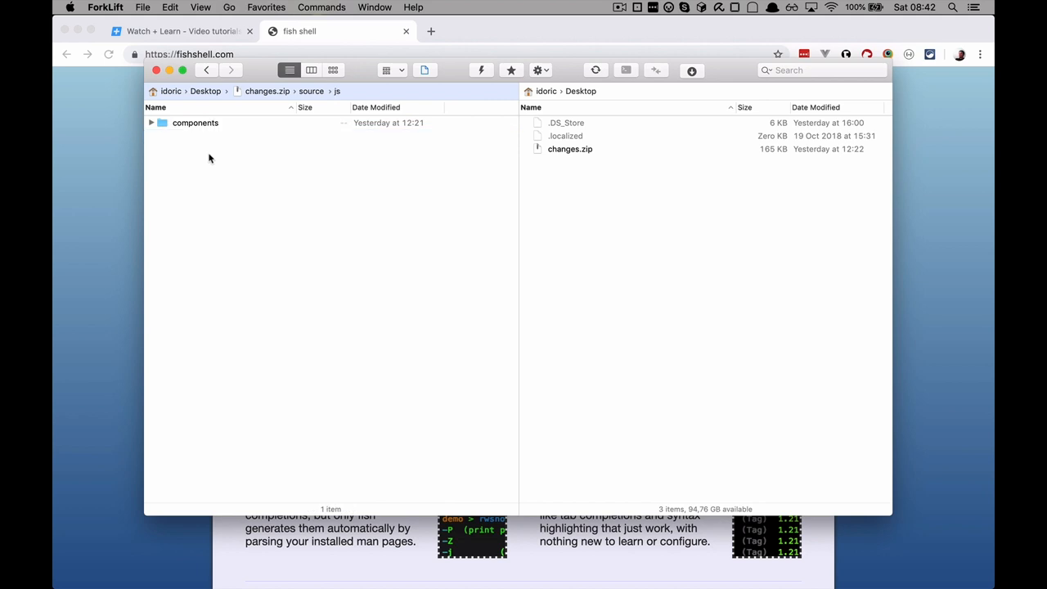
pyautogui.click(195, 123)
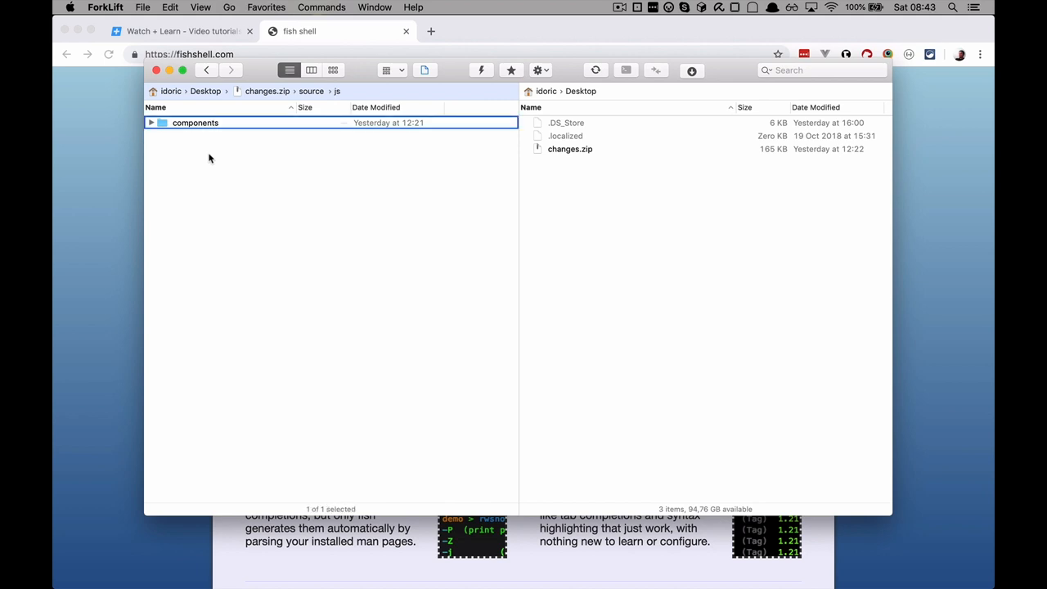
pyautogui.doubleClick(195, 121)
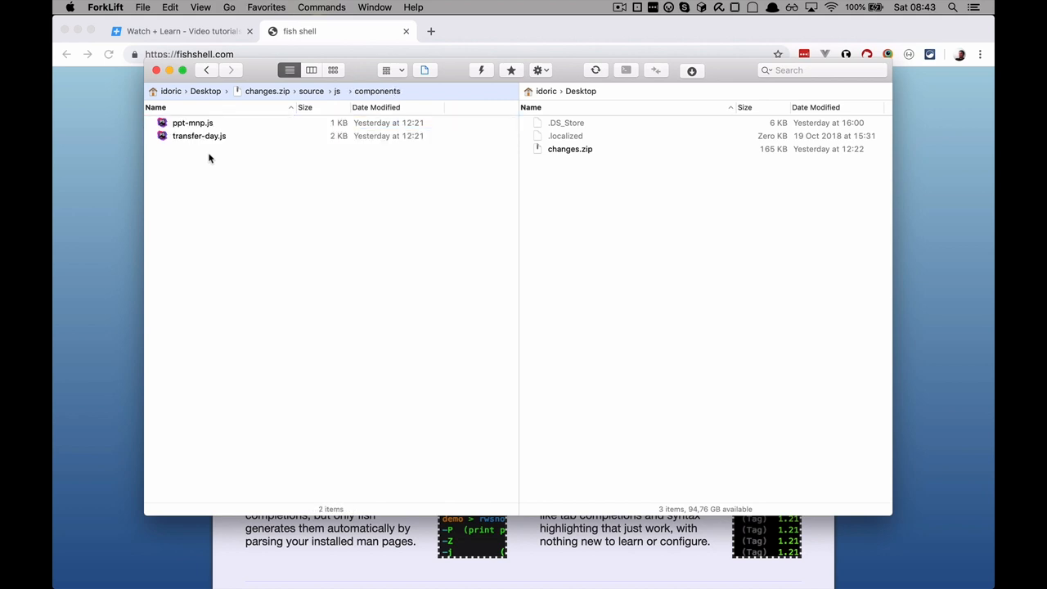
# Step: Copy transfer-day.js from the archive to the Desktop and remove the copy
pyautogui.click(199, 136)
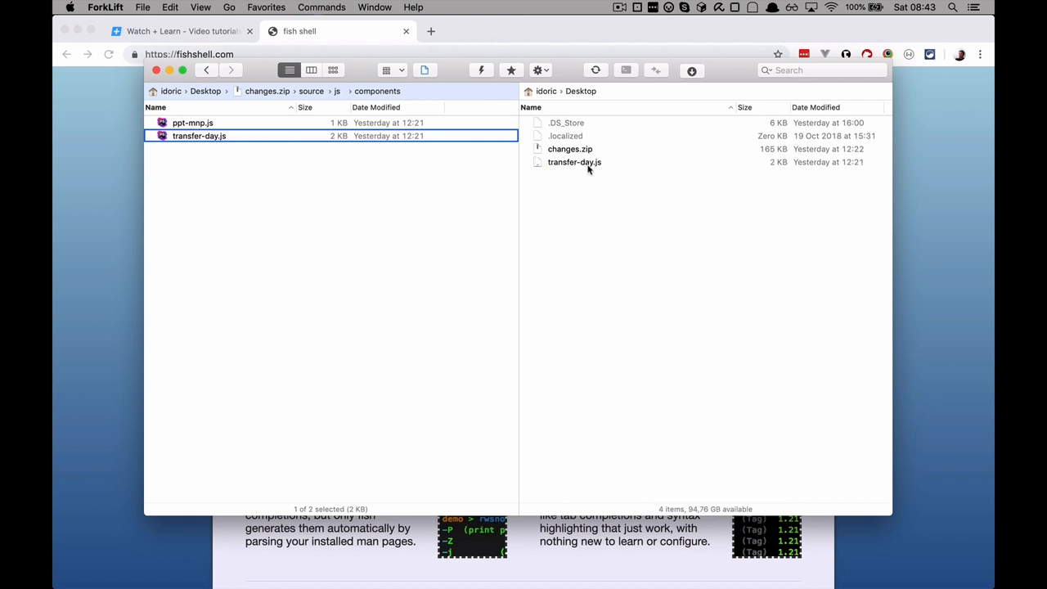
pyautogui.click(573, 162)
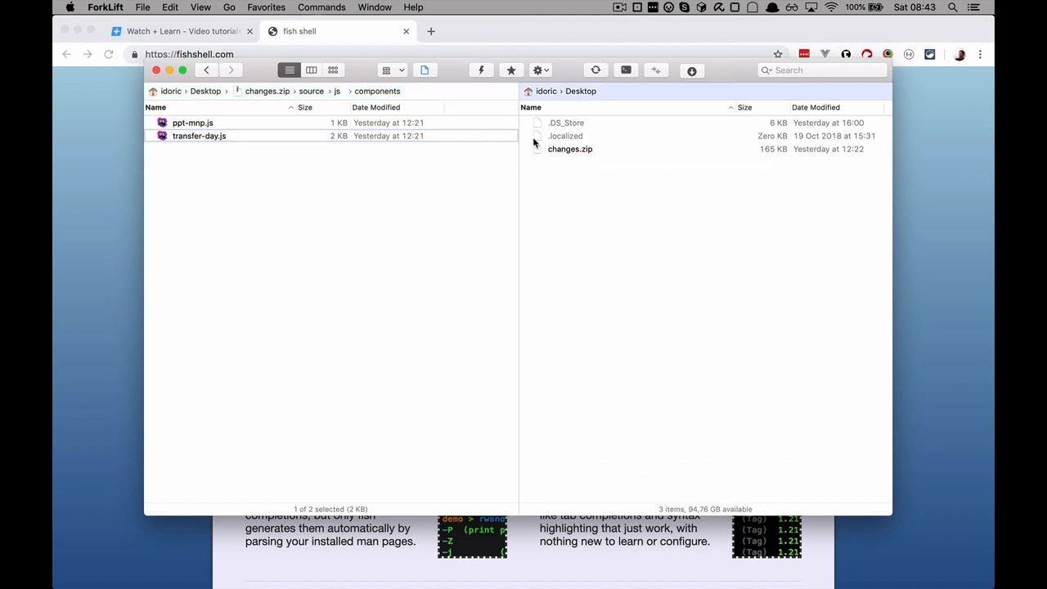
pyautogui.click(566, 135)
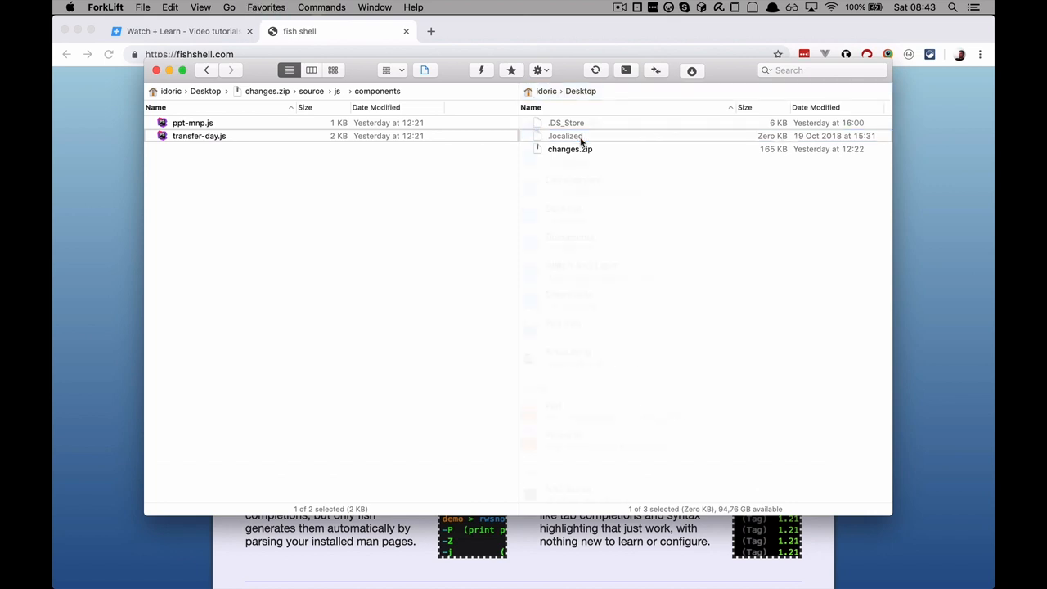
# Step: Show the favourites list and look over the two saved personal servers
pyautogui.click(510, 69)
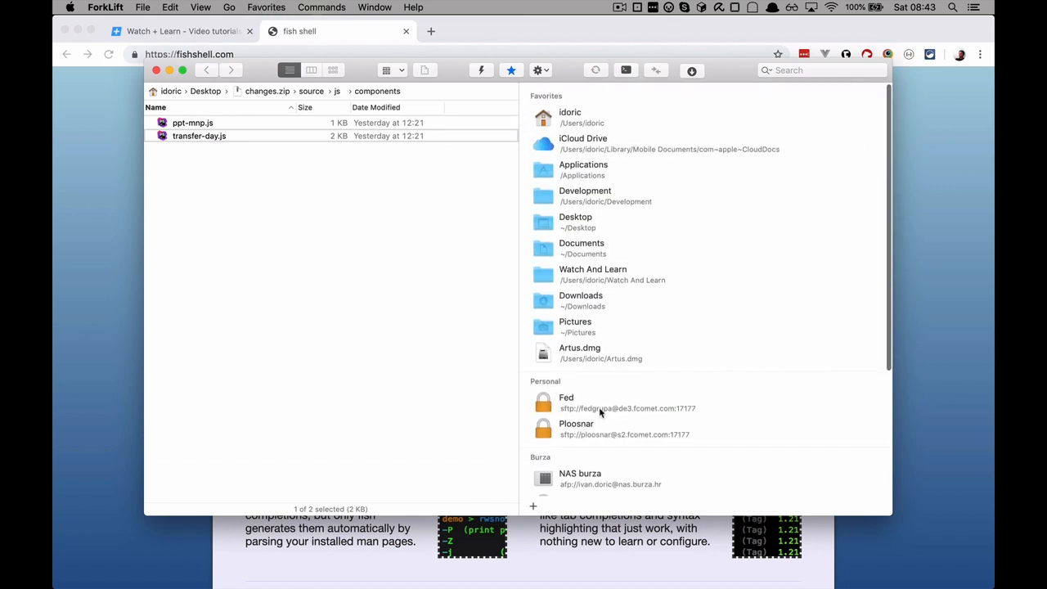
pyautogui.click(628, 402)
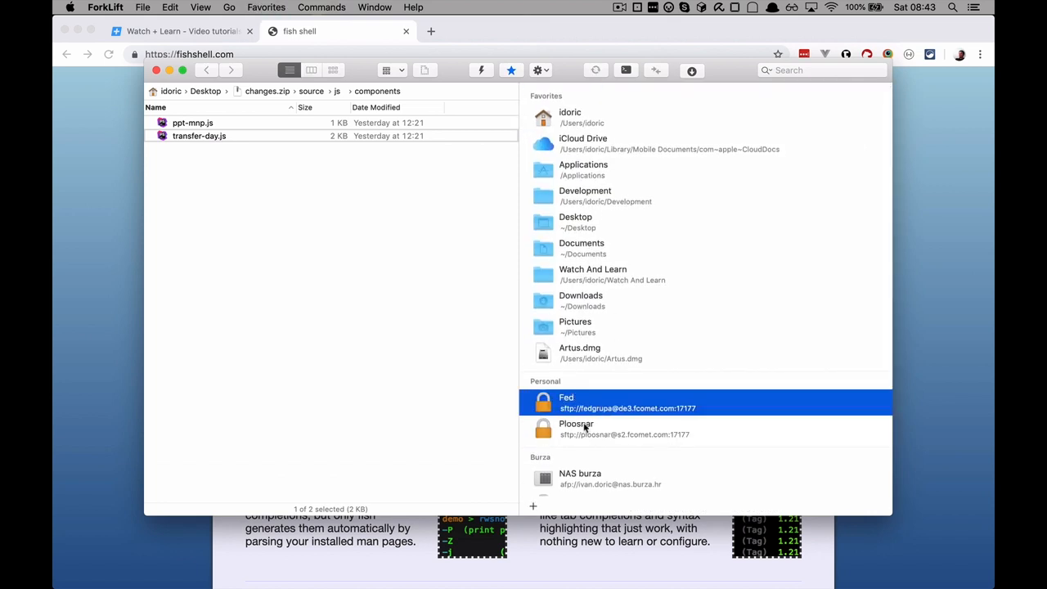
pyautogui.click(576, 428)
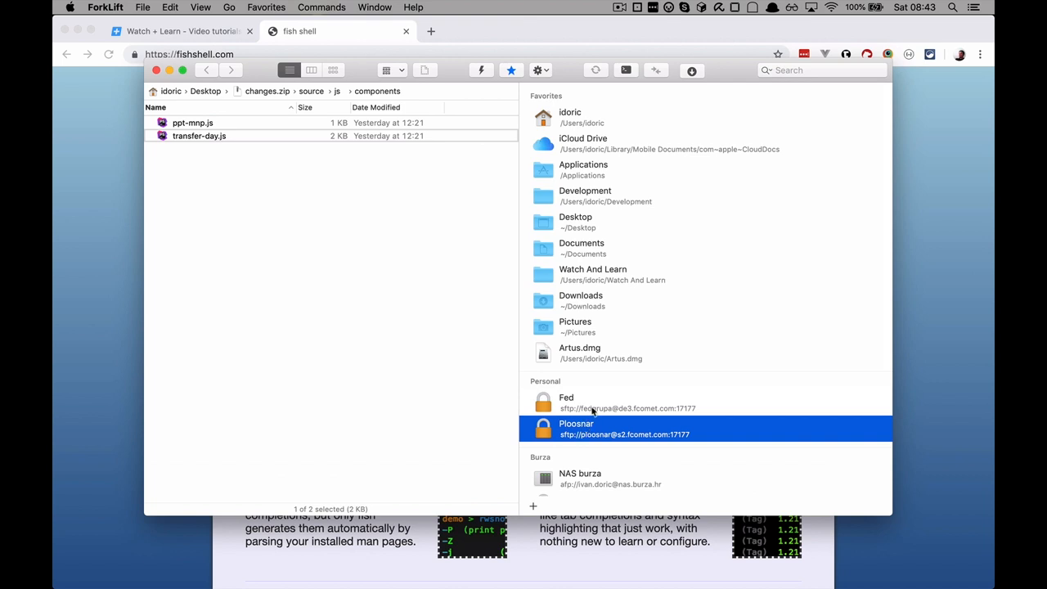
# Step: Start a new favourite connection and list its protocol choices for SFTP
pyautogui.click(533, 505)
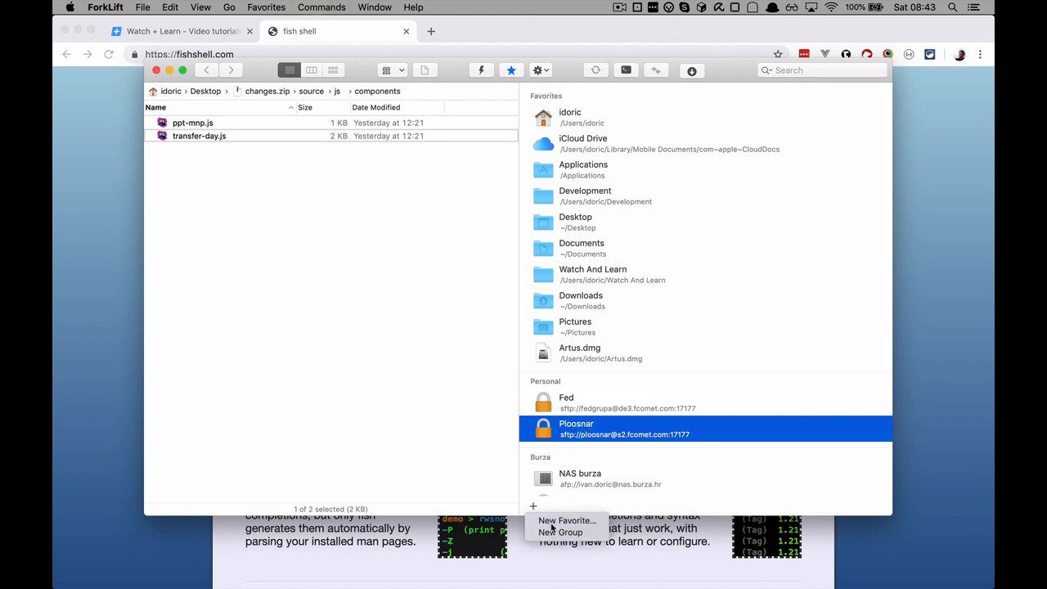
pyautogui.click(566, 521)
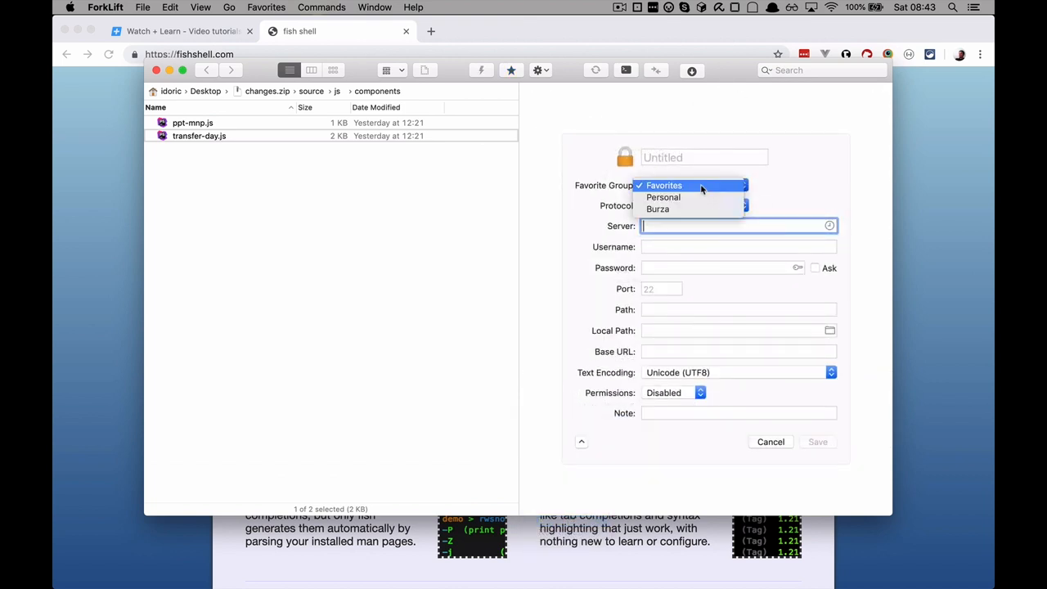
pyautogui.click(691, 206)
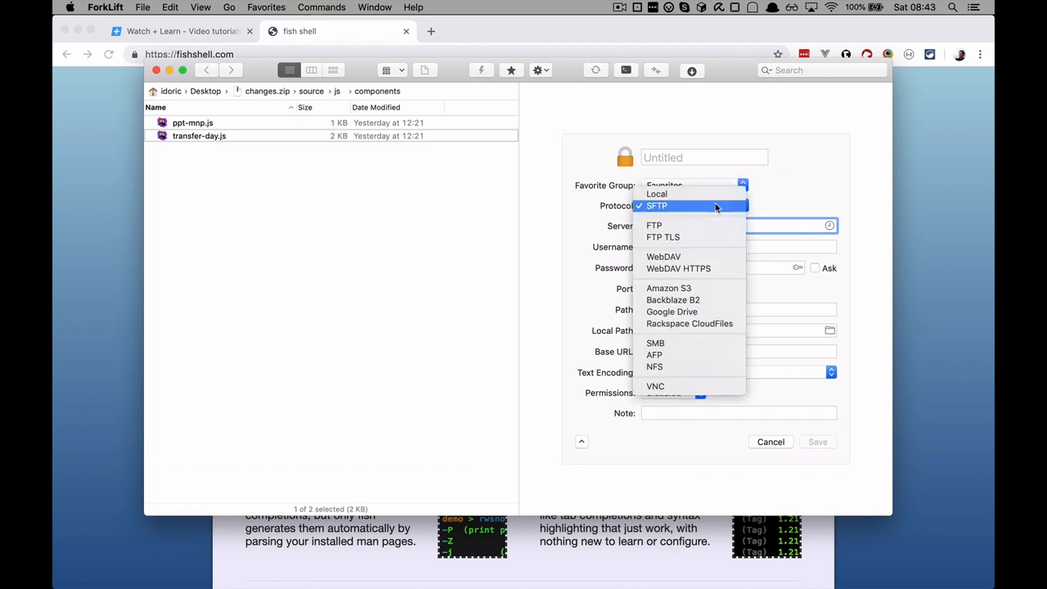
pyautogui.moveTo(677, 206)
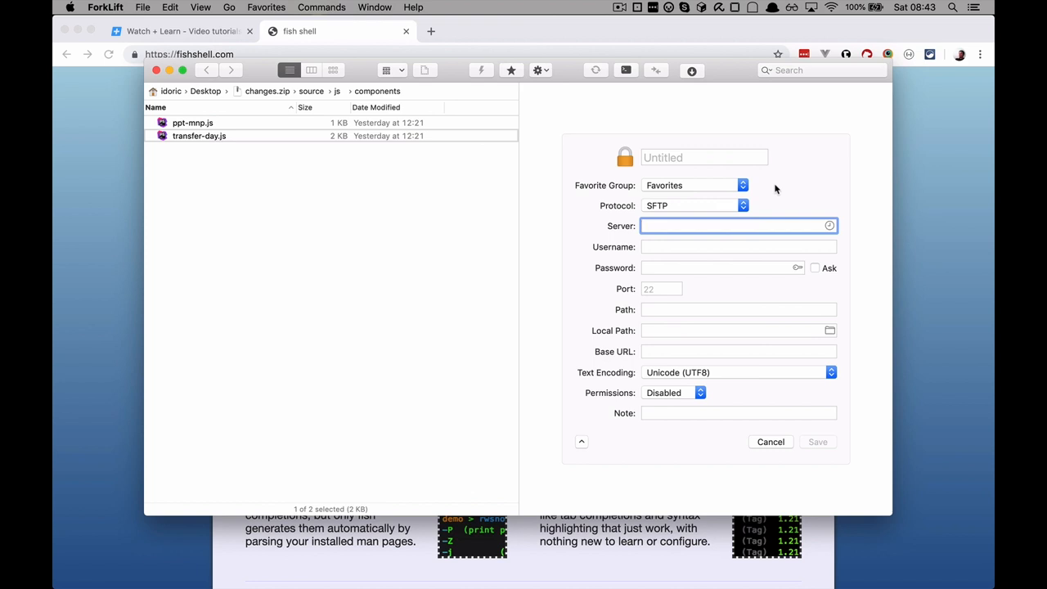
pyautogui.moveTo(803, 150)
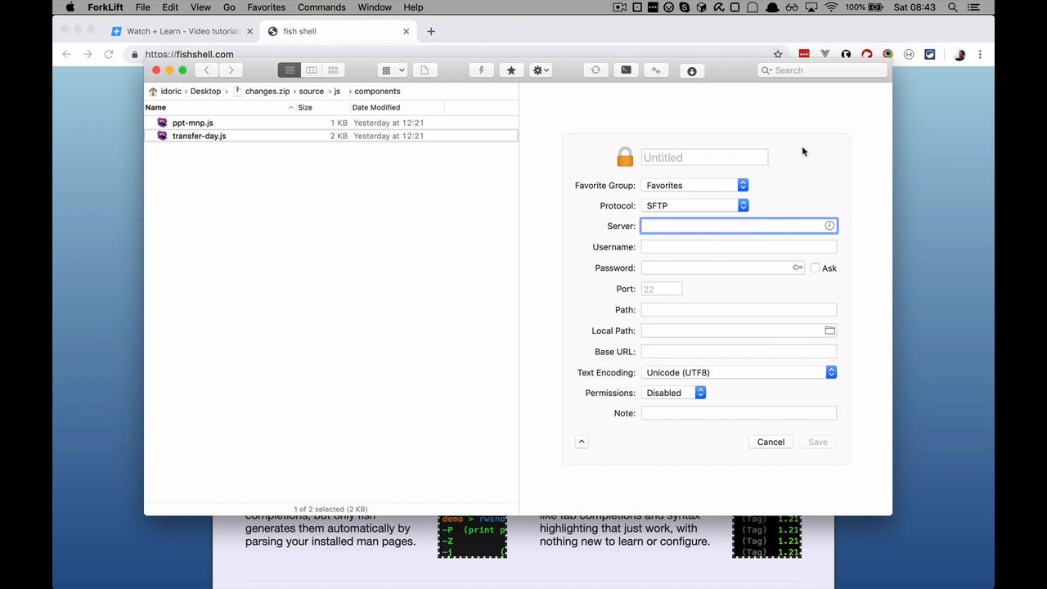
pyautogui.moveTo(669, 114)
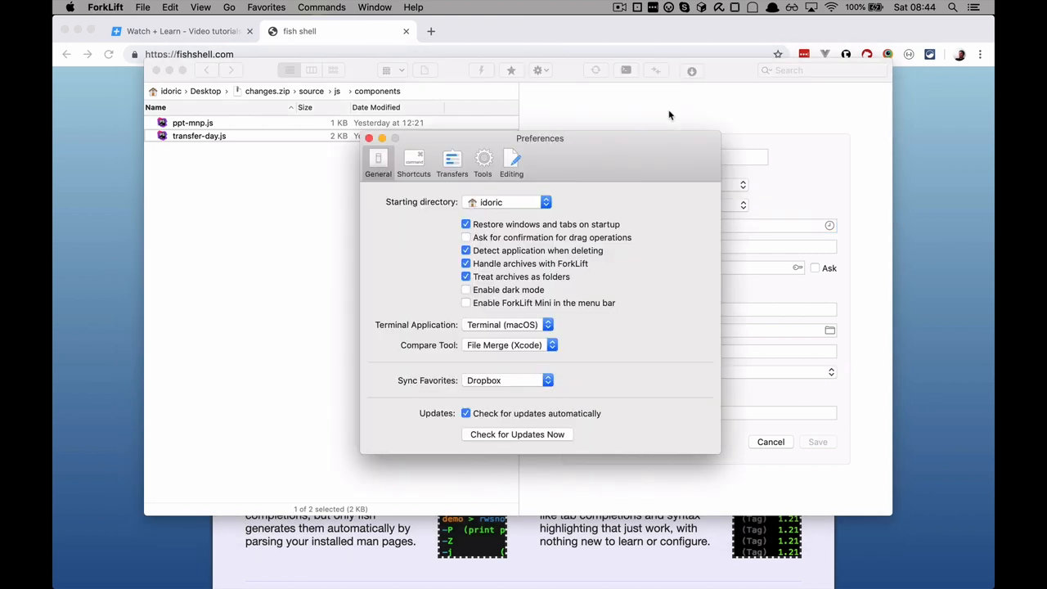
# Step: Review the Shortcuts preferences, keeping Commander as the key binding set
pyautogui.moveTo(540, 138); pyautogui.dragTo(543, 81)
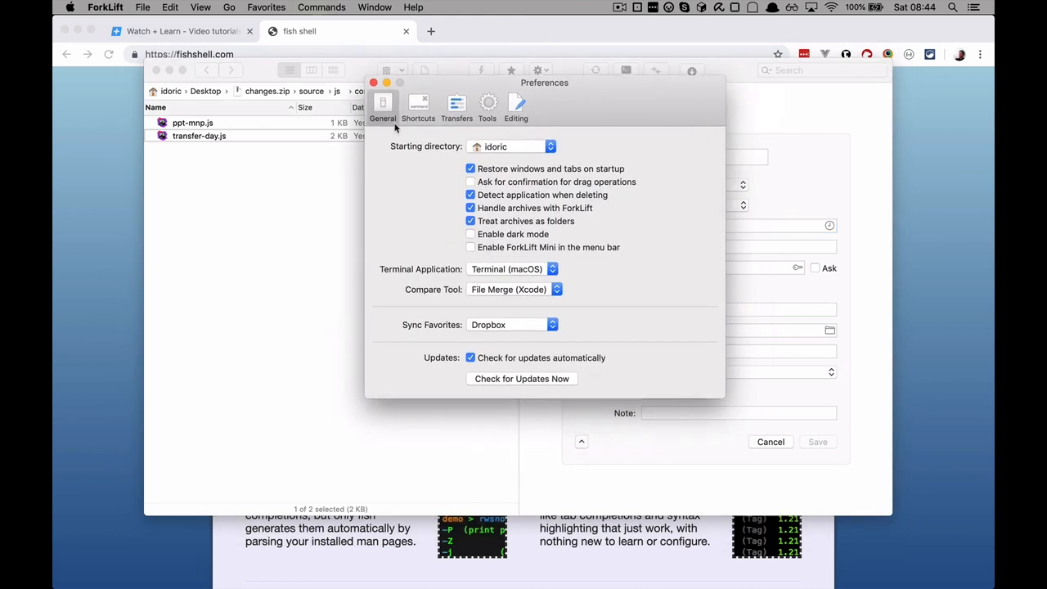
pyautogui.click(419, 106)
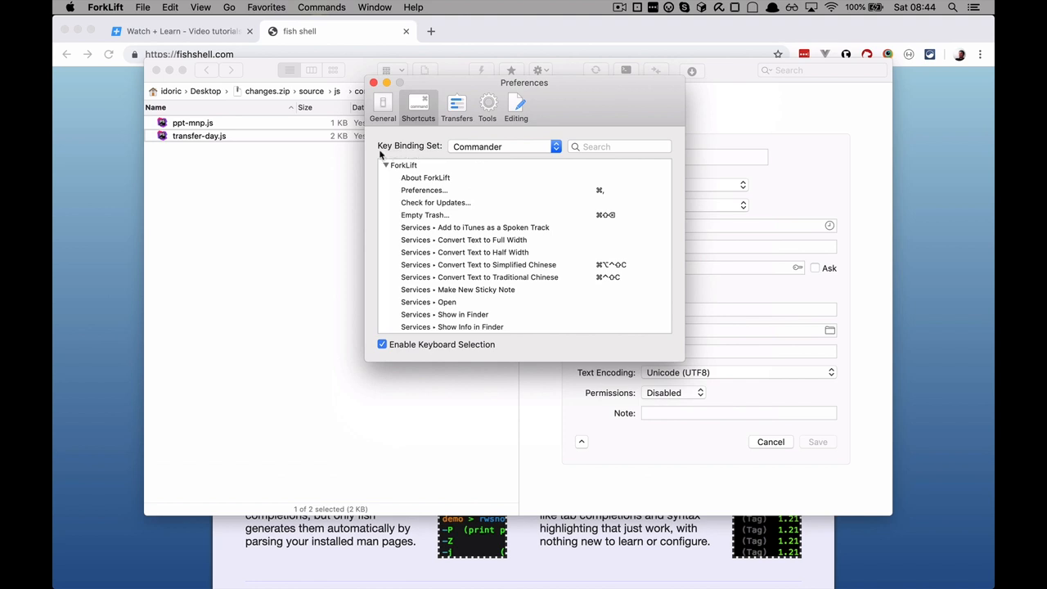
pyautogui.moveTo(491, 157)
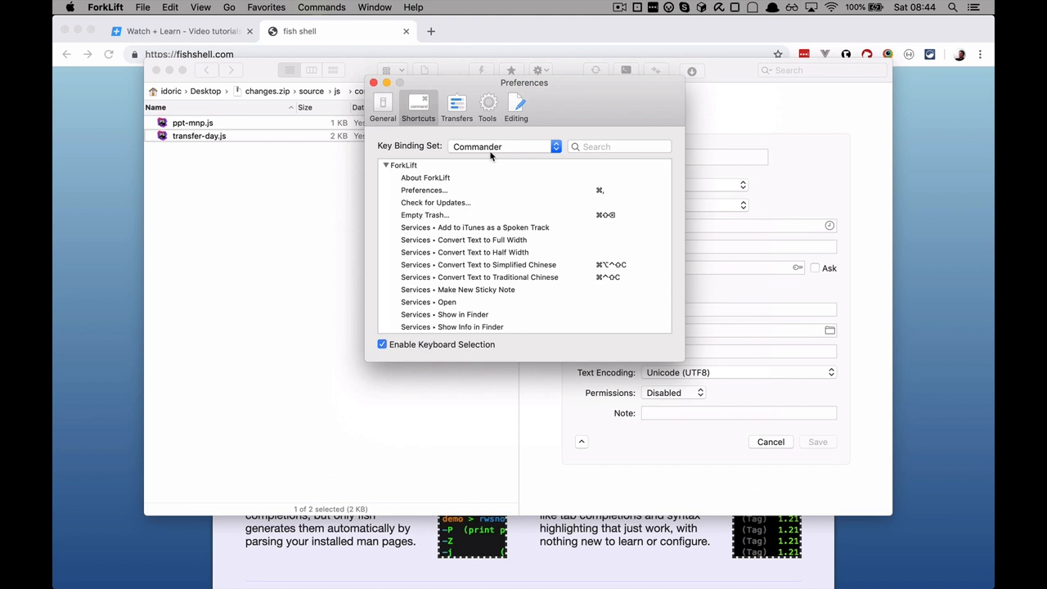
pyautogui.moveTo(540, 190)
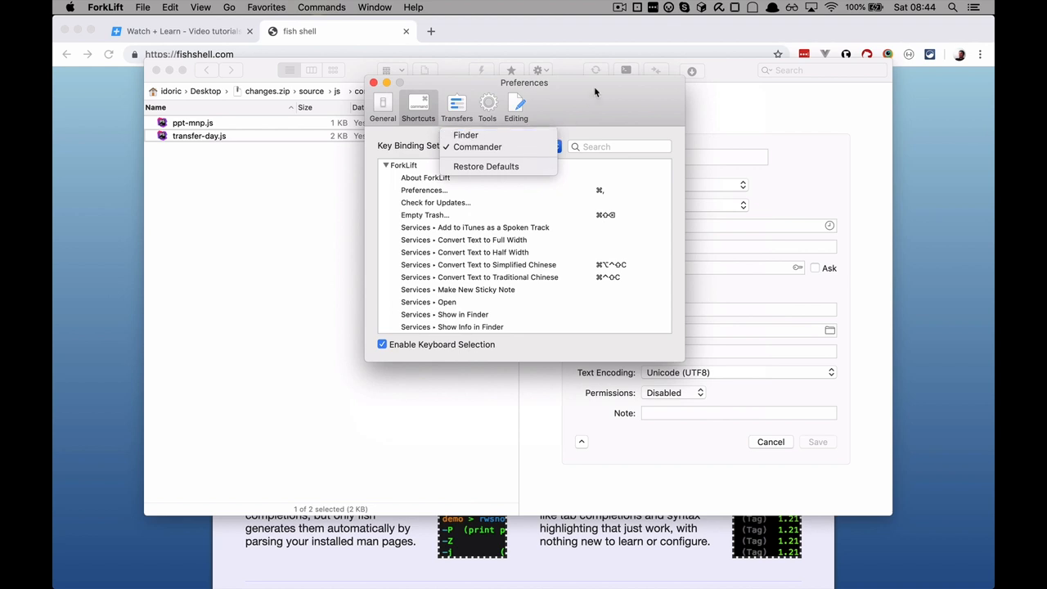
pyautogui.click(477, 147)
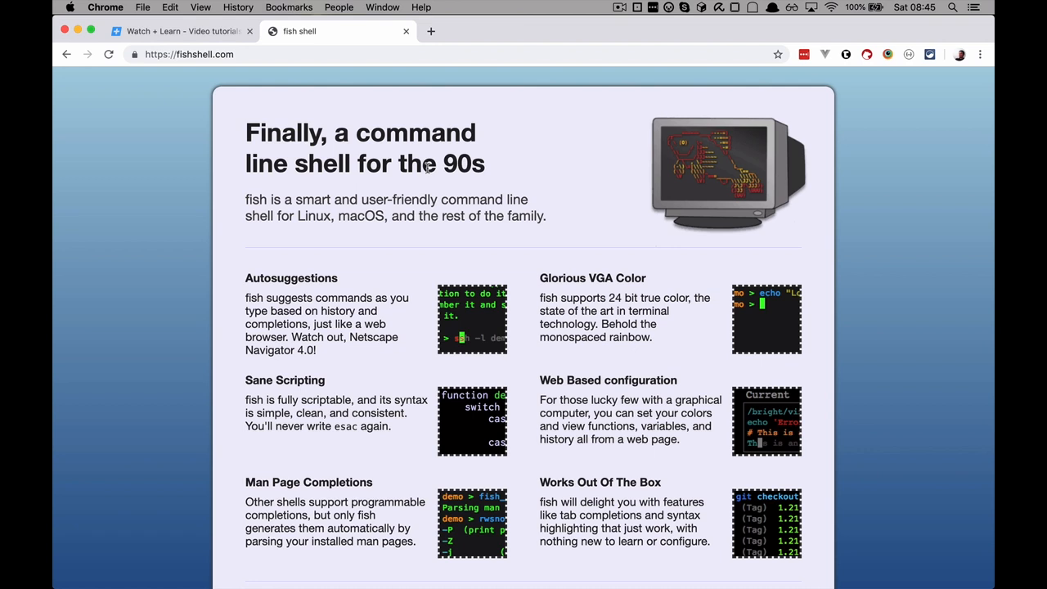
pyautogui.moveTo(429, 166)
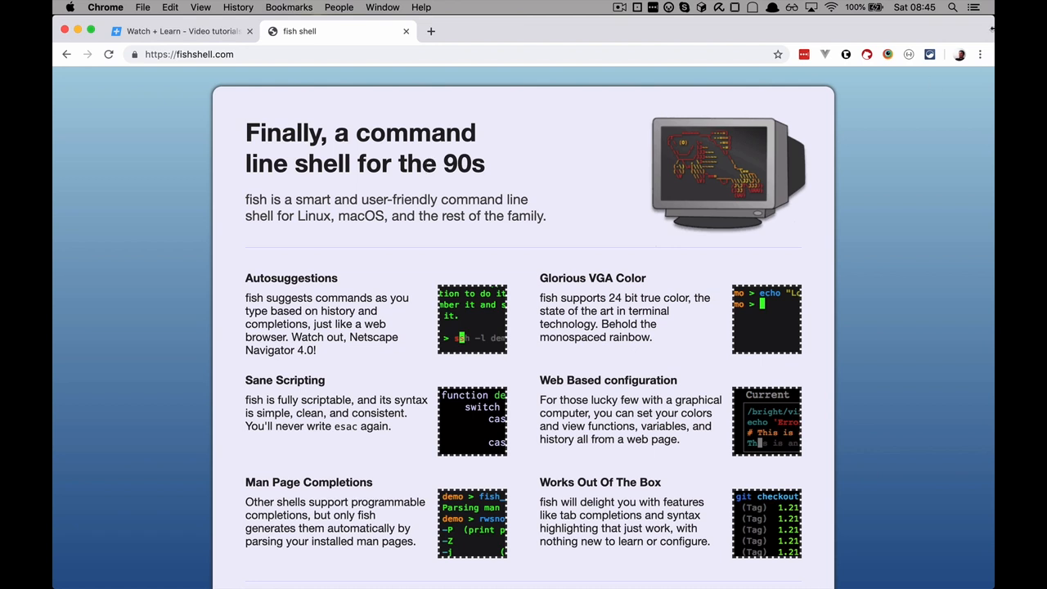
# Step: Remove the Extensity extension from Chrome's extensions page
pyautogui.click(979, 54)
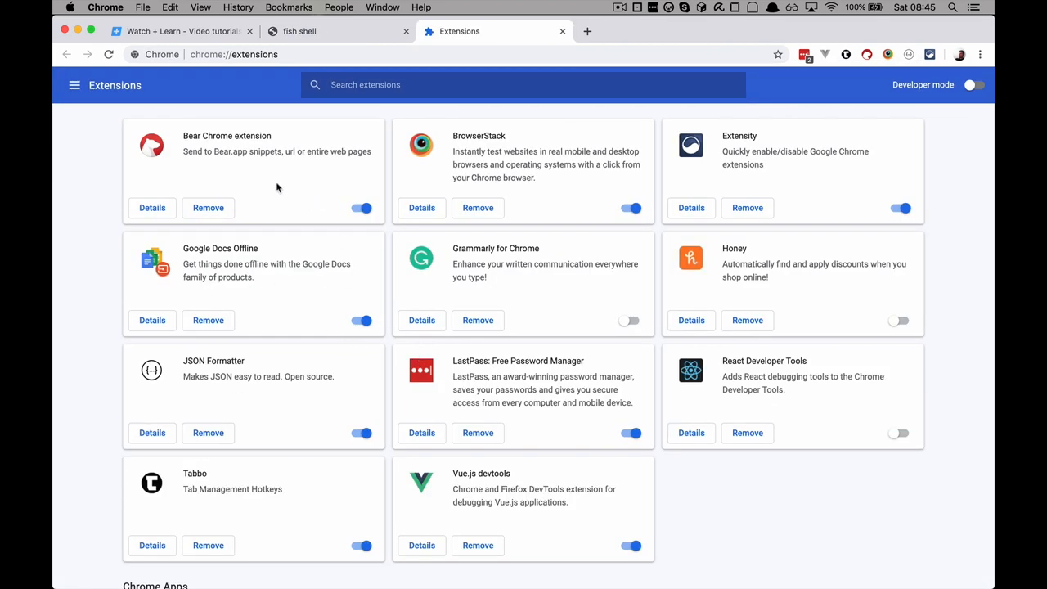
pyautogui.moveTo(256, 190)
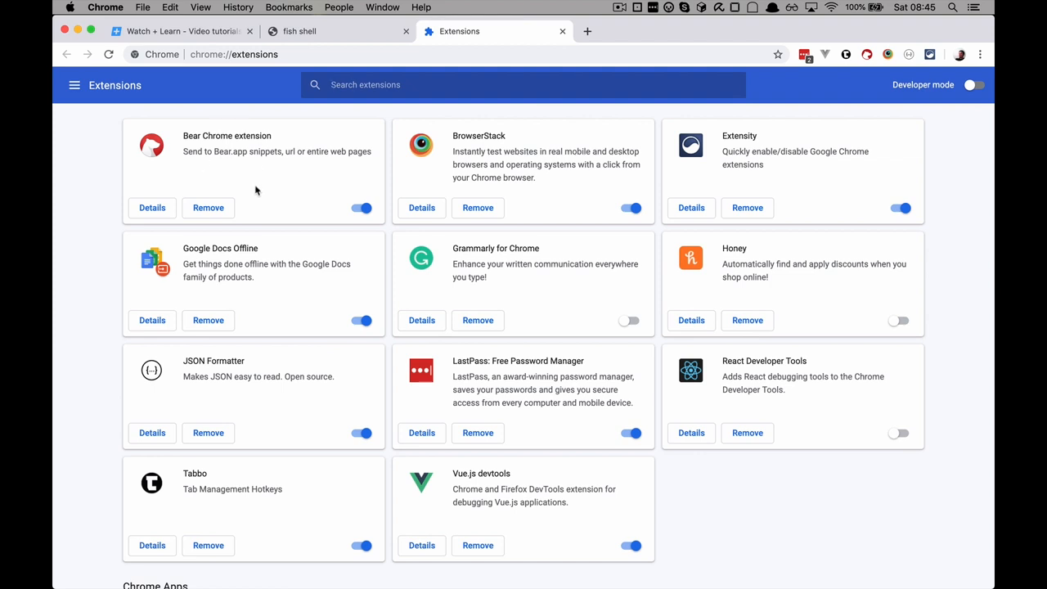
pyautogui.moveTo(272, 188)
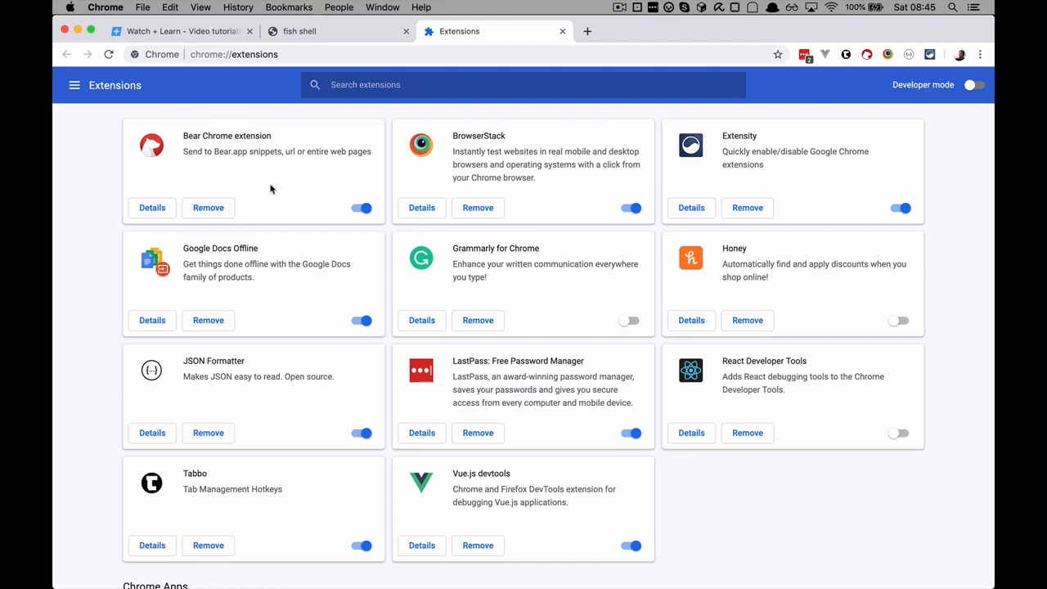
pyautogui.scroll(-3)
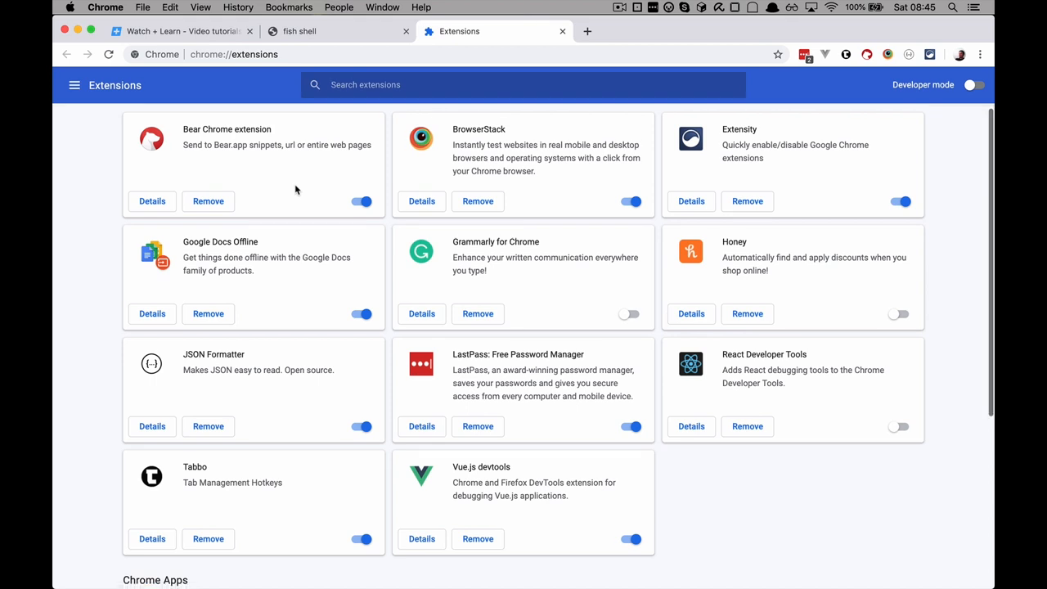
pyautogui.moveTo(530, 200)
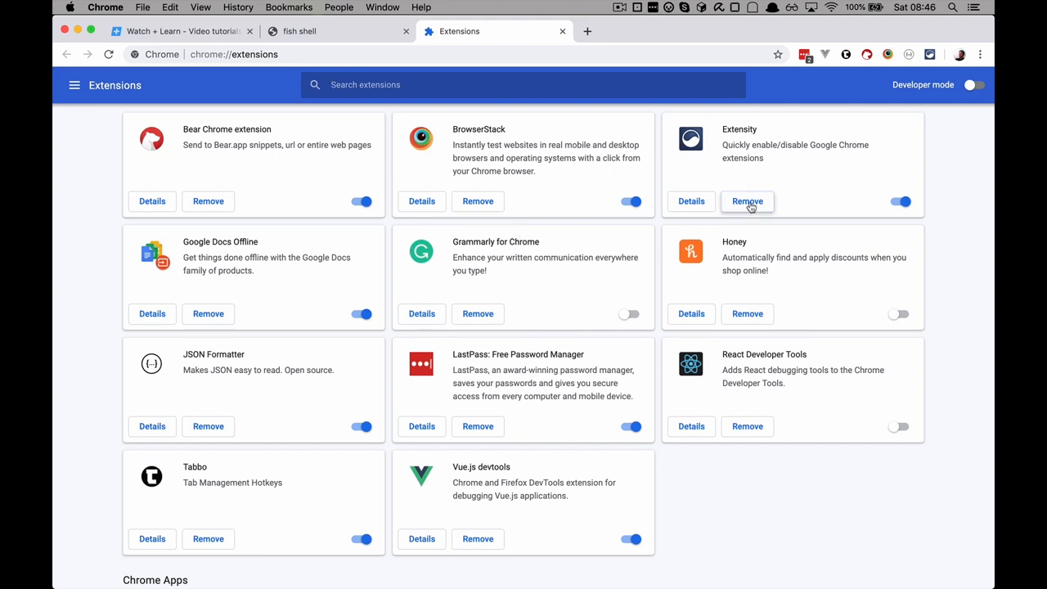
pyautogui.click(746, 201)
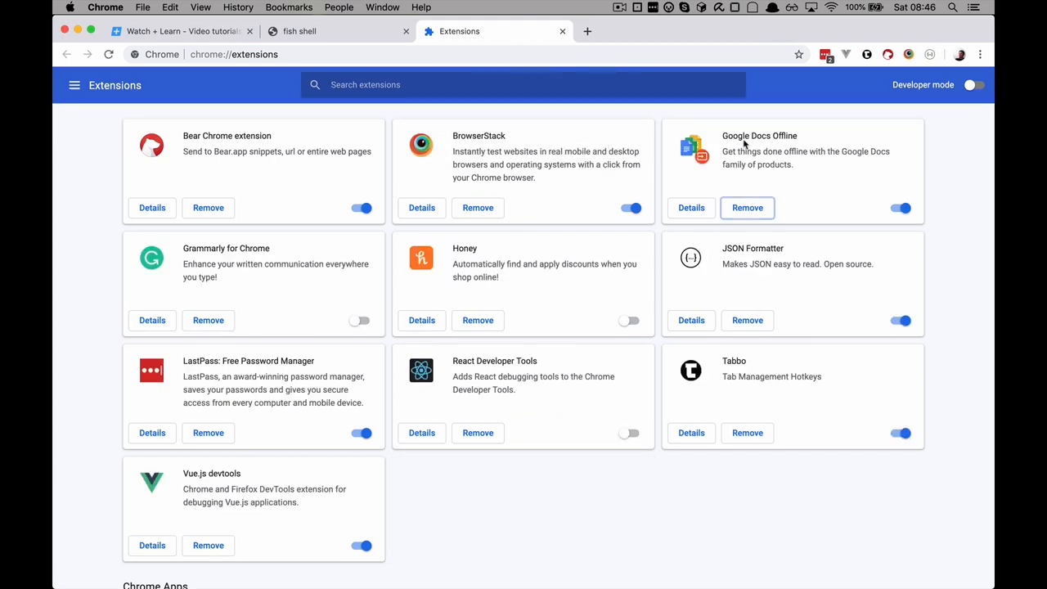
pyautogui.moveTo(269, 296)
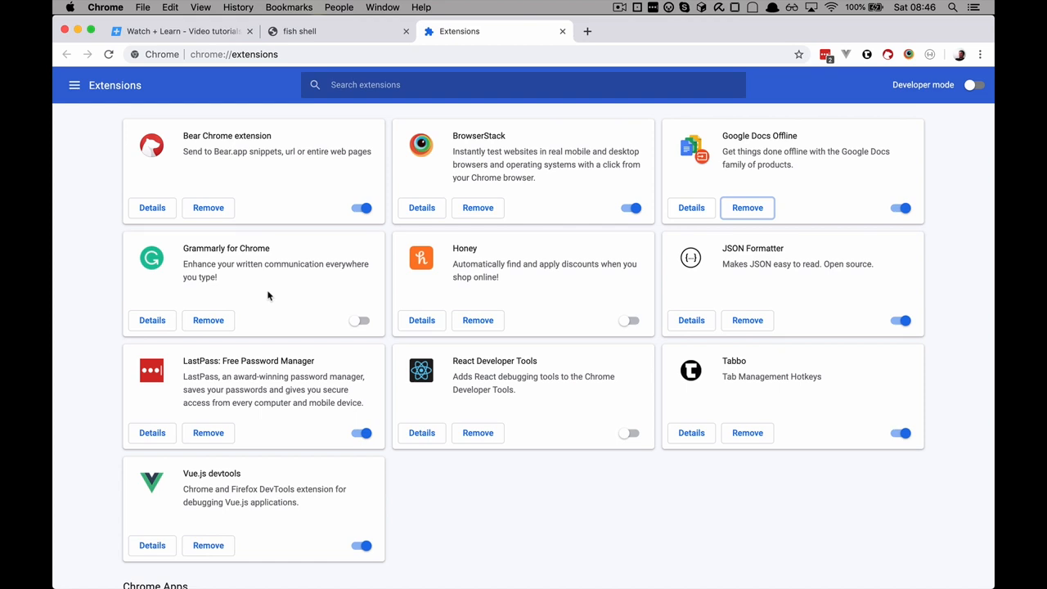
# Step: Remove Grammarly for Chrome with confirmation, then start removing Honey
pyautogui.click(208, 319)
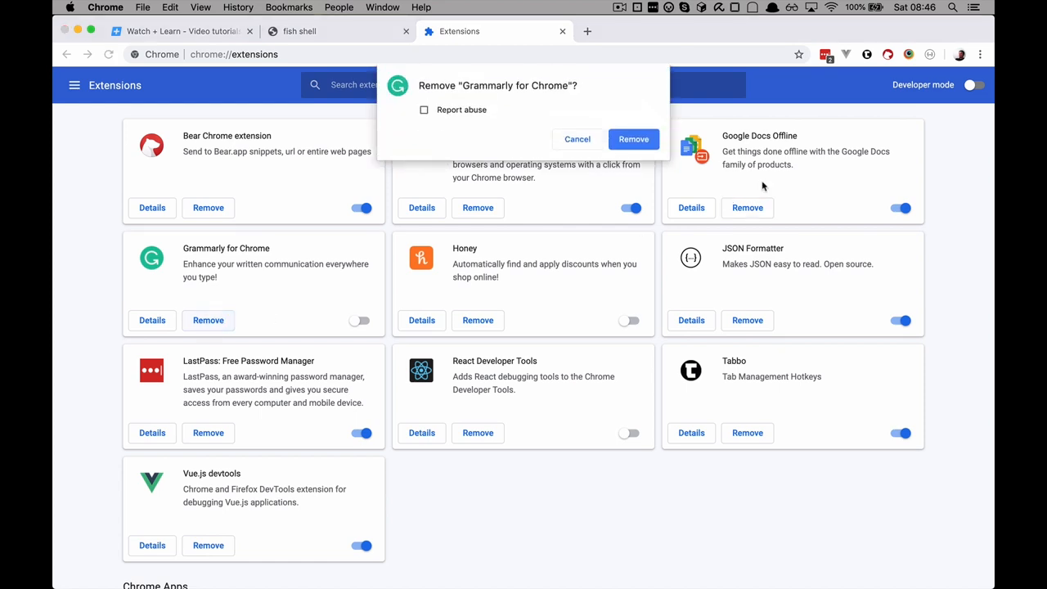
pyautogui.click(633, 139)
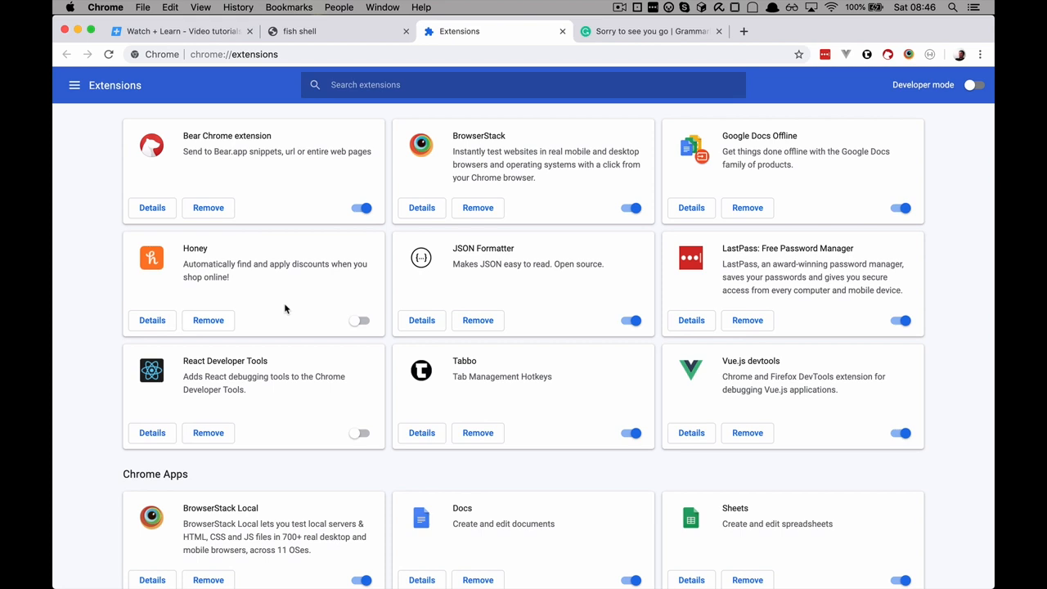
pyautogui.moveTo(258, 306)
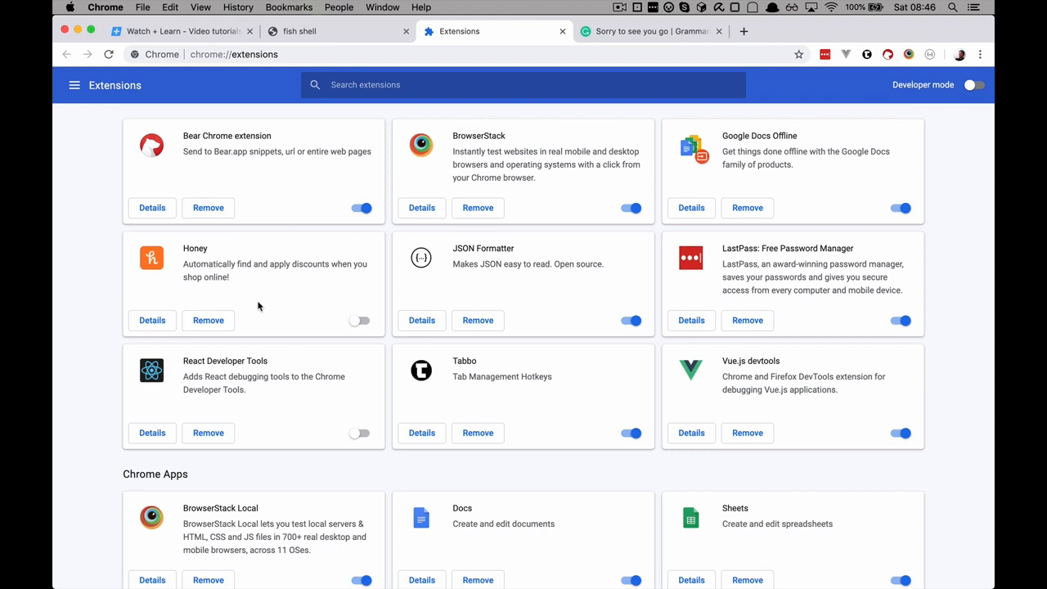
pyautogui.click(207, 319)
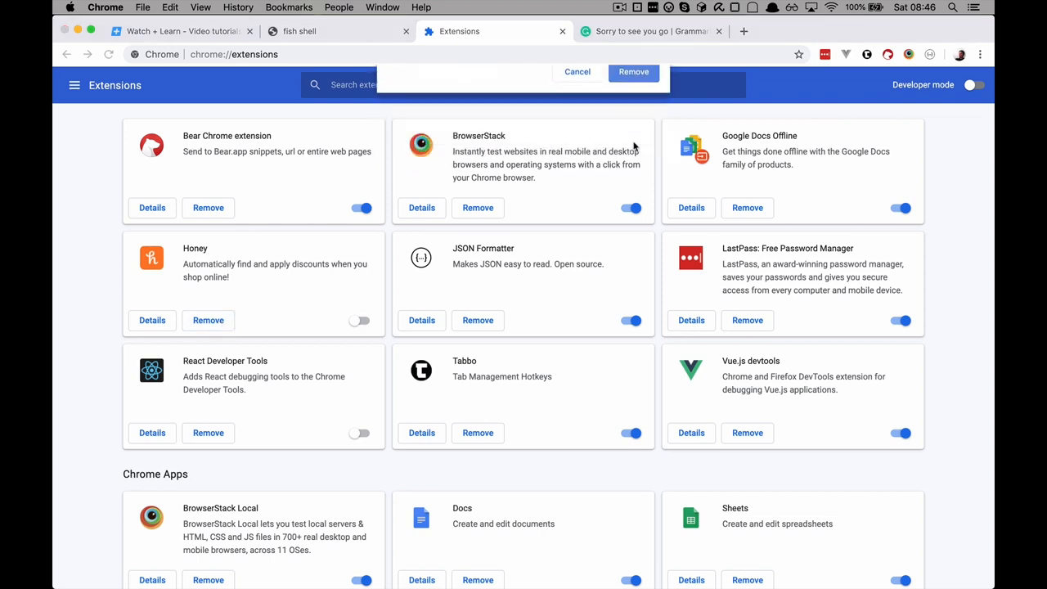
pyautogui.click(633, 72)
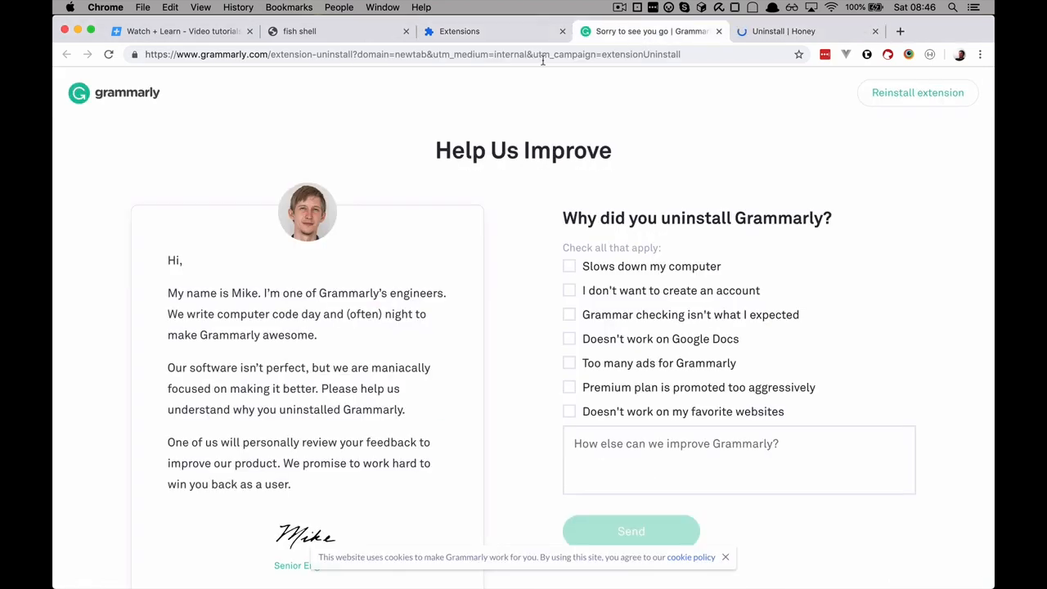
pyautogui.click(490, 31)
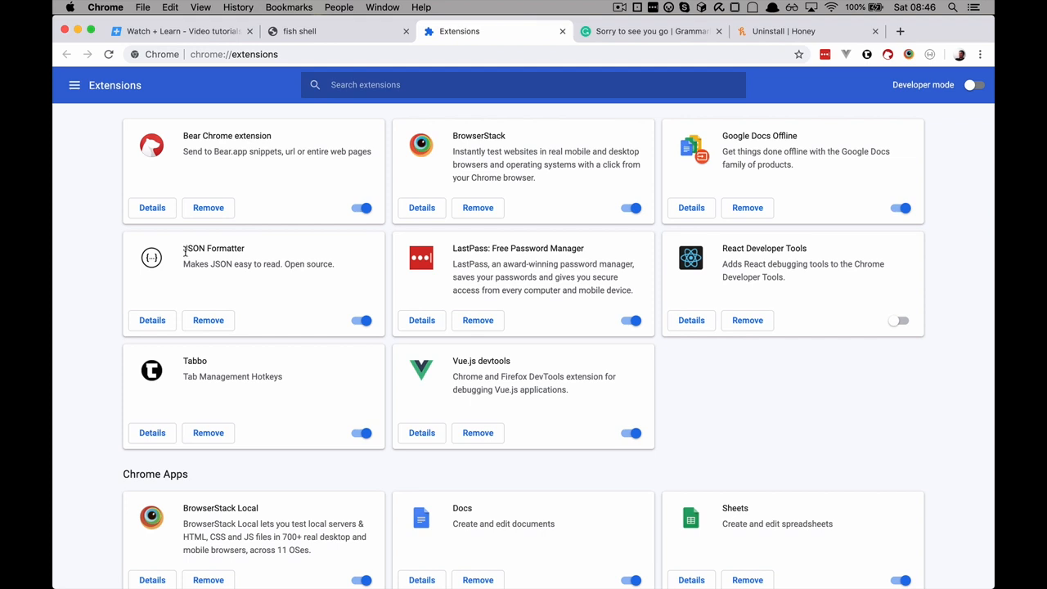
pyautogui.moveTo(255, 252)
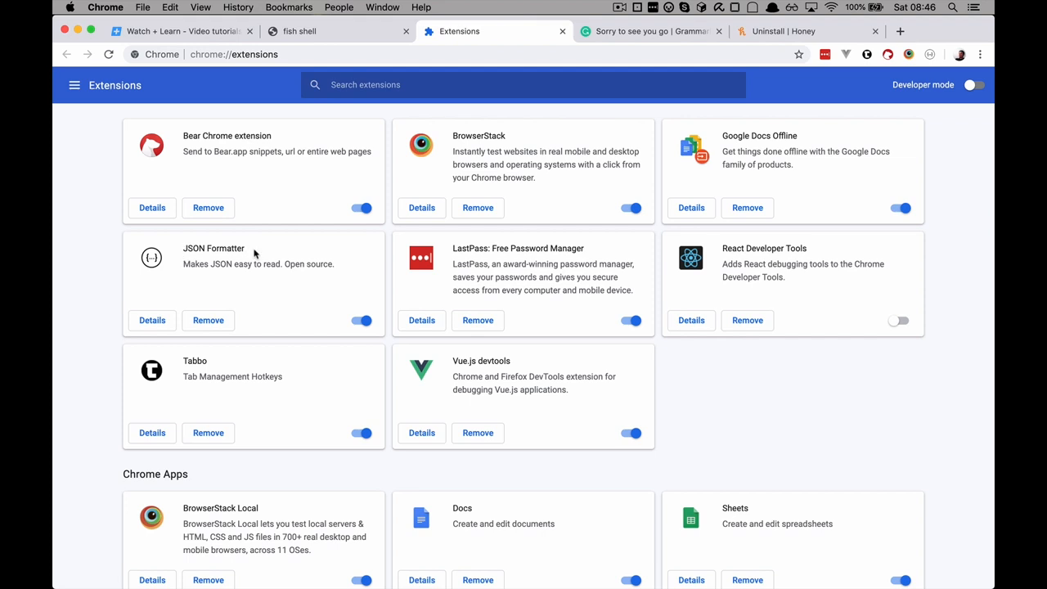
pyautogui.doubleClick(213, 249)
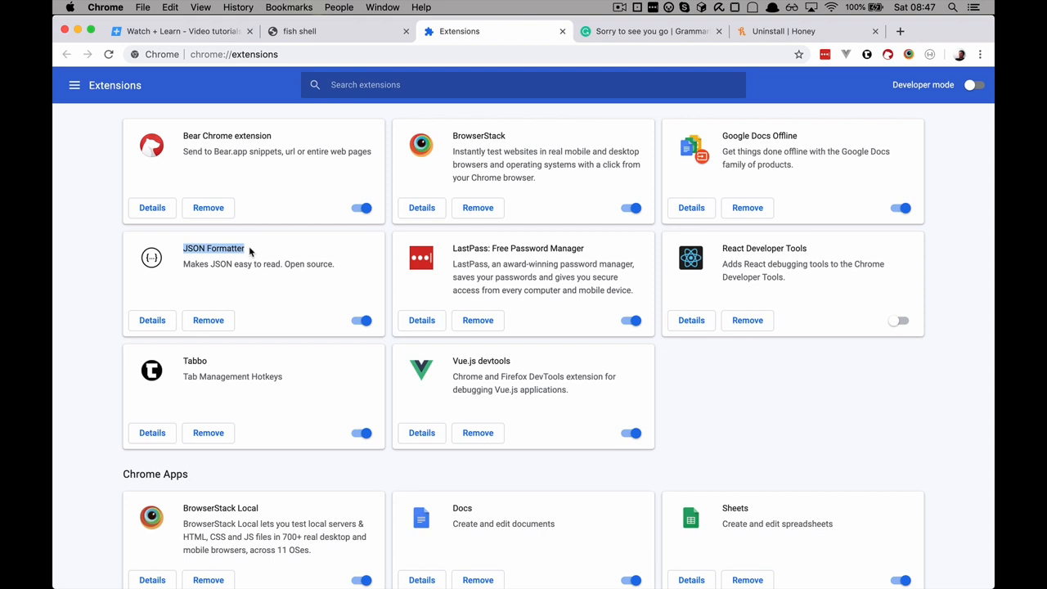
pyautogui.moveTo(564, 285)
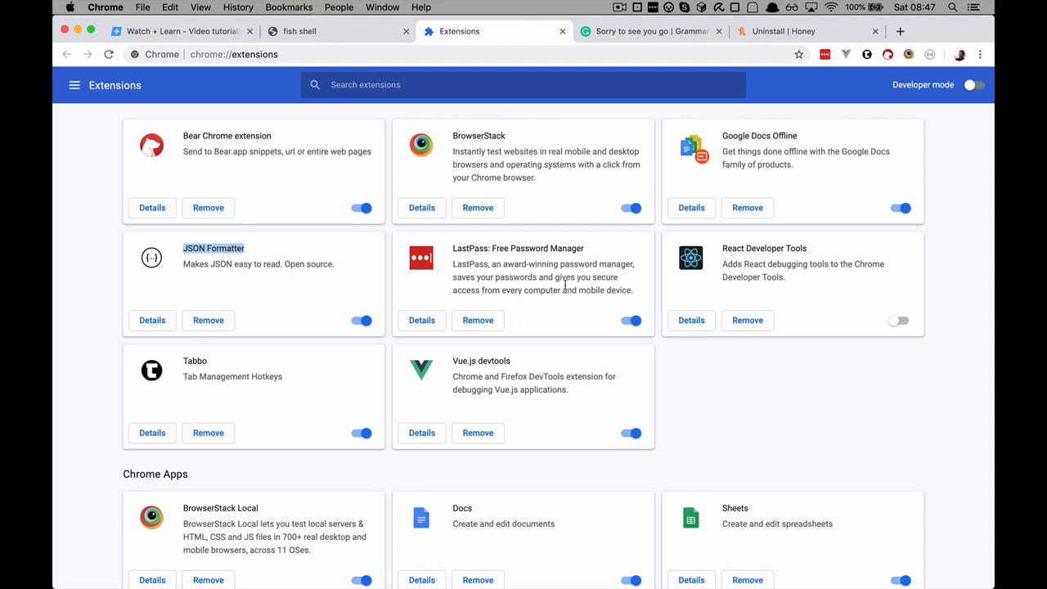
pyautogui.moveTo(737, 253)
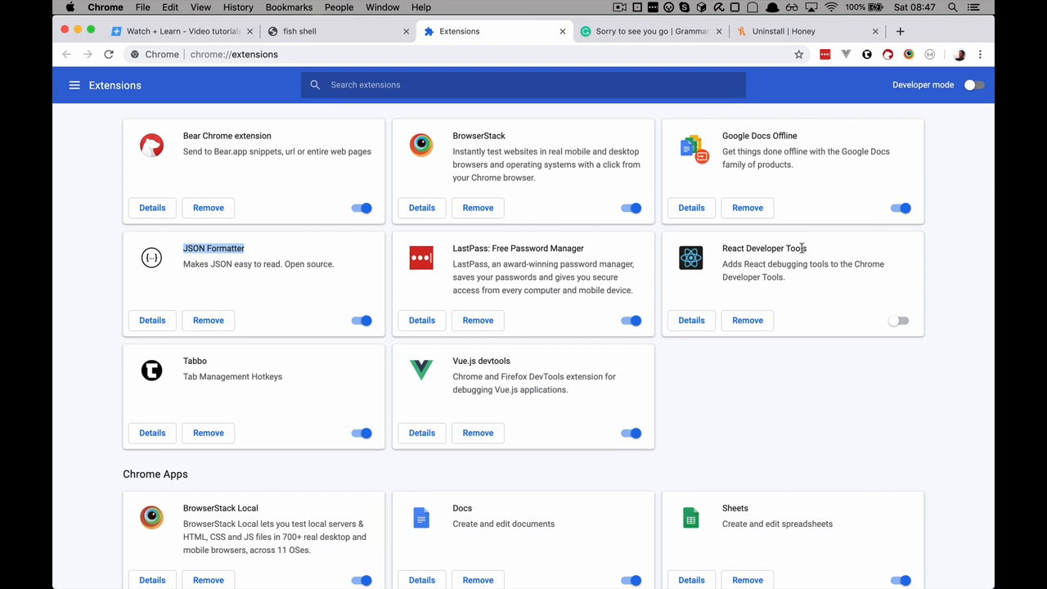
pyautogui.moveTo(451, 364)
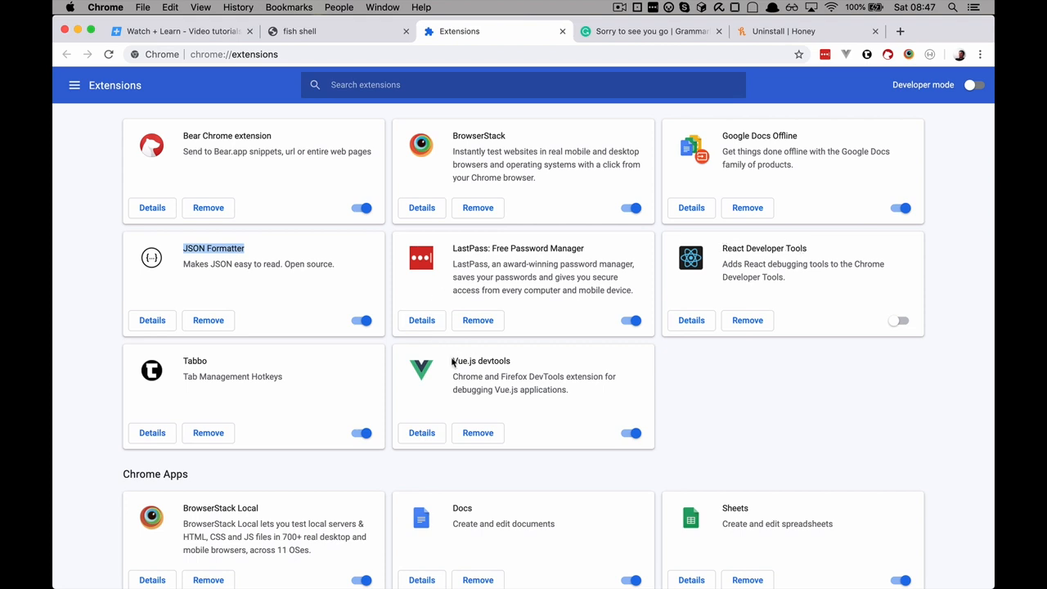
pyautogui.moveTo(560, 360)
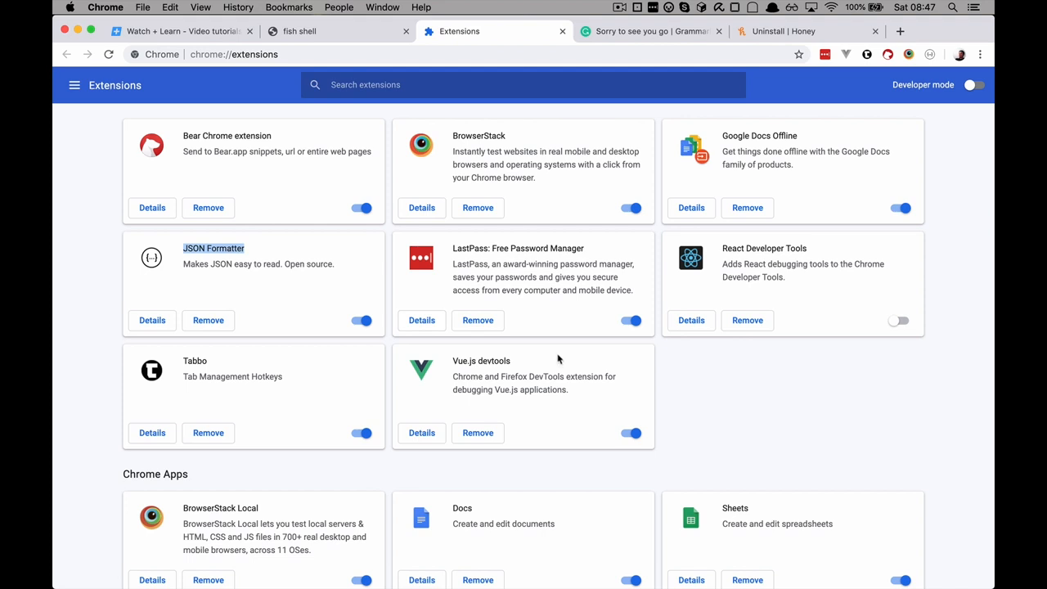
pyautogui.moveTo(212, 363)
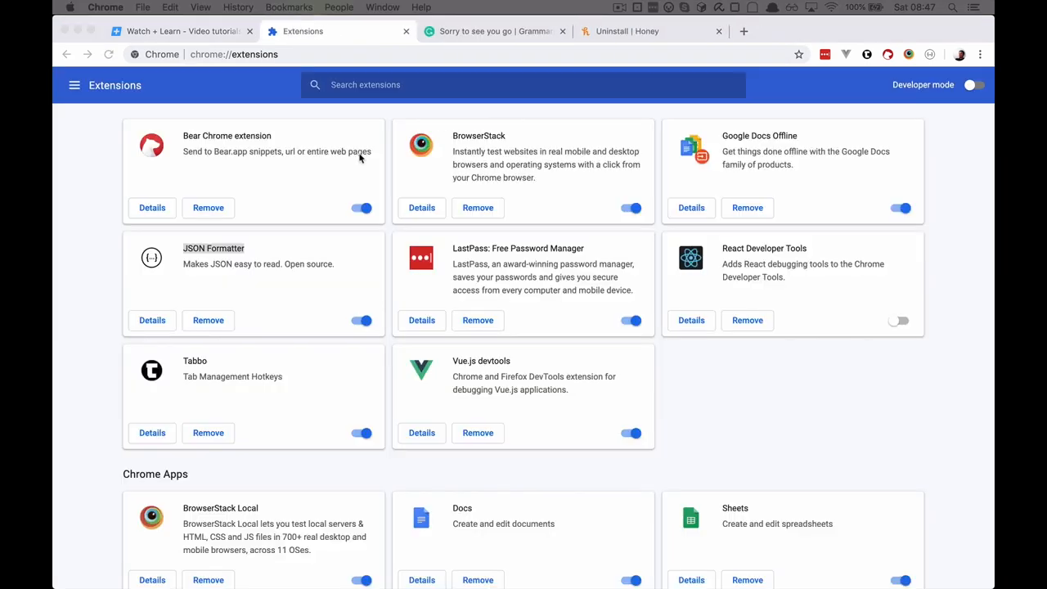
pyautogui.moveTo(373, 175)
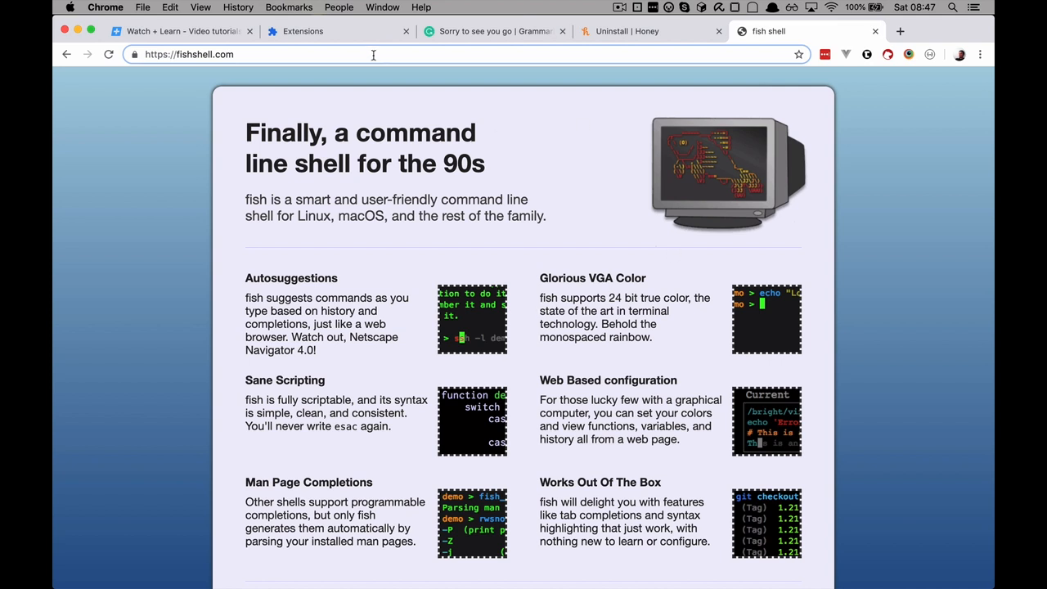
pyautogui.click(327, 31)
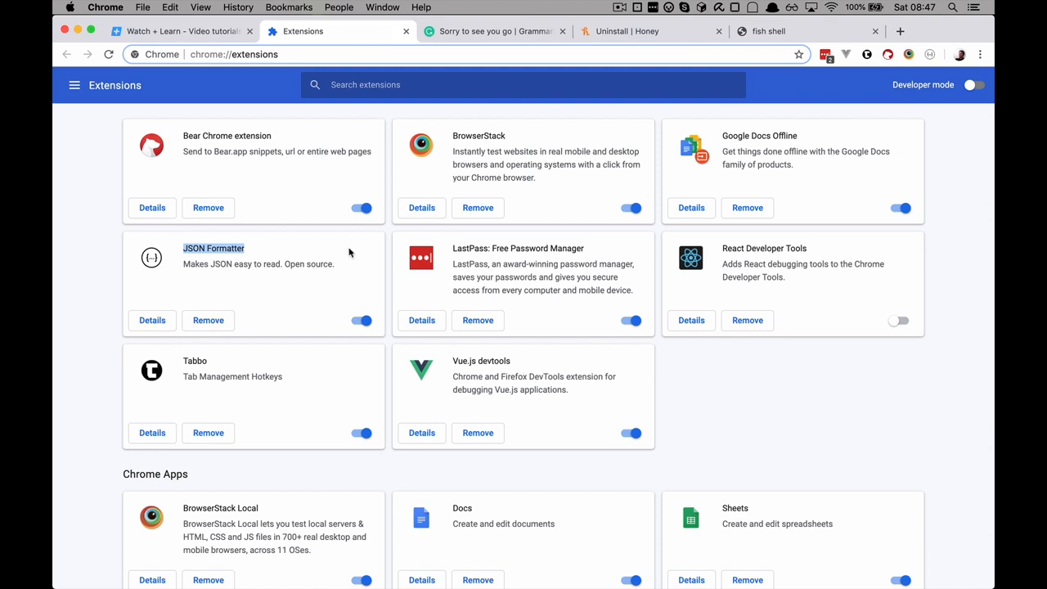
pyautogui.moveTo(181, 162)
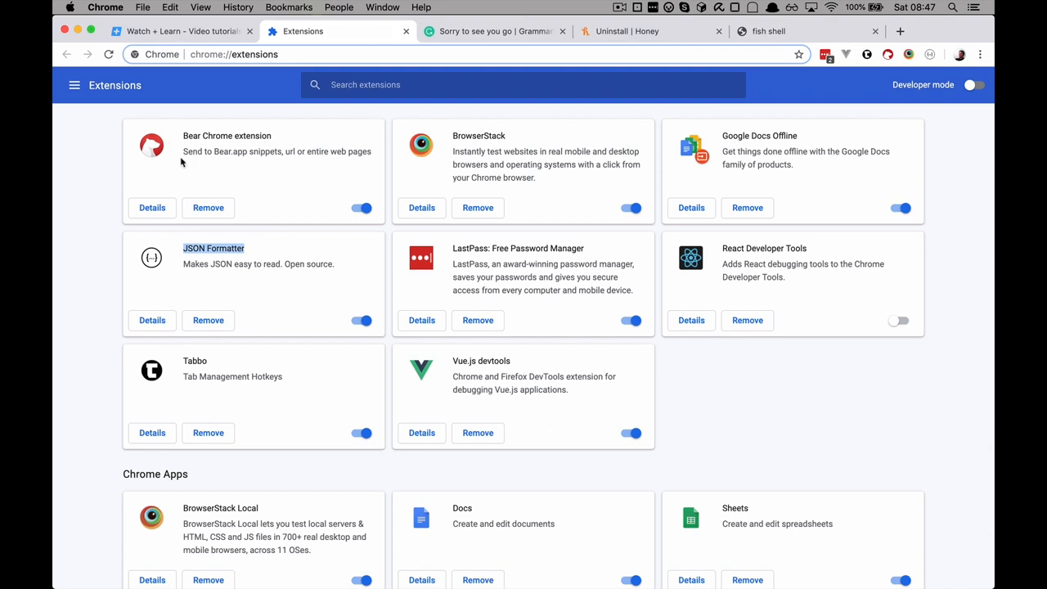
pyautogui.moveTo(499, 389)
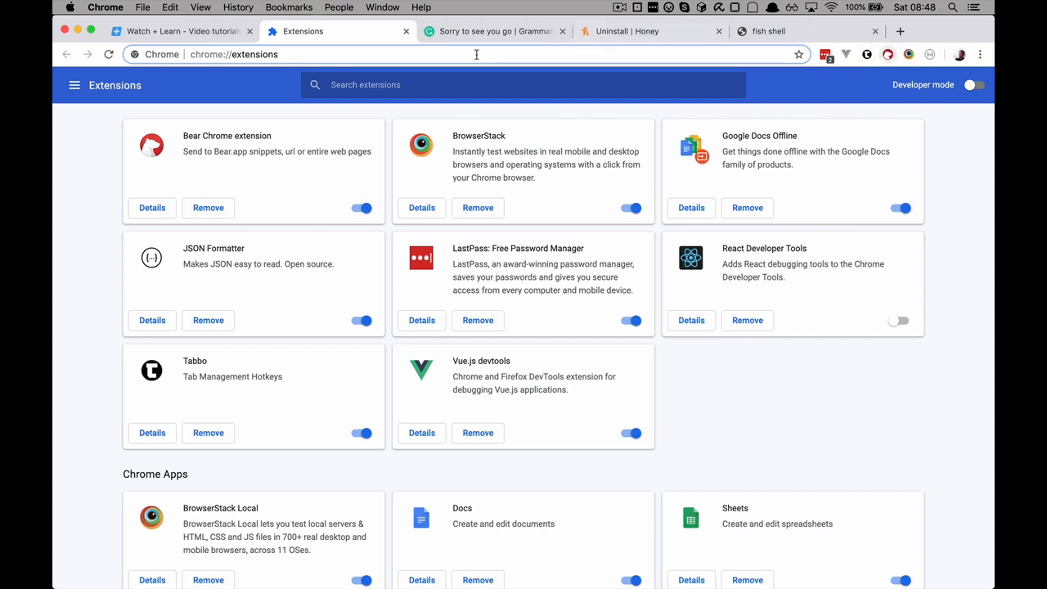
# Step: View the Grammarly uninstall feedback tab and show the Bear extension's saving options
pyautogui.click(491, 31)
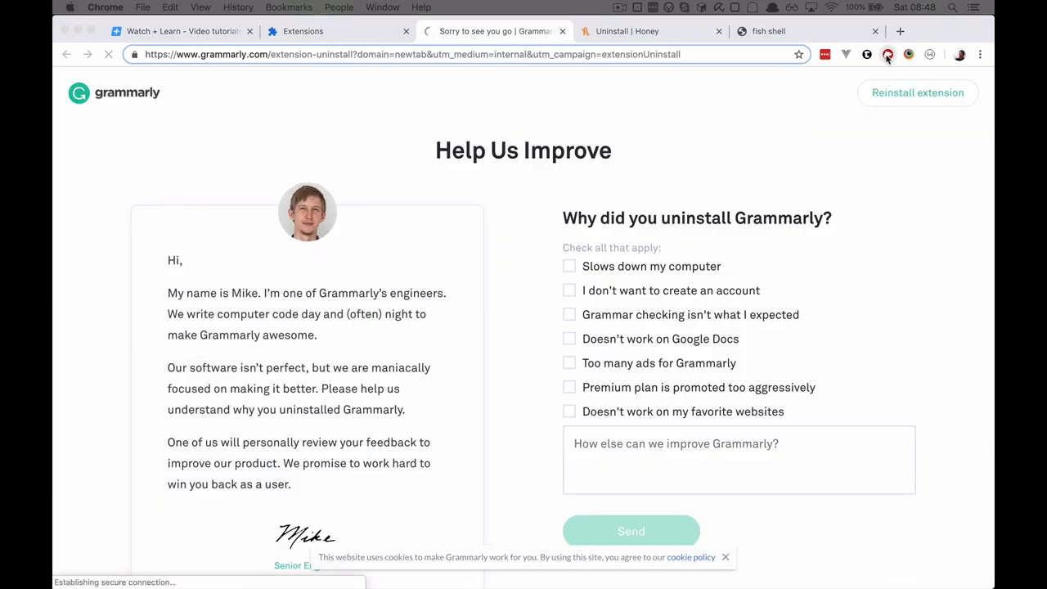
pyautogui.click(887, 54)
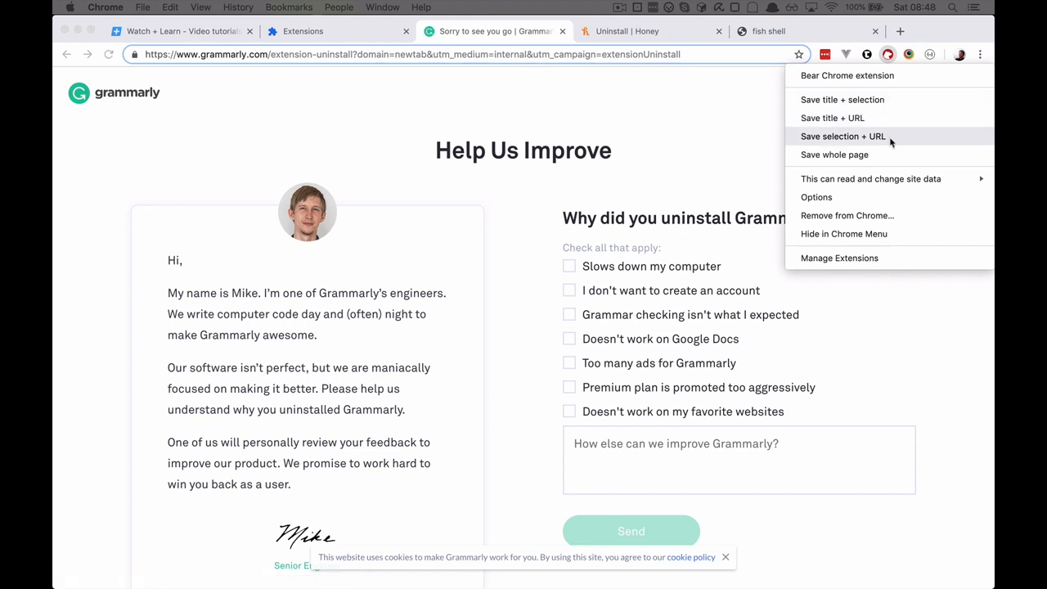
pyautogui.click(671, 177)
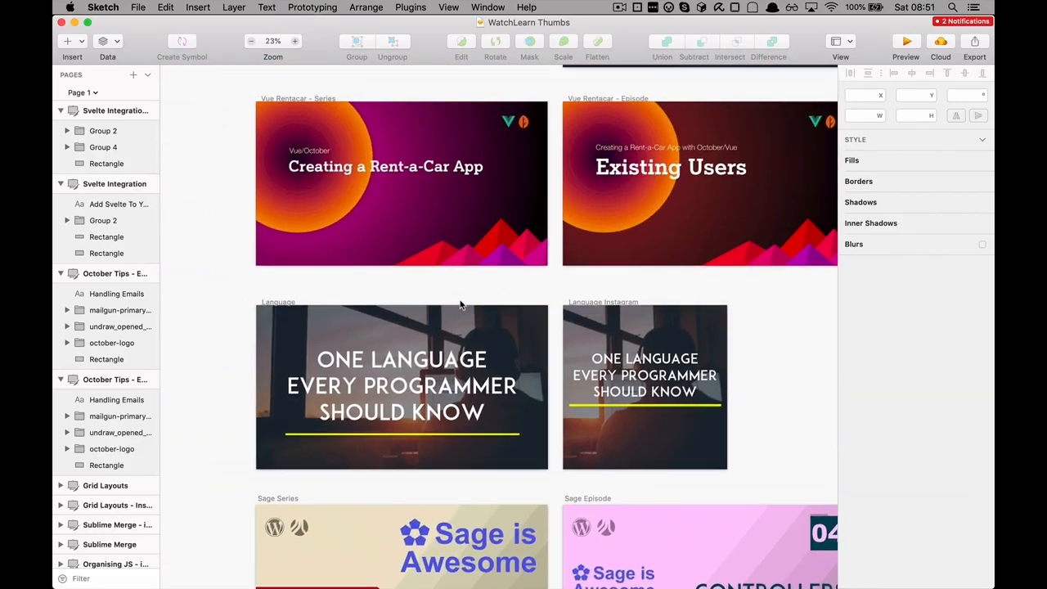
# Step: Scroll the WatchLearn Thumbs canvas down to the Sapper and Handling Emails artboards
pyautogui.scroll(-3)
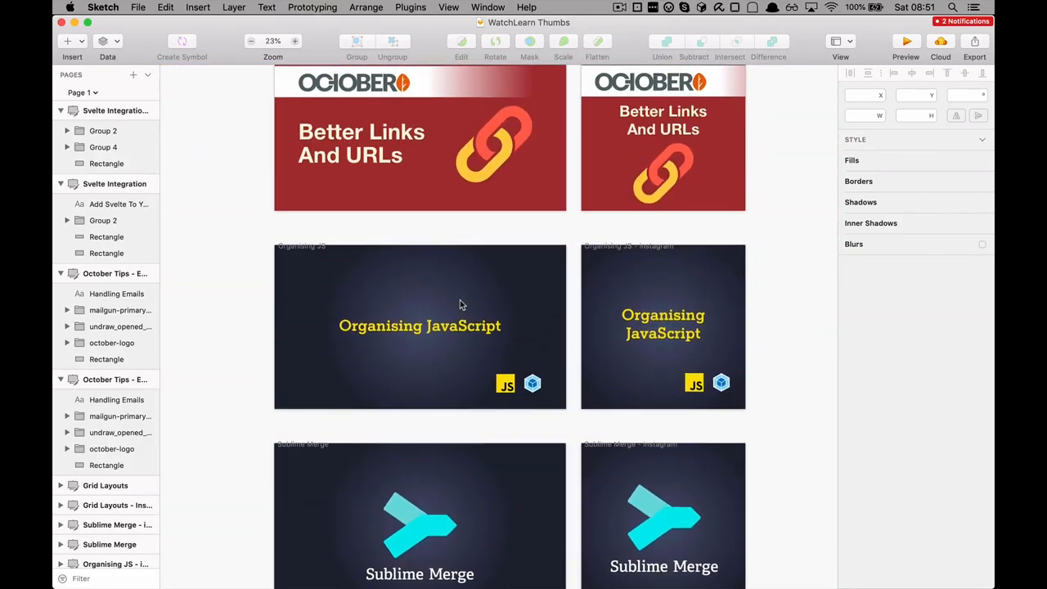
pyautogui.scroll(-3)
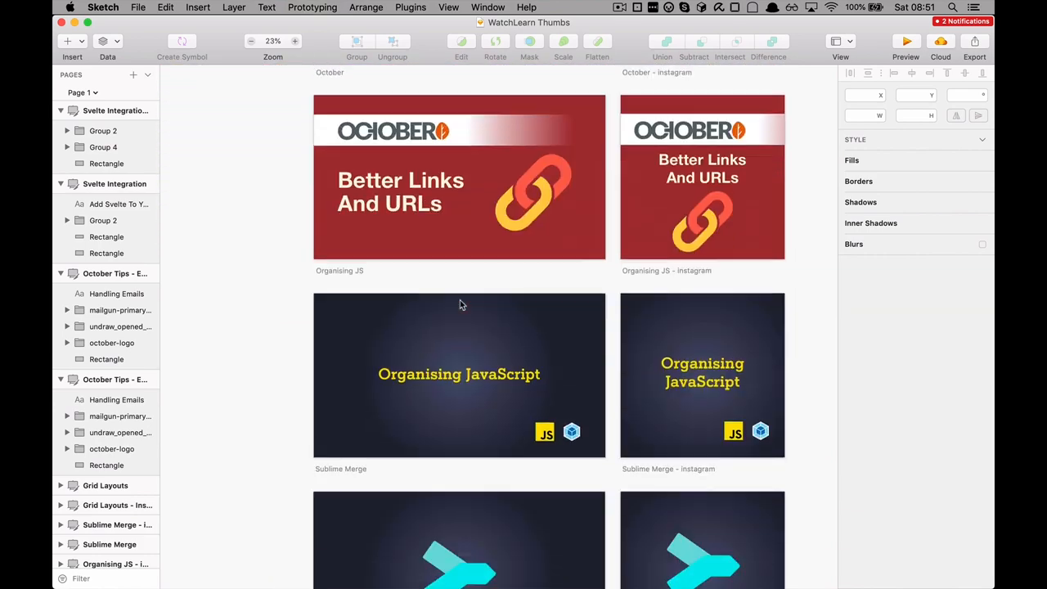
pyautogui.scroll(-3)
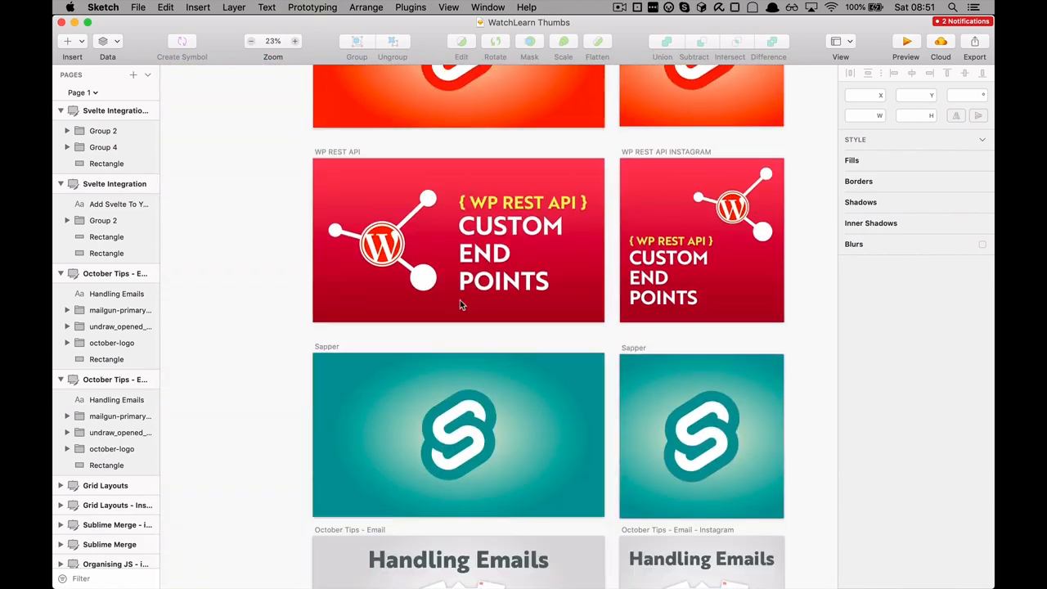
pyautogui.scroll(-3)
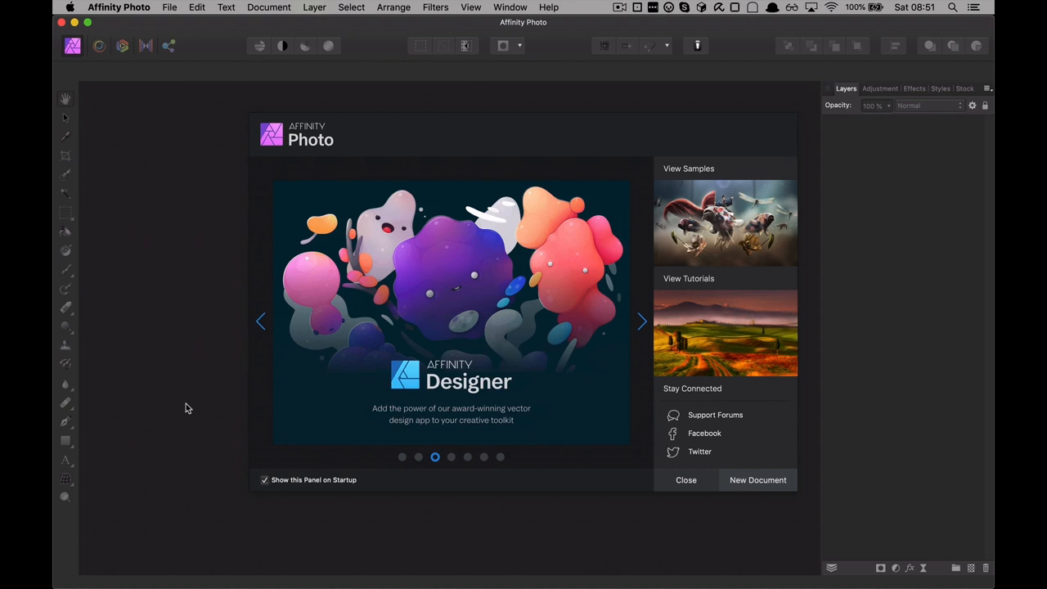
# Step: Cycle the welcome carousel through Designer, Publisher, Workbook and back to Photo 1.7
pyautogui.click(643, 321)
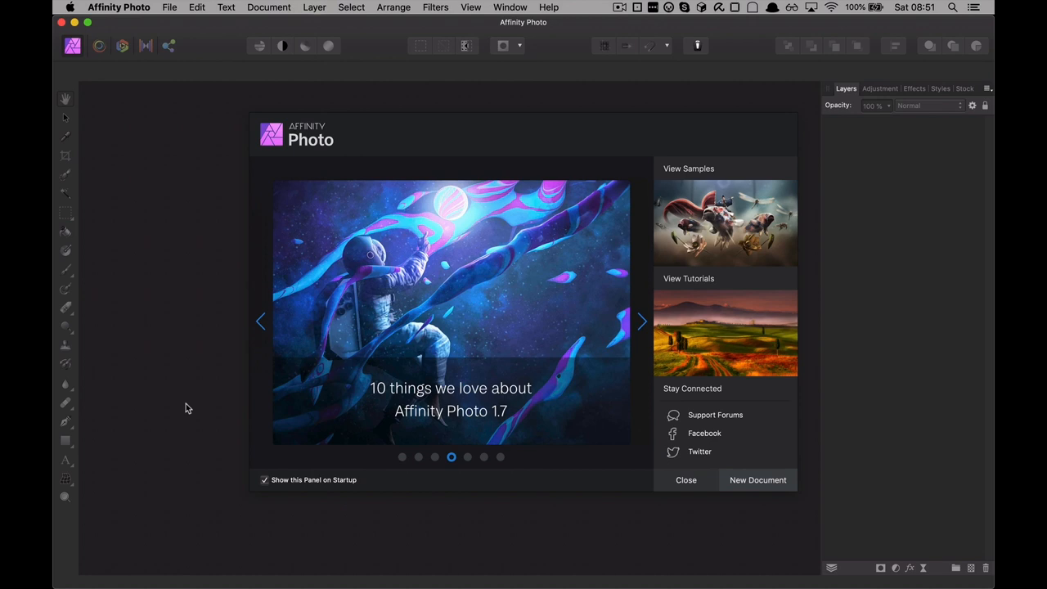
pyautogui.click(642, 320)
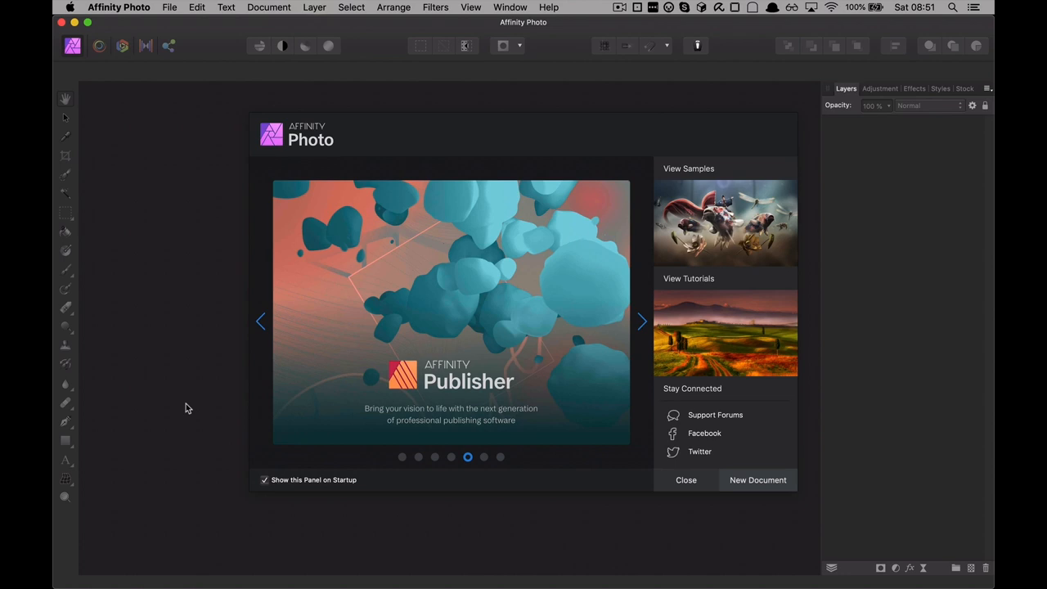
pyautogui.click(641, 320)
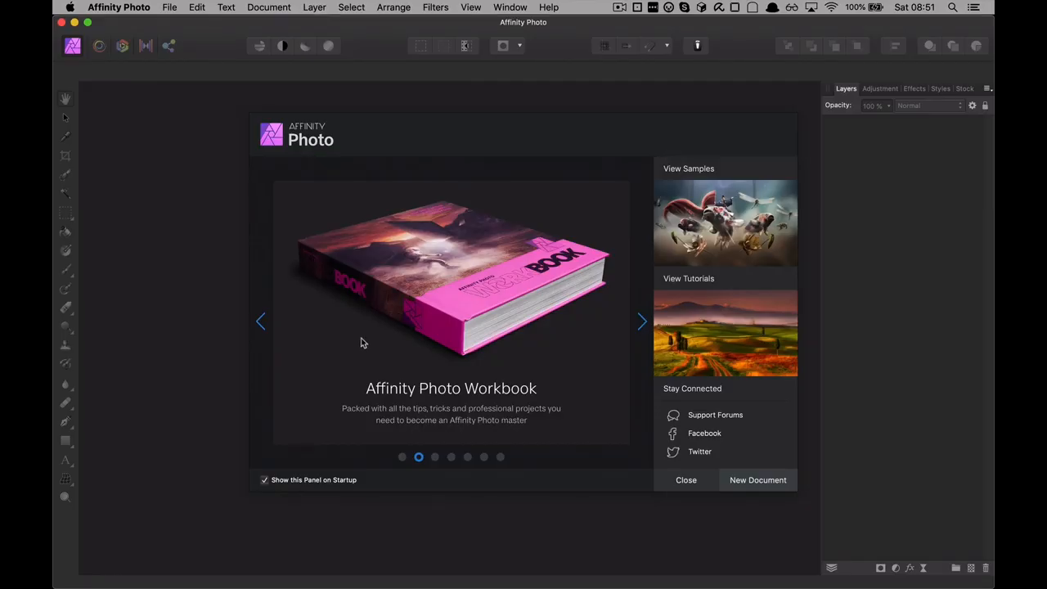
pyautogui.moveTo(376, 329)
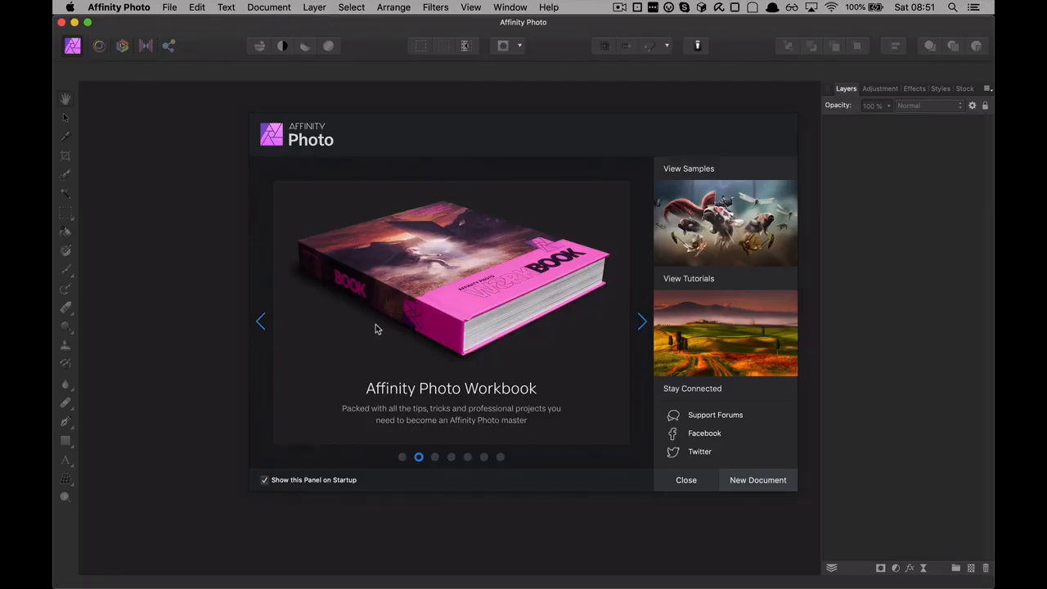
pyautogui.click(641, 321)
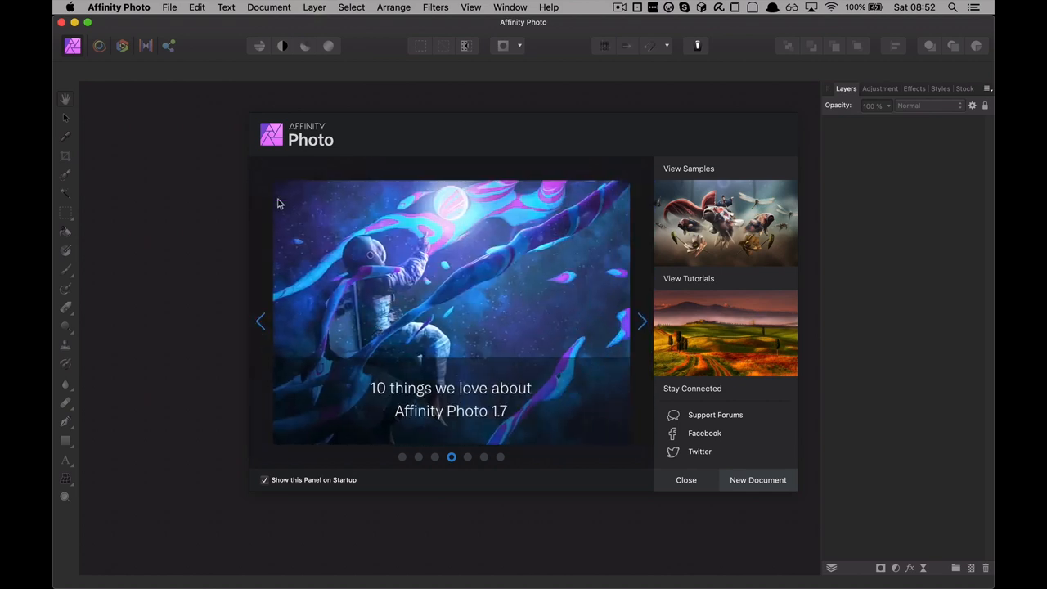
pyautogui.moveTo(389, 237)
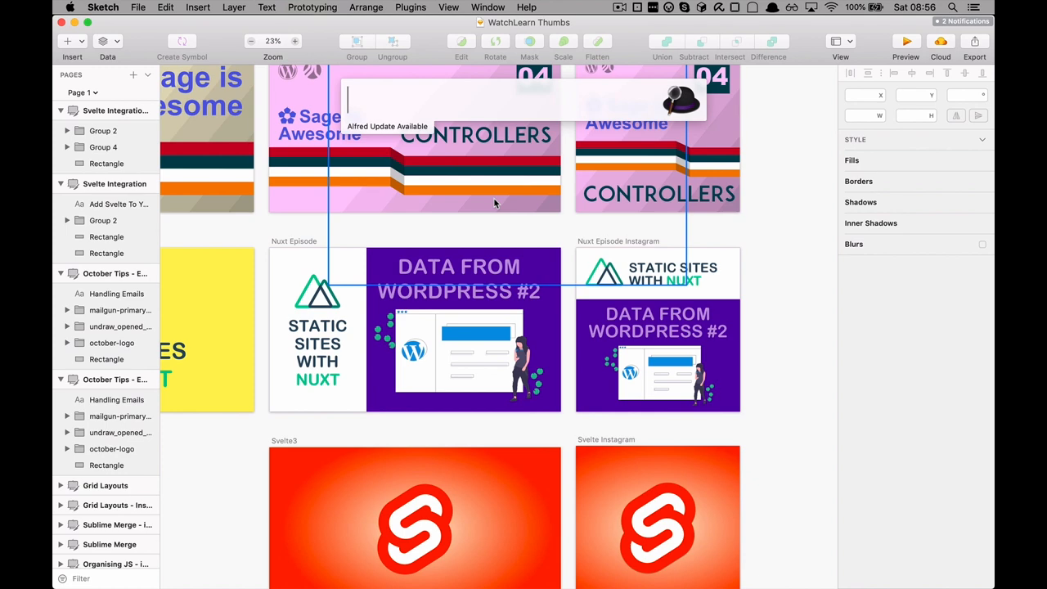
# Step: Look up the spelling of 'unfortunatley' in Alfred and paste 'unfortunately' into Sketch
pyautogui.write('sk')
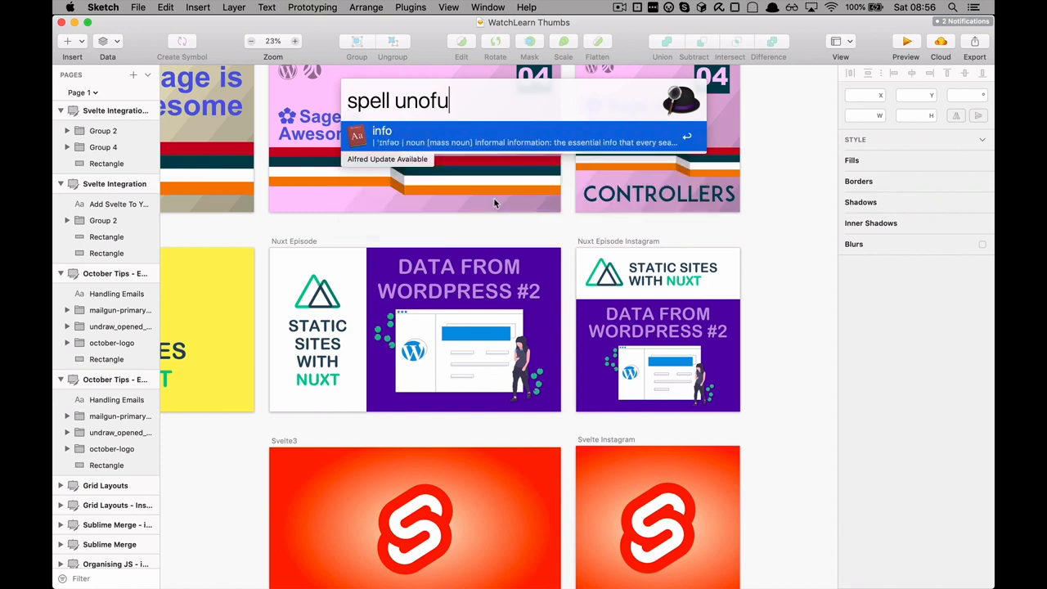
pyautogui.write('rtnatley')
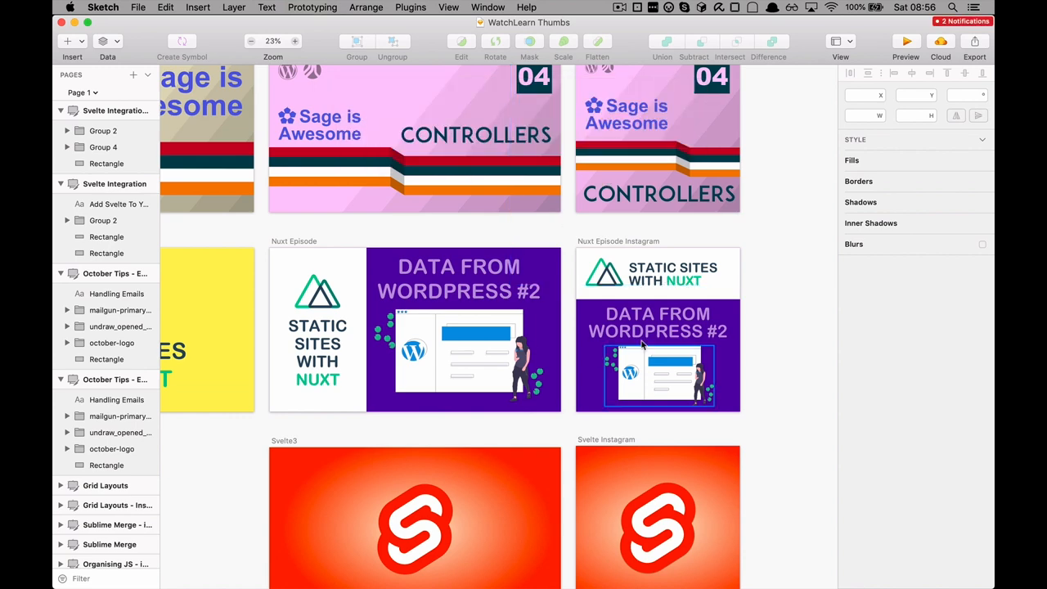
pyautogui.scroll(-3)
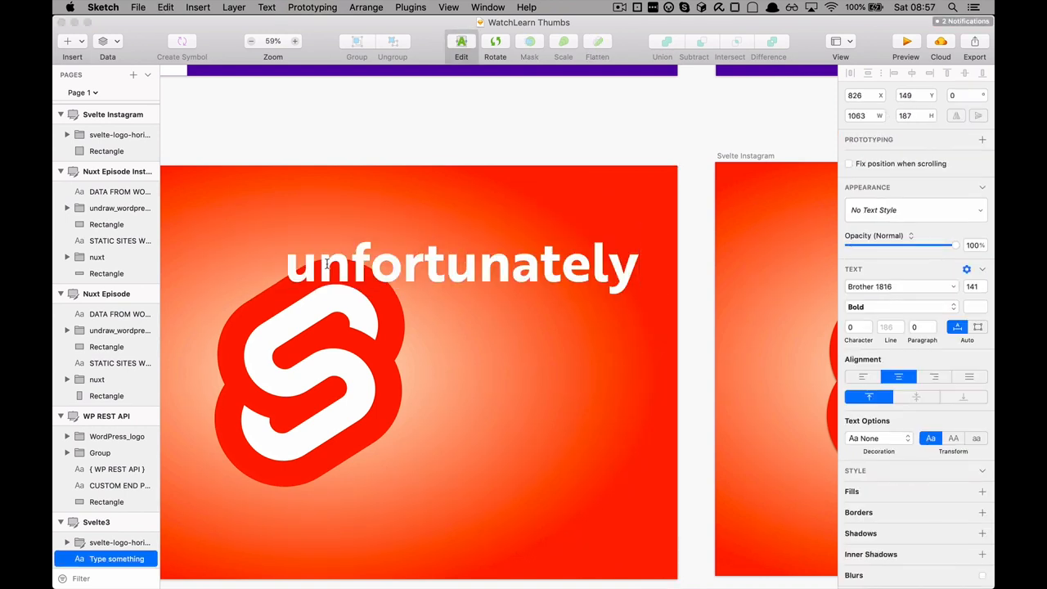
# Step: Delete the test word 'unfortunately' from the Svelte3 thumbnail
pyautogui.doubleClick(462, 263)
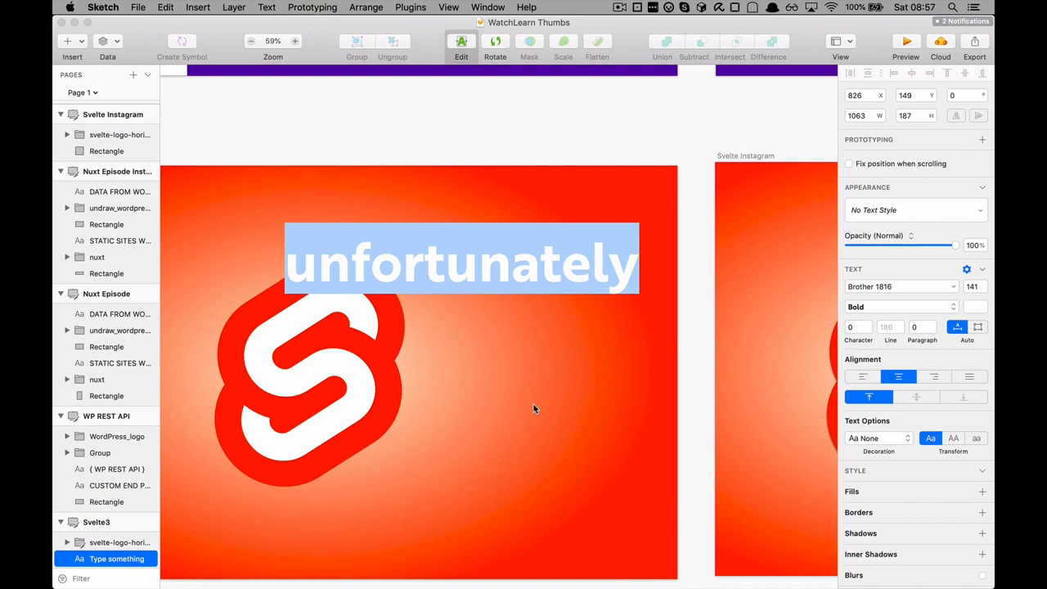
pyautogui.press('backspace')
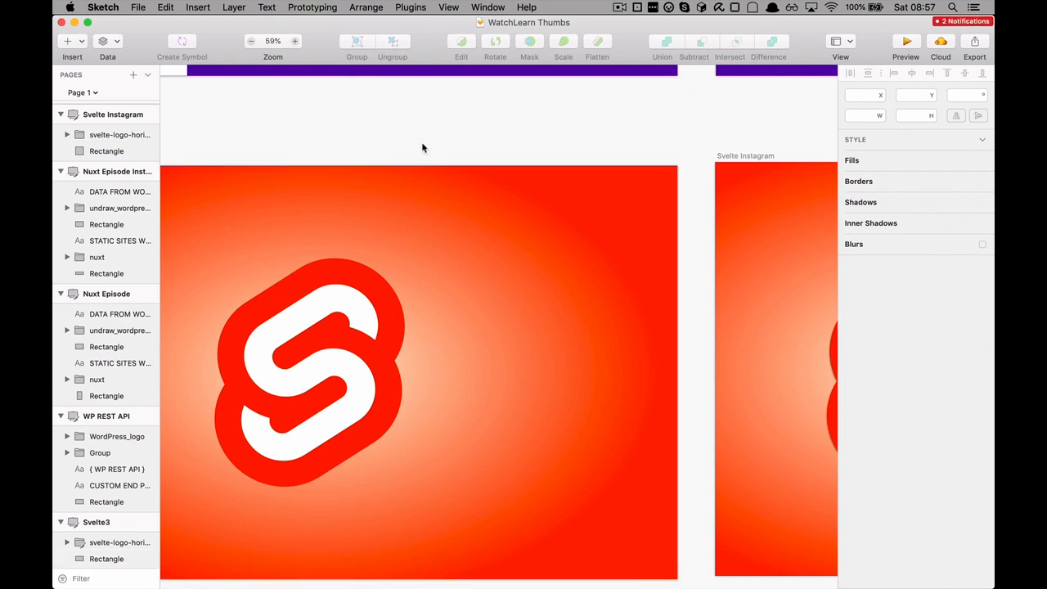
pyautogui.press('cmd+space')
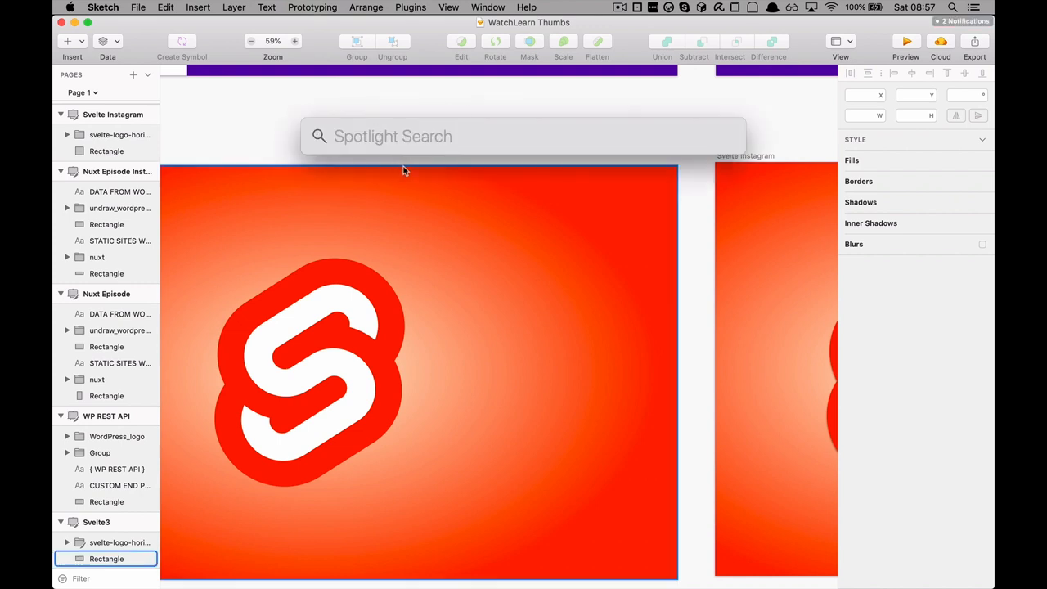
pyautogui.press('Escape')
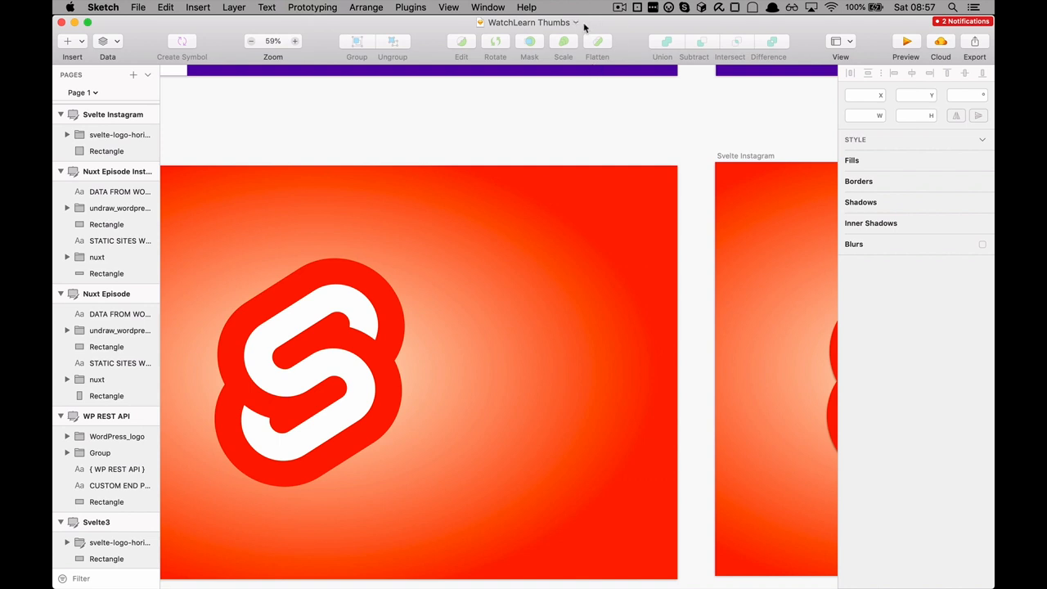
pyautogui.moveTo(625, 31)
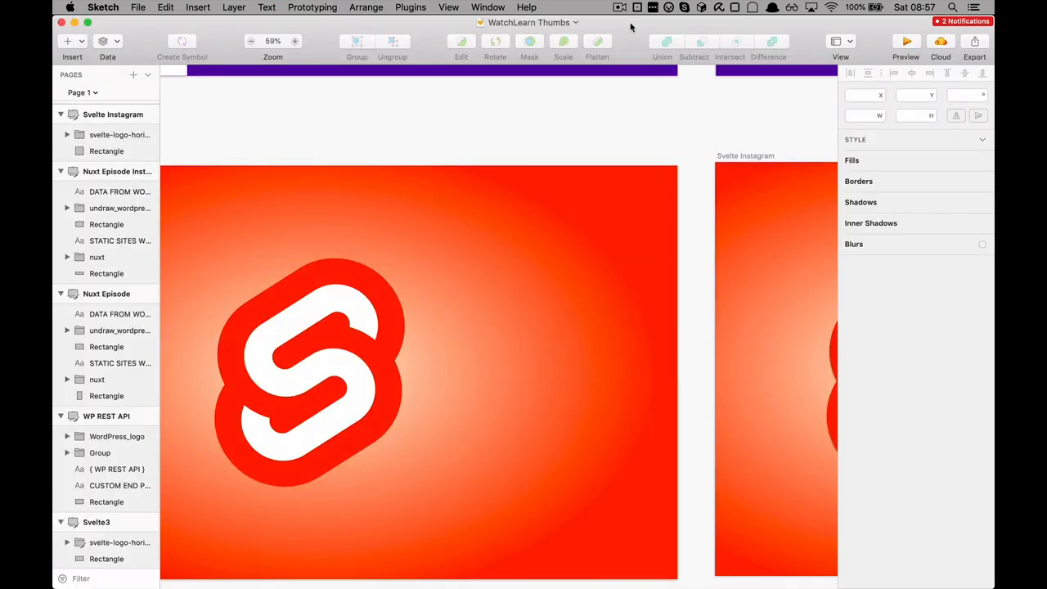
pyautogui.moveTo(637, 25)
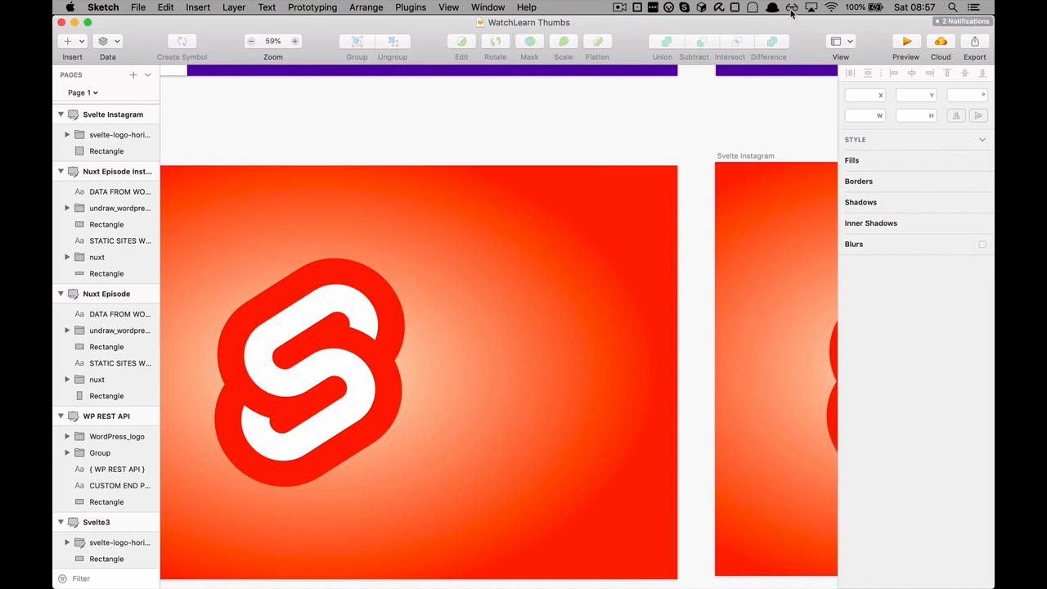
# Step: Review Spectacle's window-layout shortcut preferences from the menu bar, then close them
pyautogui.click(790, 6)
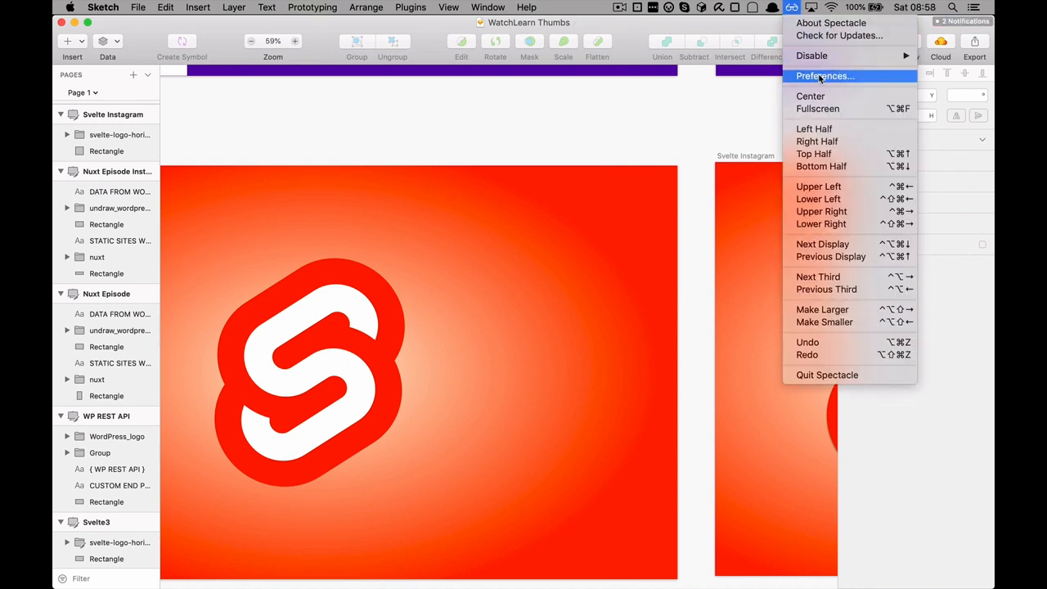
pyautogui.click(825, 75)
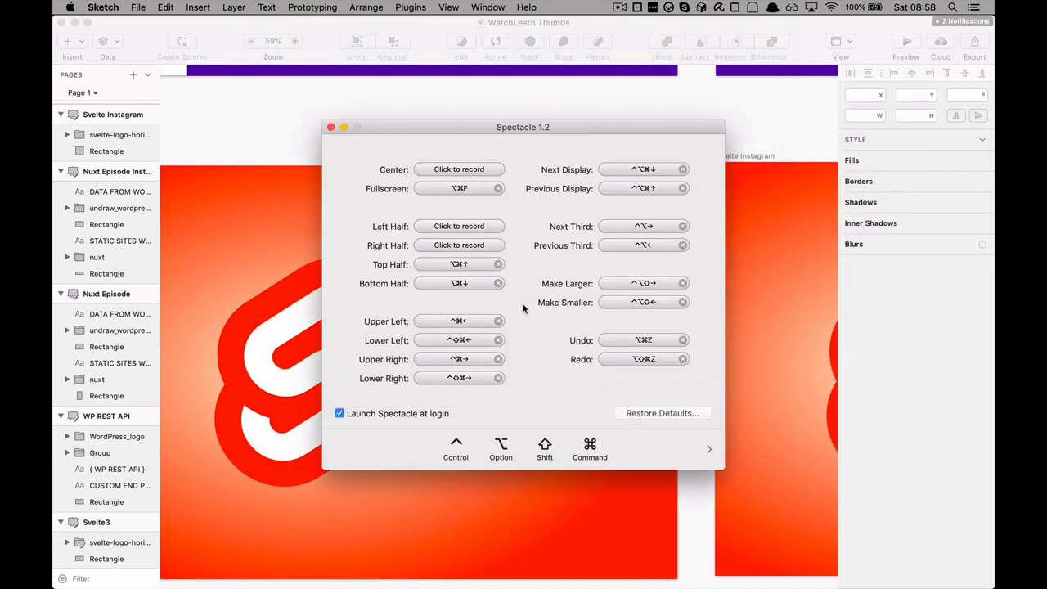
pyautogui.moveTo(524, 127); pyautogui.dragTo(485, 91)
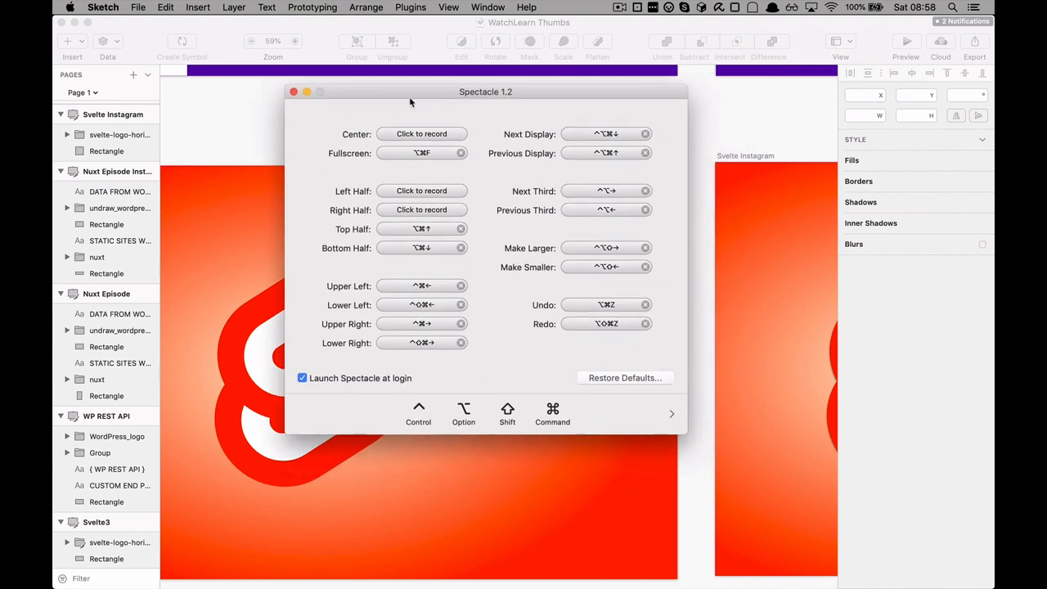
pyautogui.moveTo(370, 232)
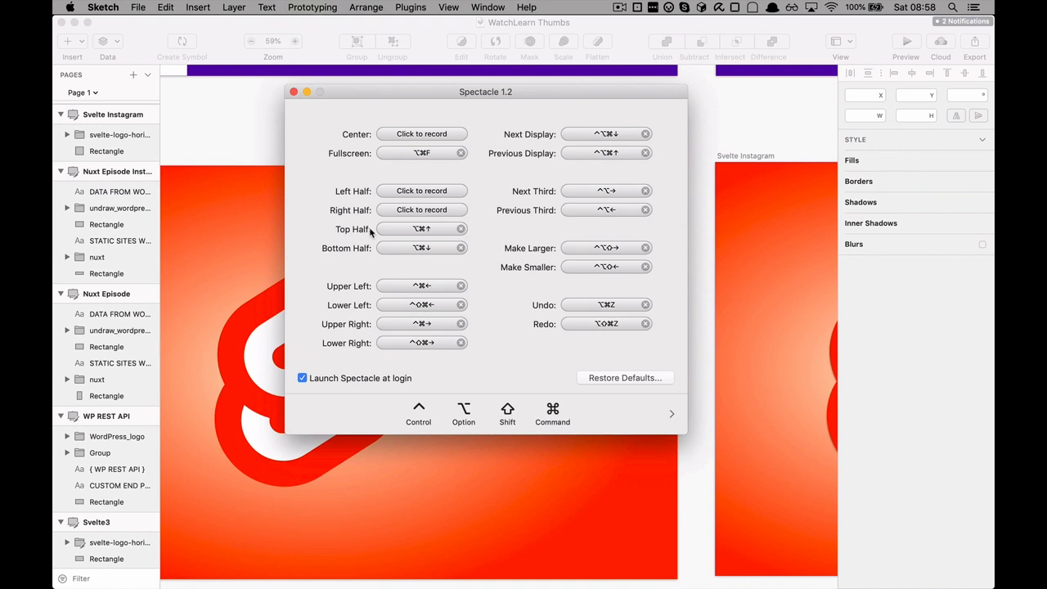
pyautogui.moveTo(530, 308)
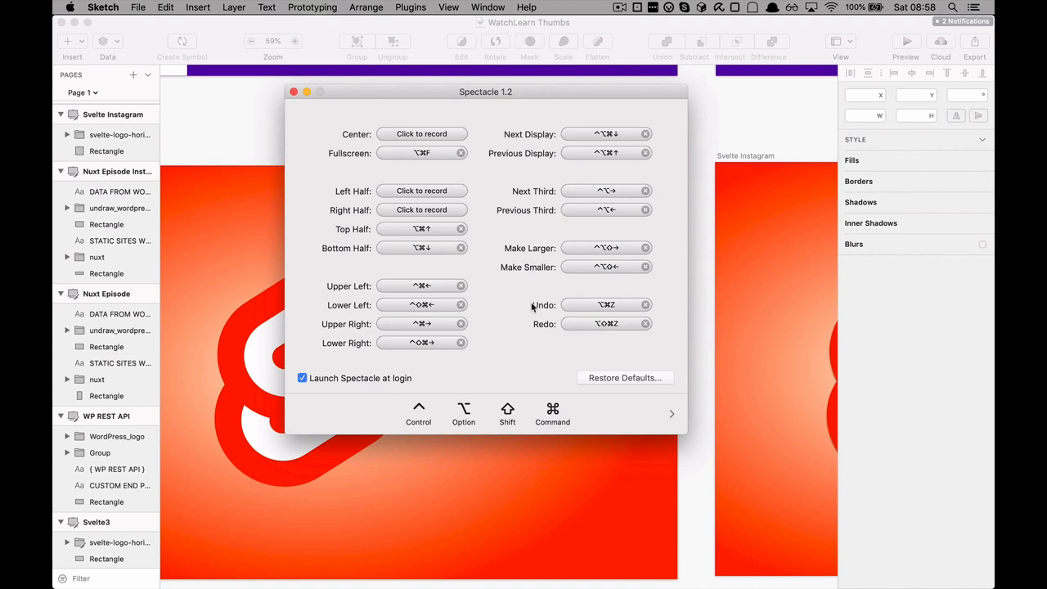
pyautogui.moveTo(360, 134)
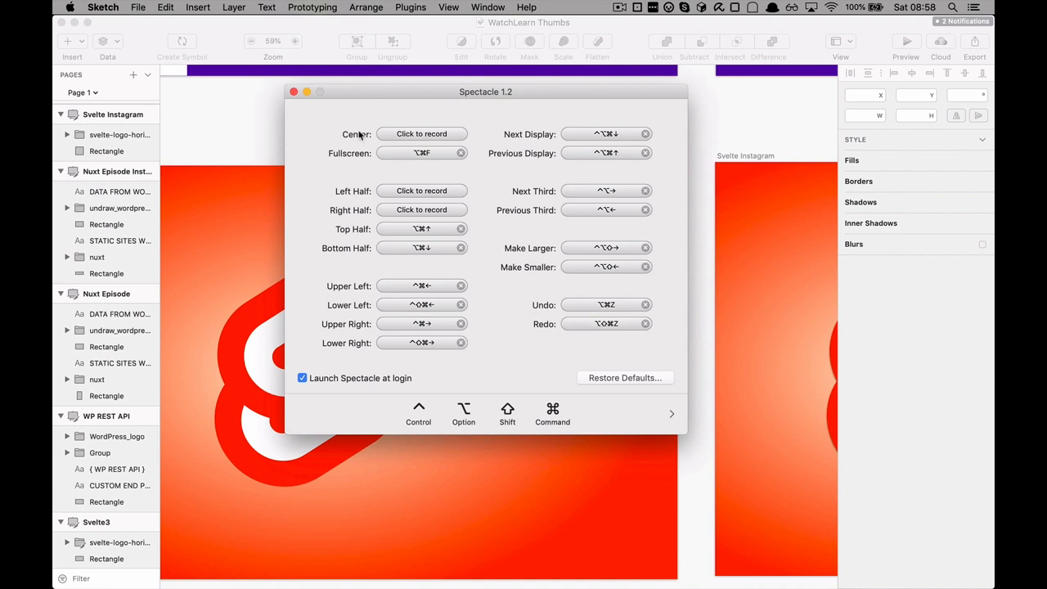
pyautogui.click(294, 91)
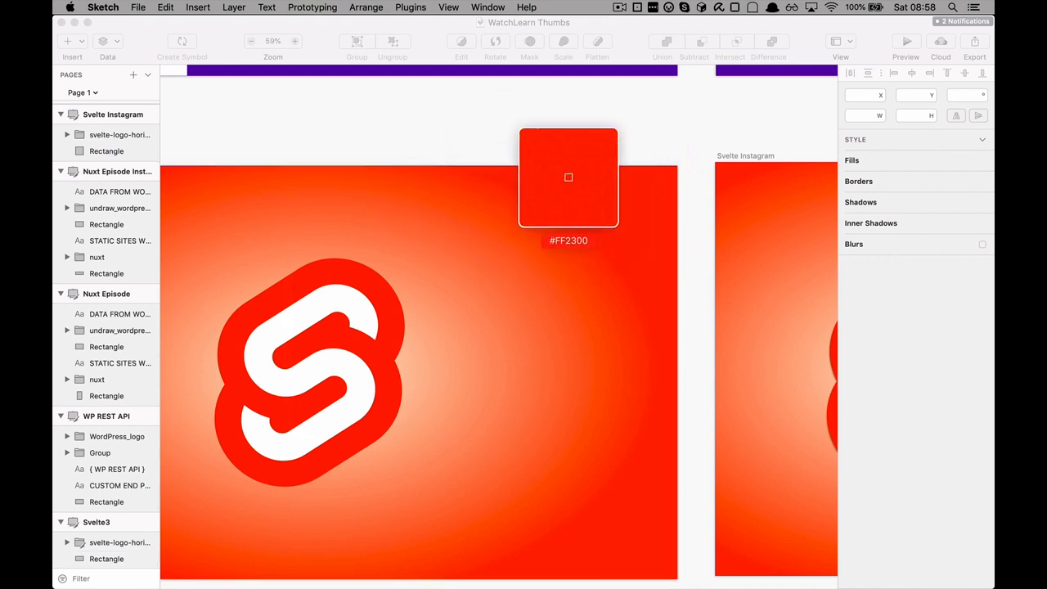
# Step: Sample the red-orange Svelte background colour and show it in ColorSlurp's window
pyautogui.moveTo(570, 176); pyautogui.dragTo(559, 210)
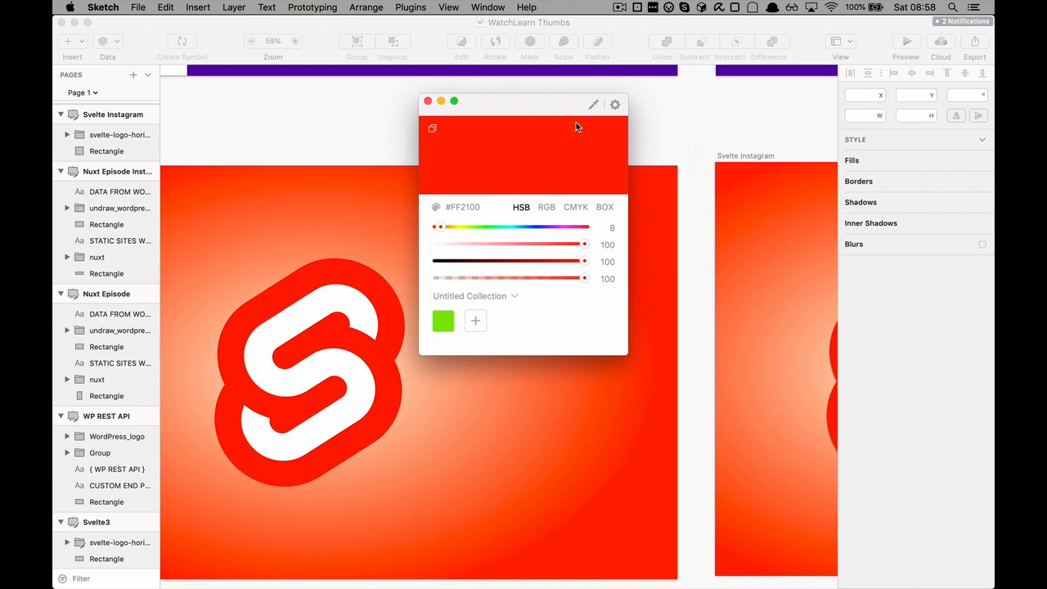
pyautogui.click(435, 119)
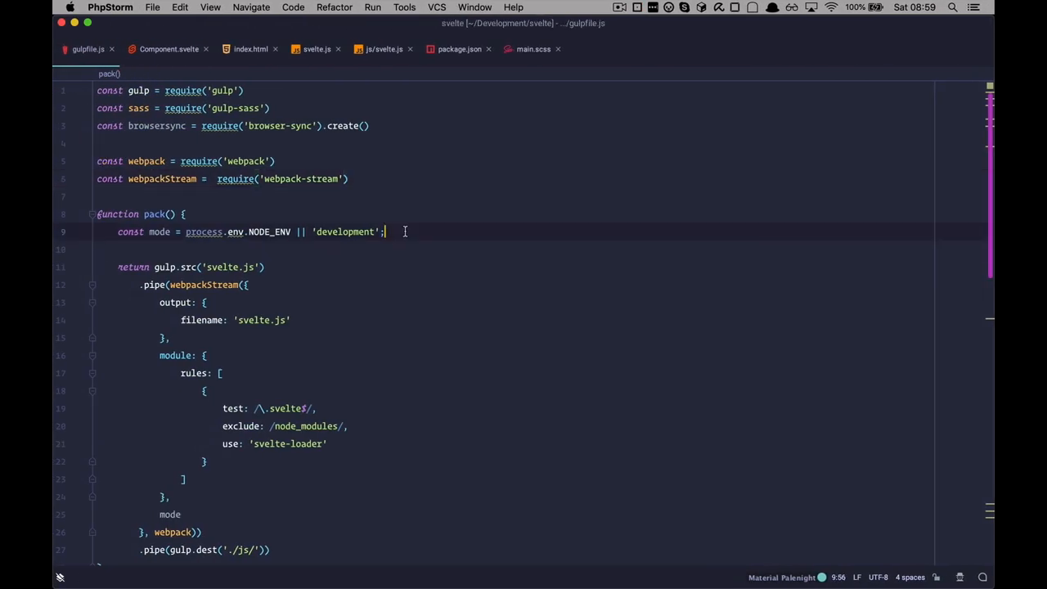
# Step: Insert the hex colour #FF2C00 after line 9 of gulpfile.js
pyautogui.write('#FF2C00')
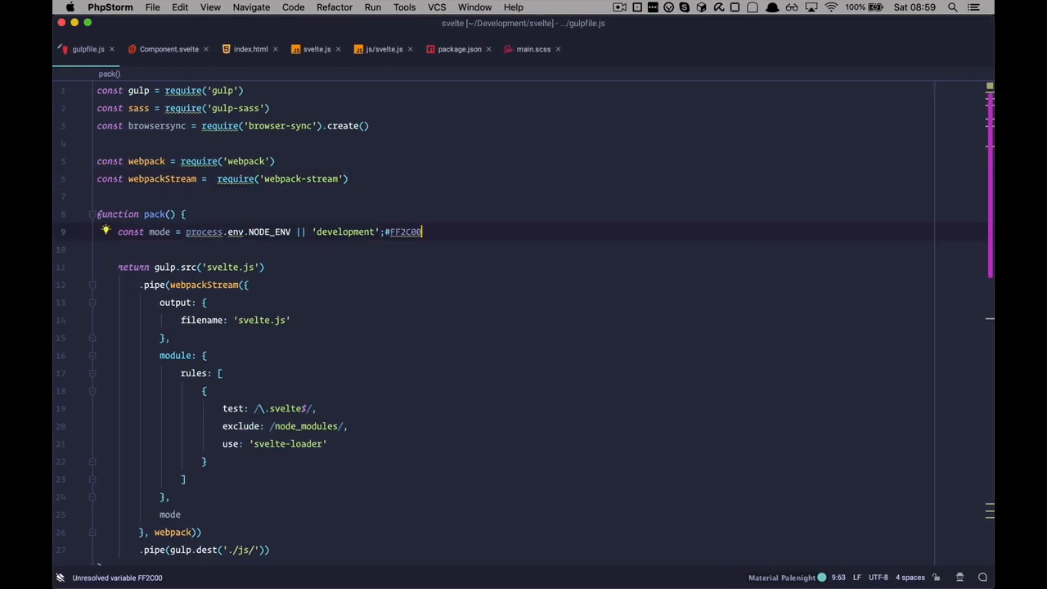
pyautogui.press('Backspace')
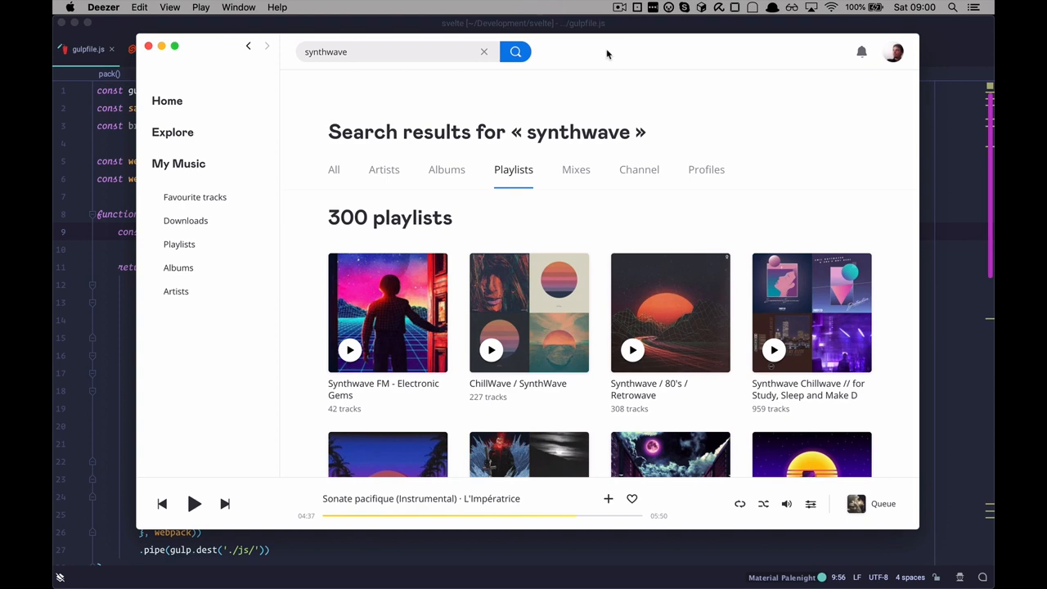
# Step: Scroll through the synthwave playlist results in Deezer
pyautogui.scroll(-3)
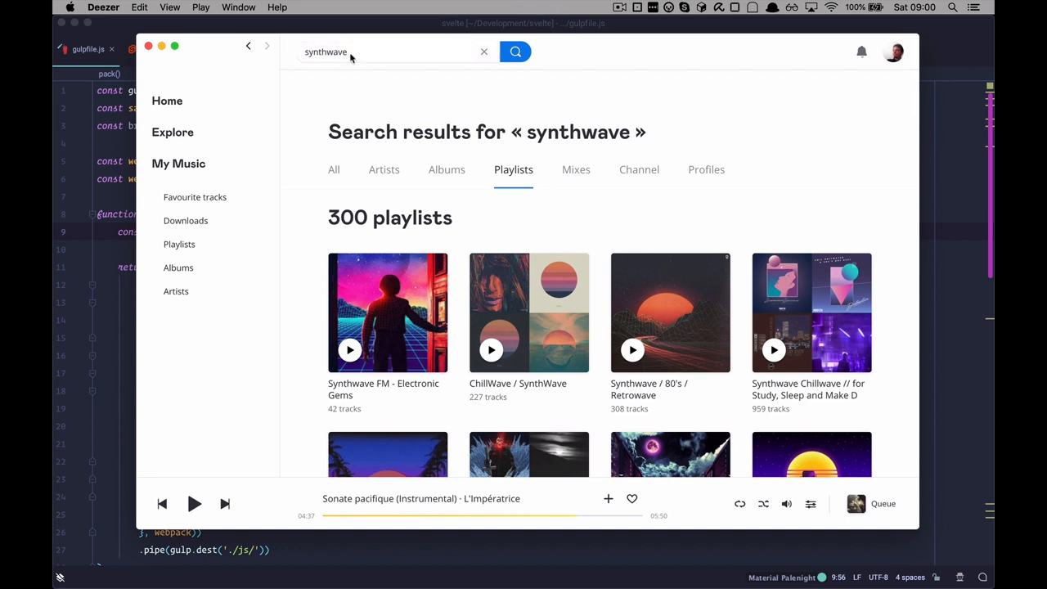
# Step: Search Deezer for 'tool' so the band TOOL appears as top result
pyautogui.write('tool')
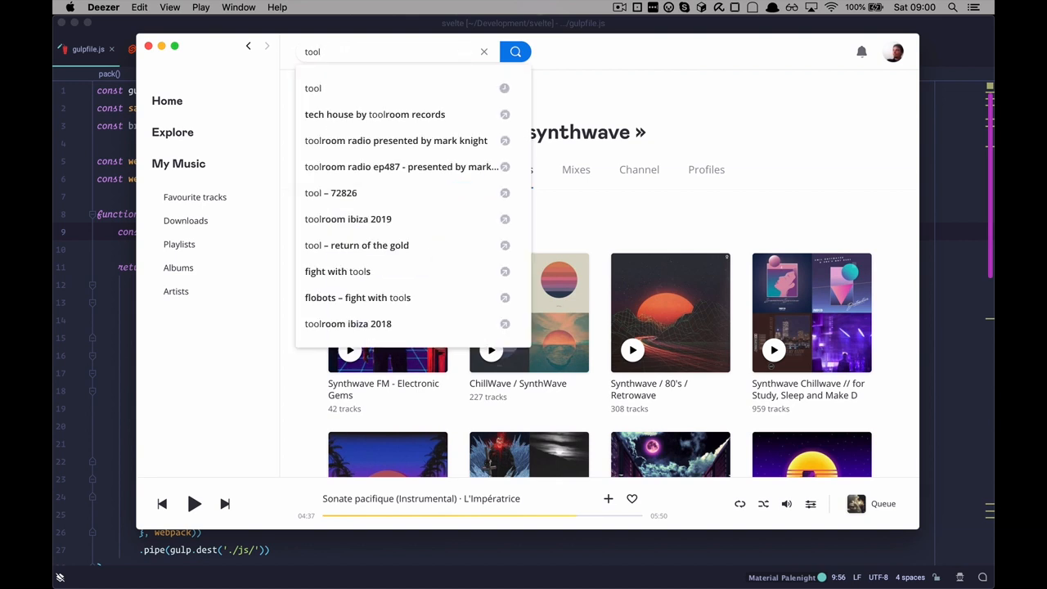
pyautogui.moveTo(336, 52)
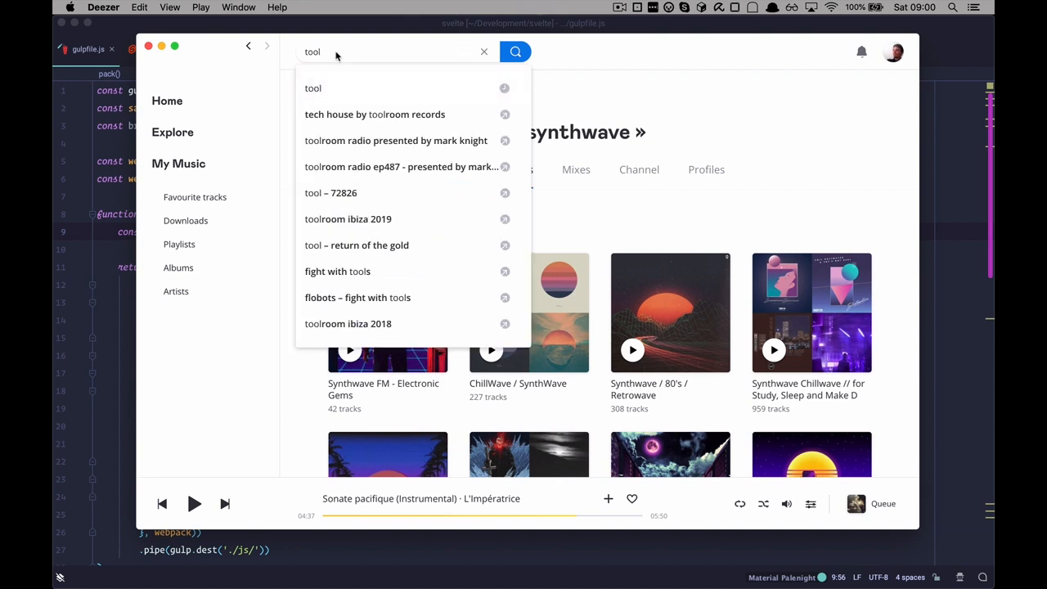
pyautogui.click(516, 51)
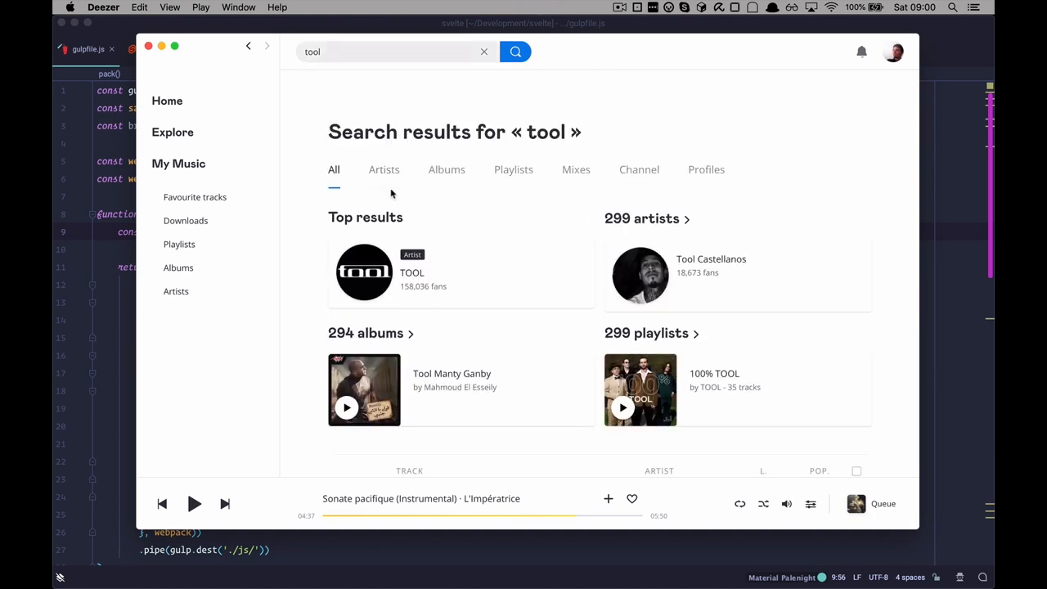
pyautogui.moveTo(432, 256)
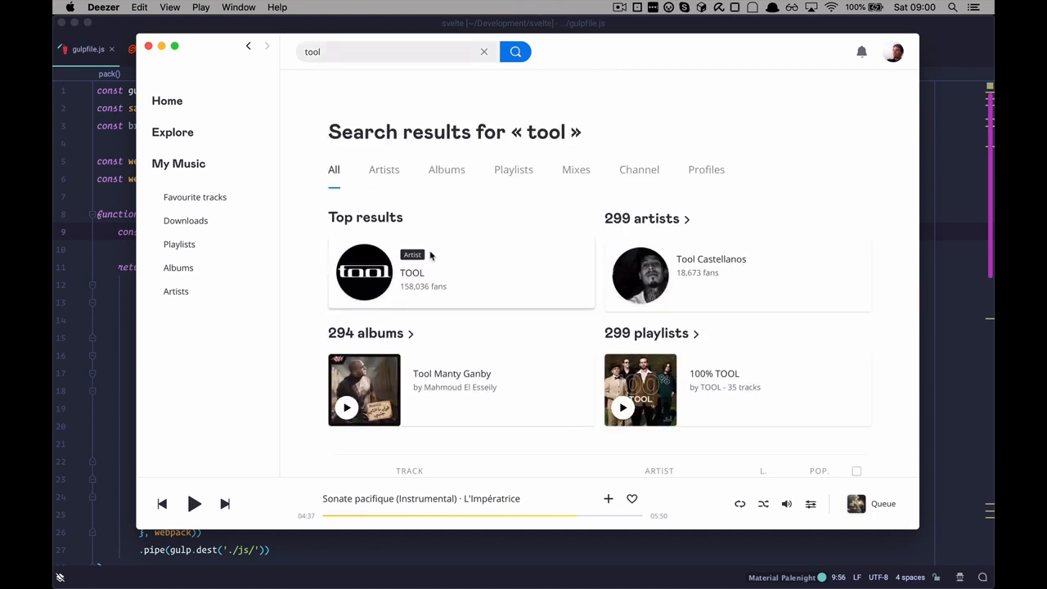
pyautogui.moveTo(410, 285)
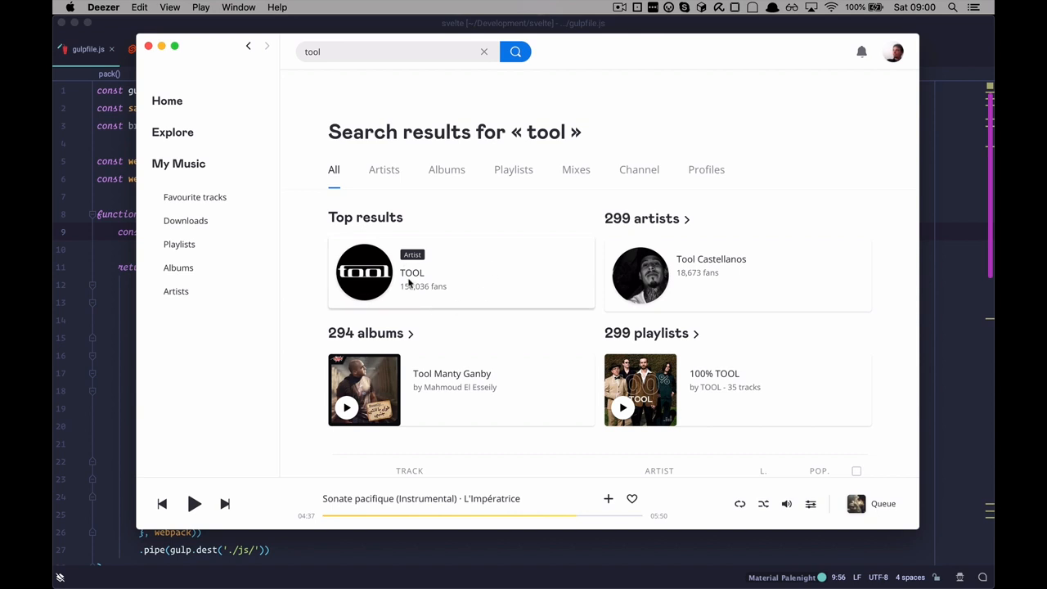
pyautogui.moveTo(379, 268)
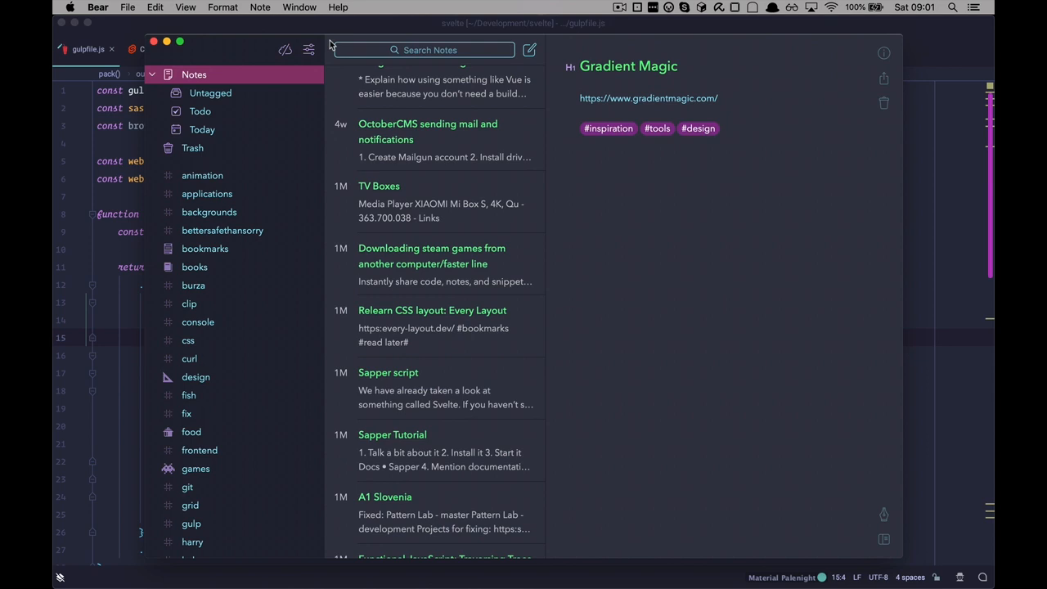
pyautogui.moveTo(354, 164)
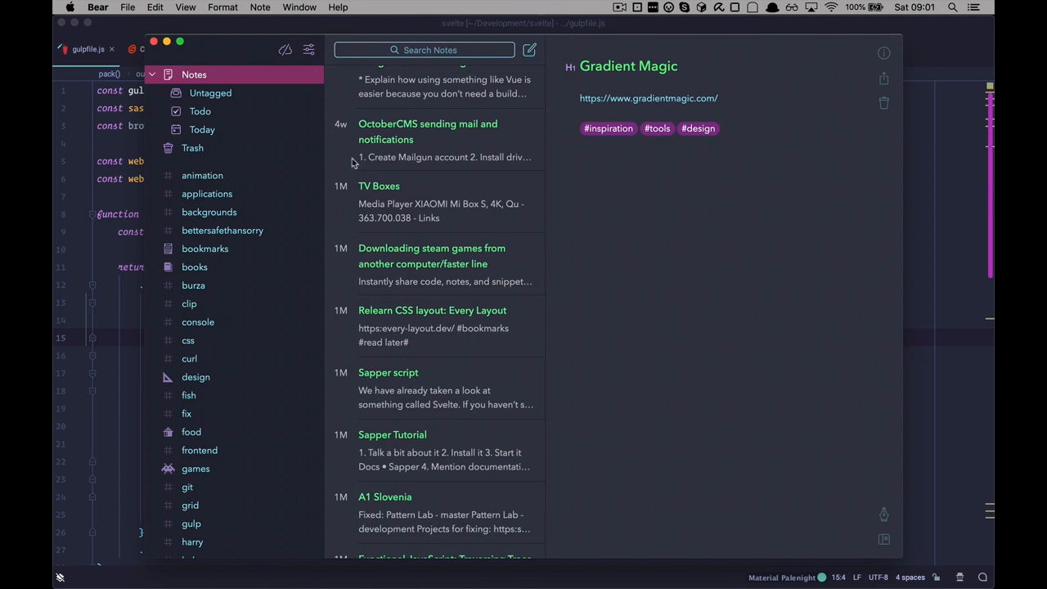
pyautogui.moveTo(537, 334)
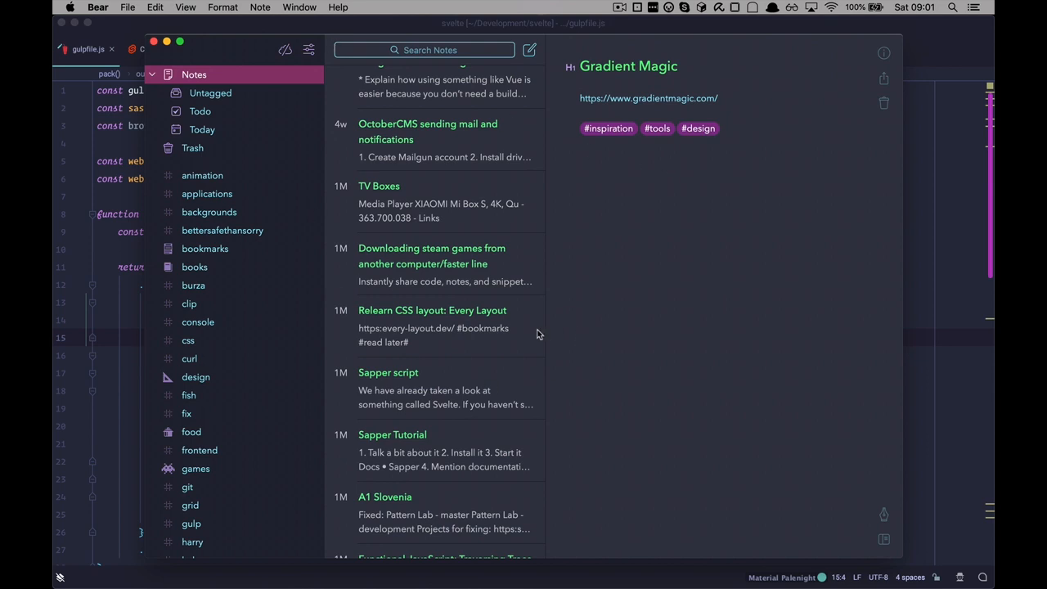
pyautogui.moveTo(425, 373)
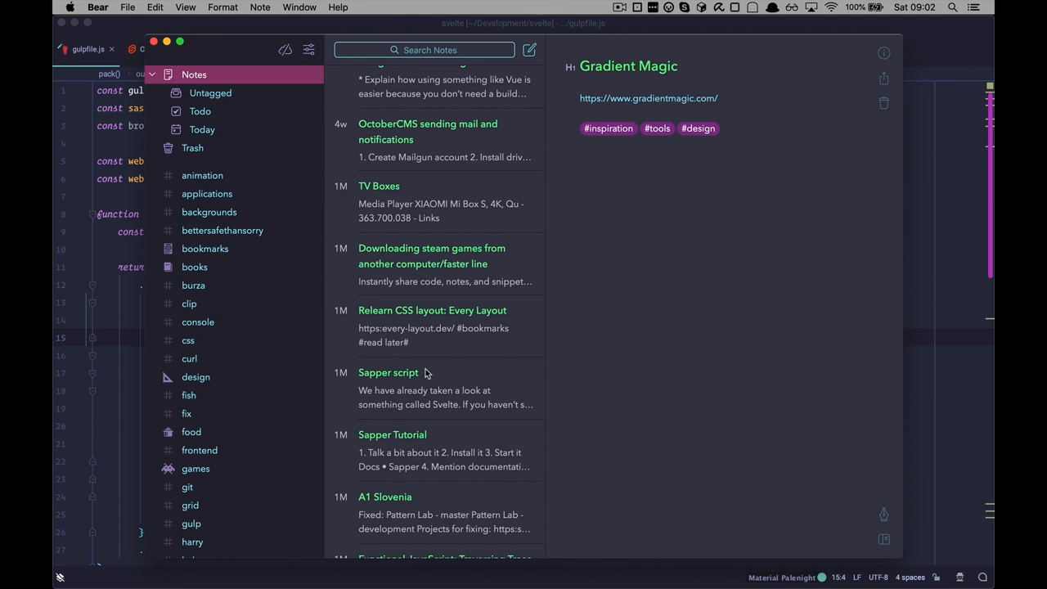
pyautogui.moveTo(664, 367)
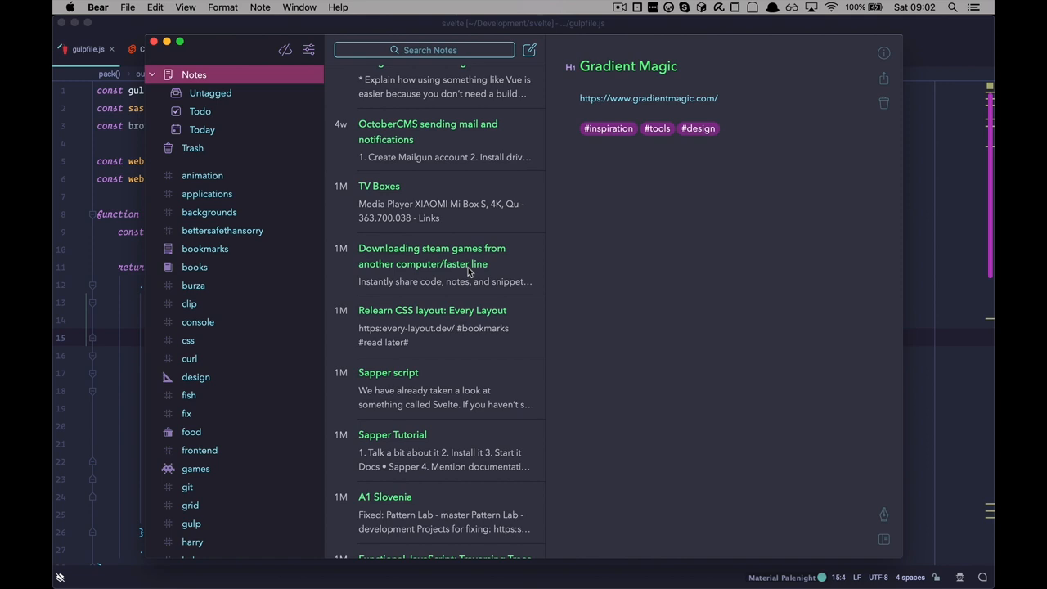
pyautogui.moveTo(435, 291)
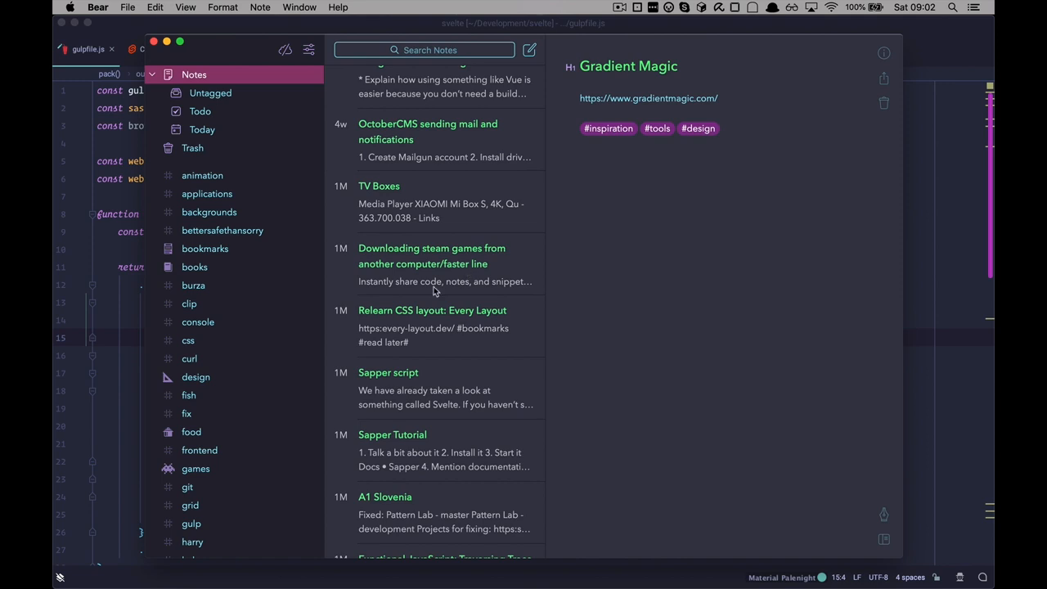
pyautogui.moveTo(422, 367)
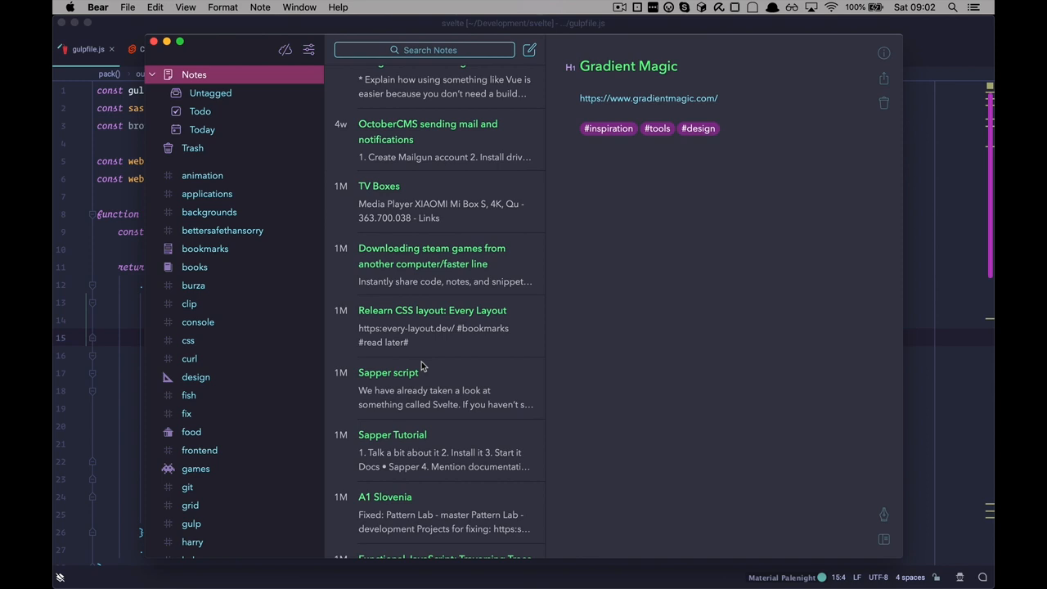
pyautogui.moveTo(563, 286)
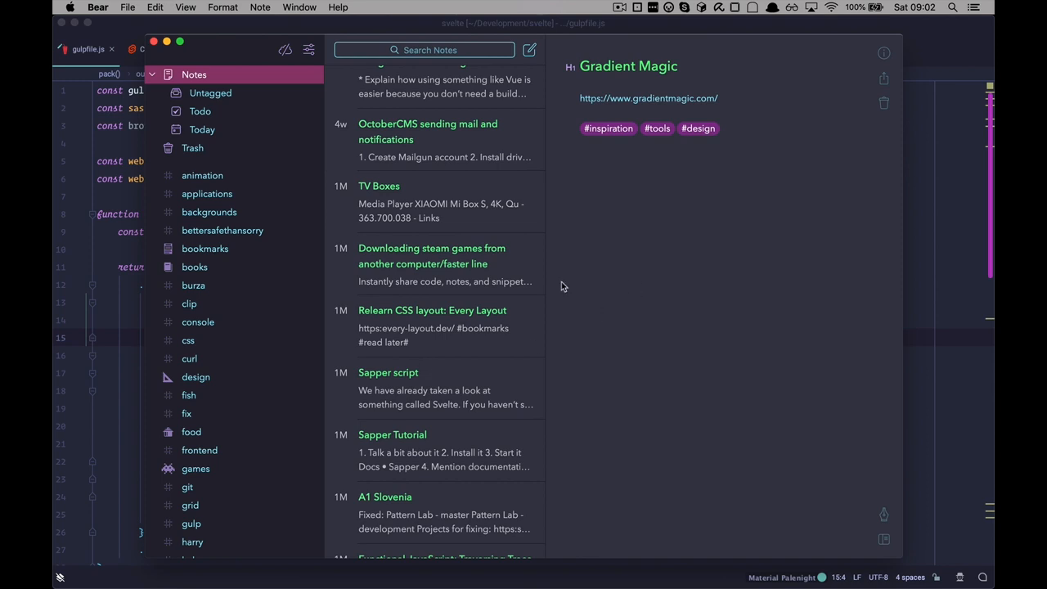
pyautogui.moveTo(255, 306)
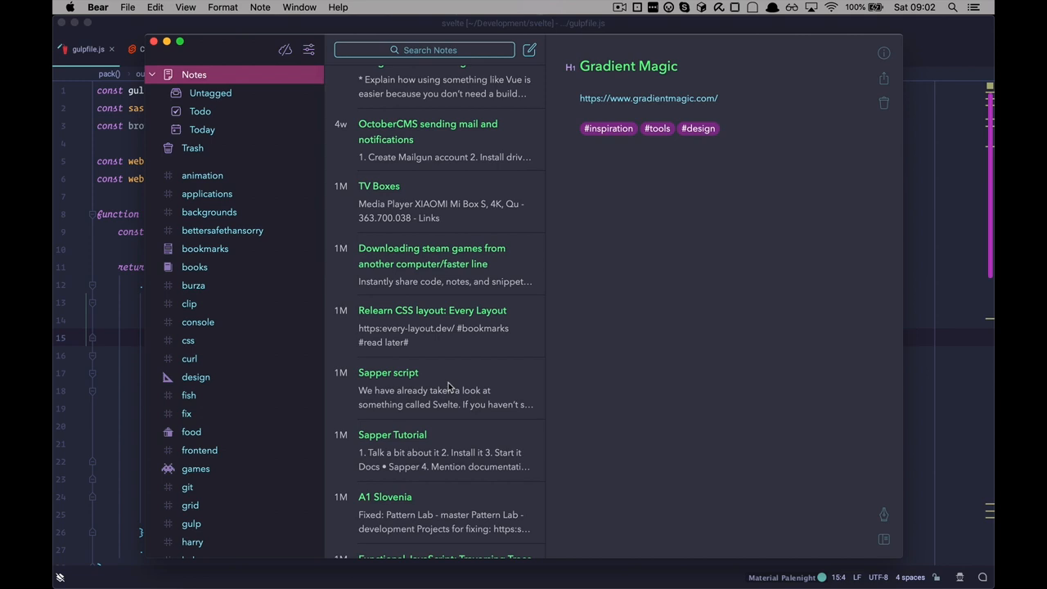
pyautogui.moveTo(497, 229)
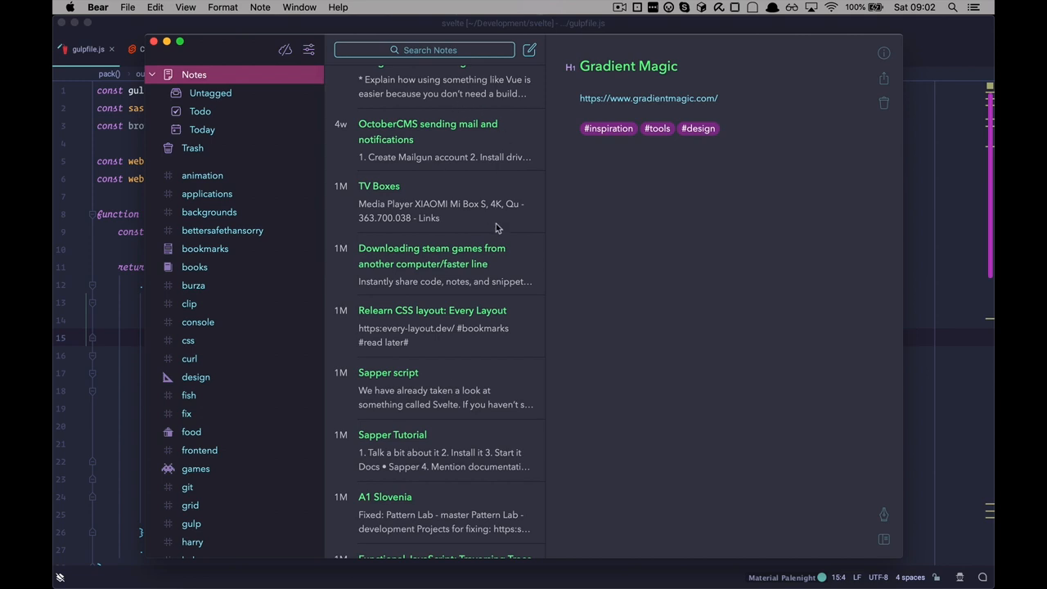